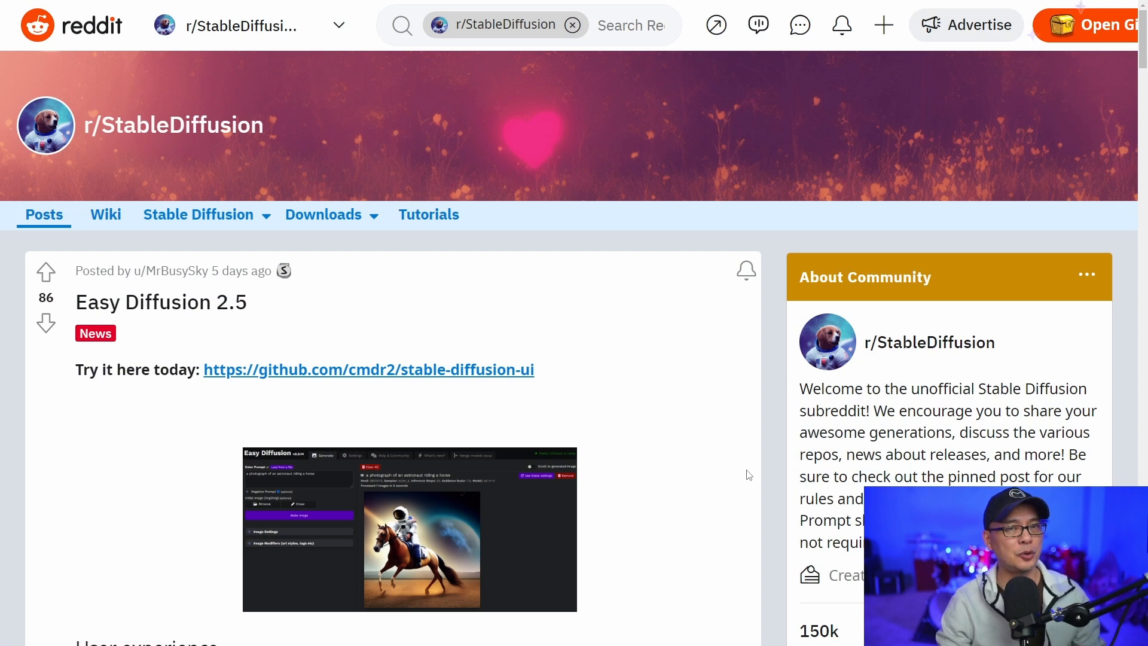
pyautogui.moveTo(703, 484)
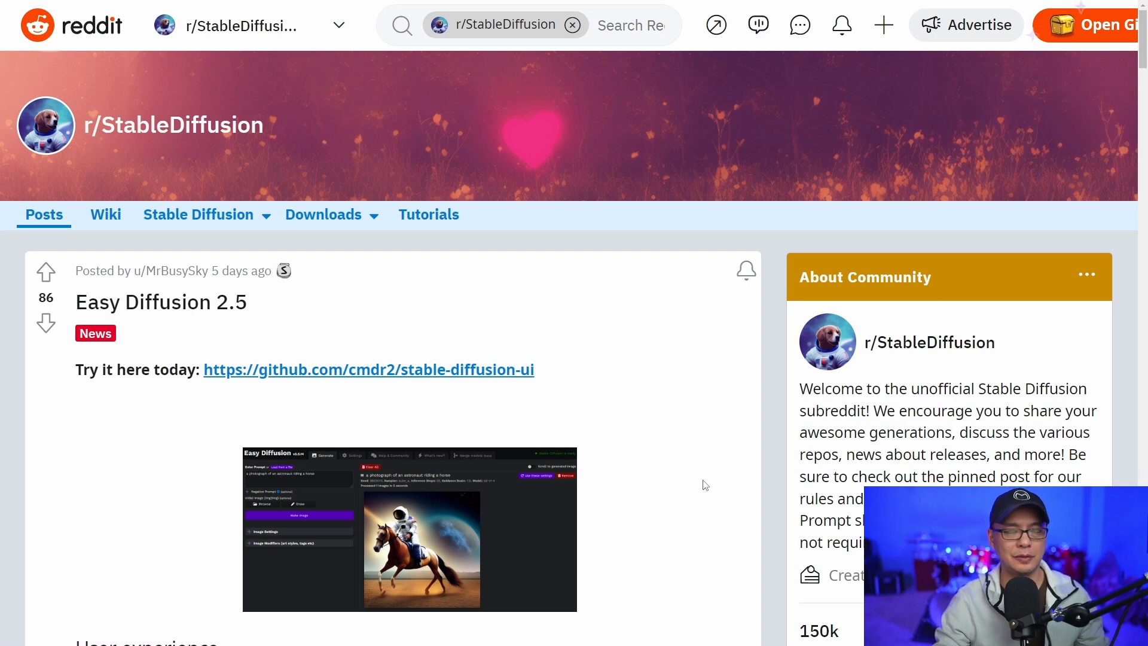
pyautogui.moveTo(607, 360)
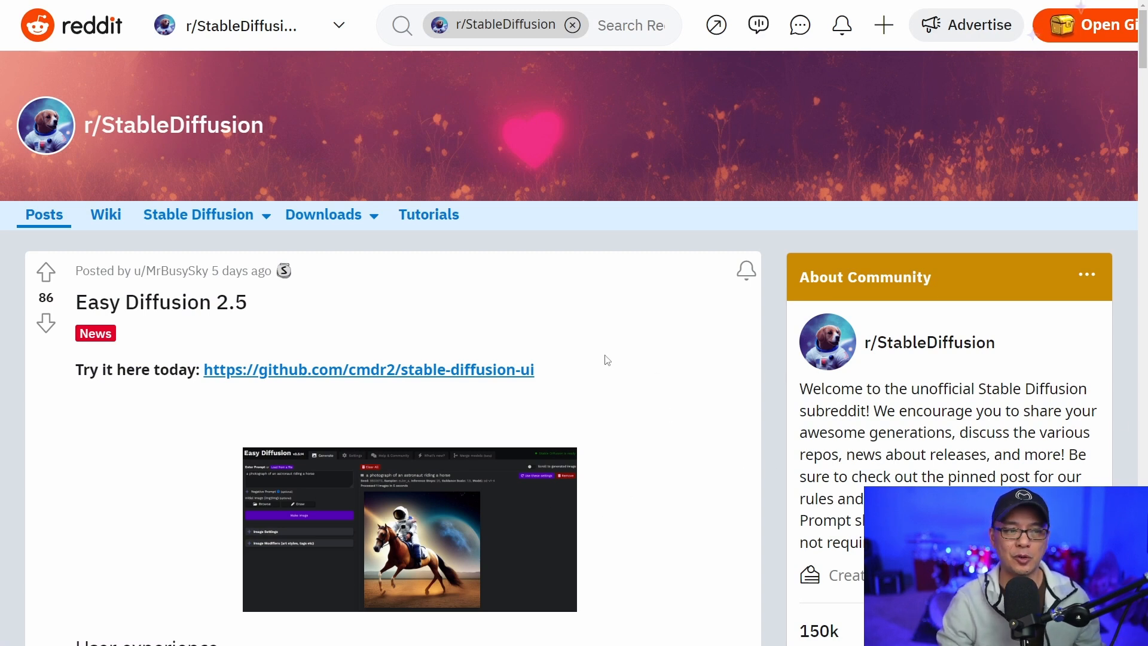
pyautogui.moveTo(603, 359)
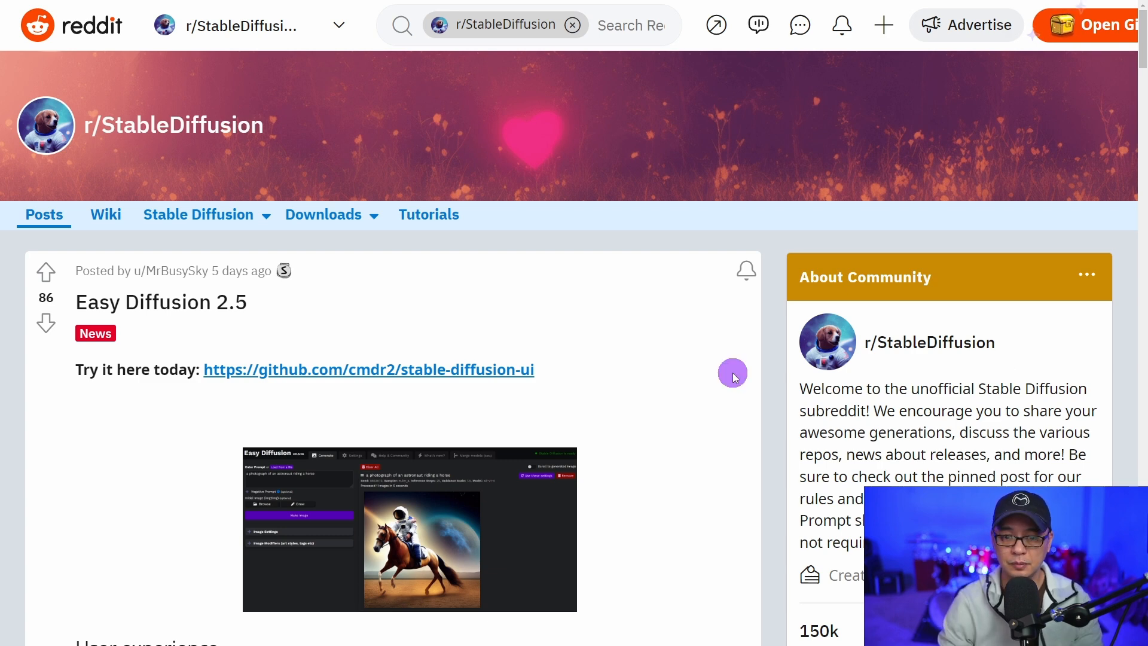
pyautogui.moveTo(455, 384)
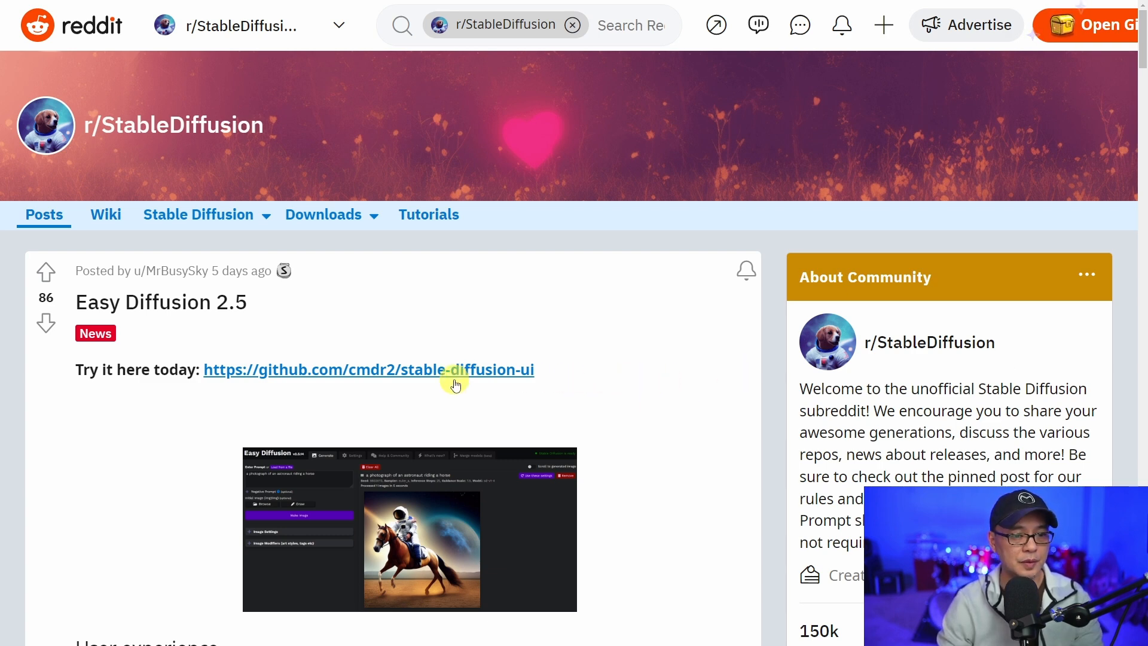
# Open the cmdr2/stable-diffusion-ui repository and scroll its README to the Windows download and run steps.
pyautogui.click(369, 370)
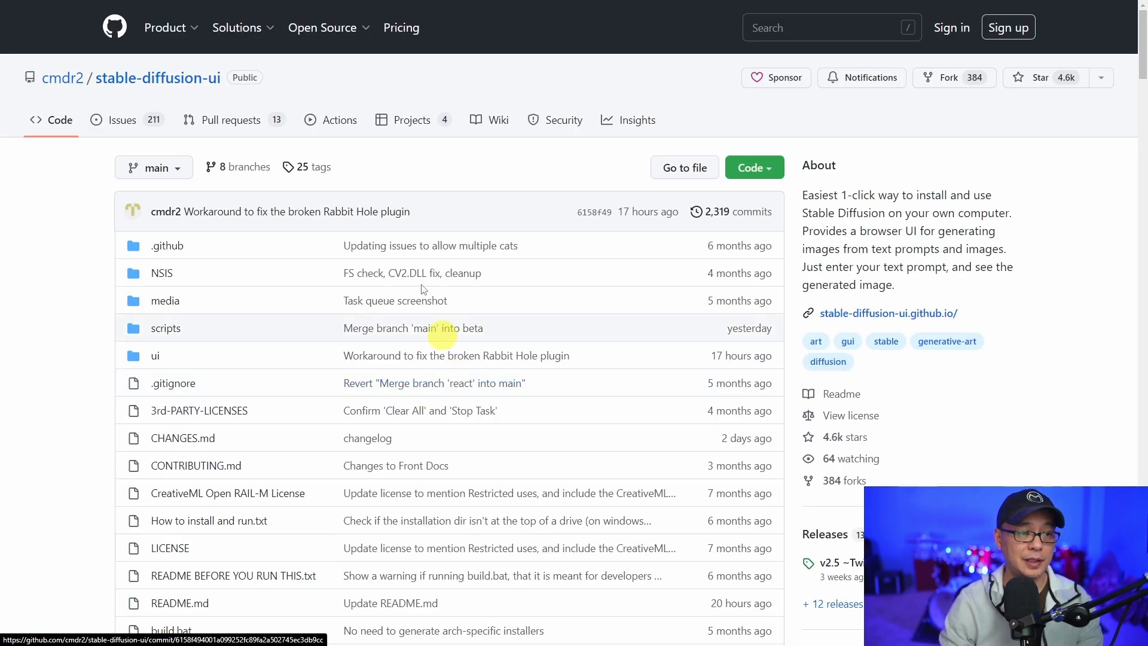
pyautogui.scroll(-3)
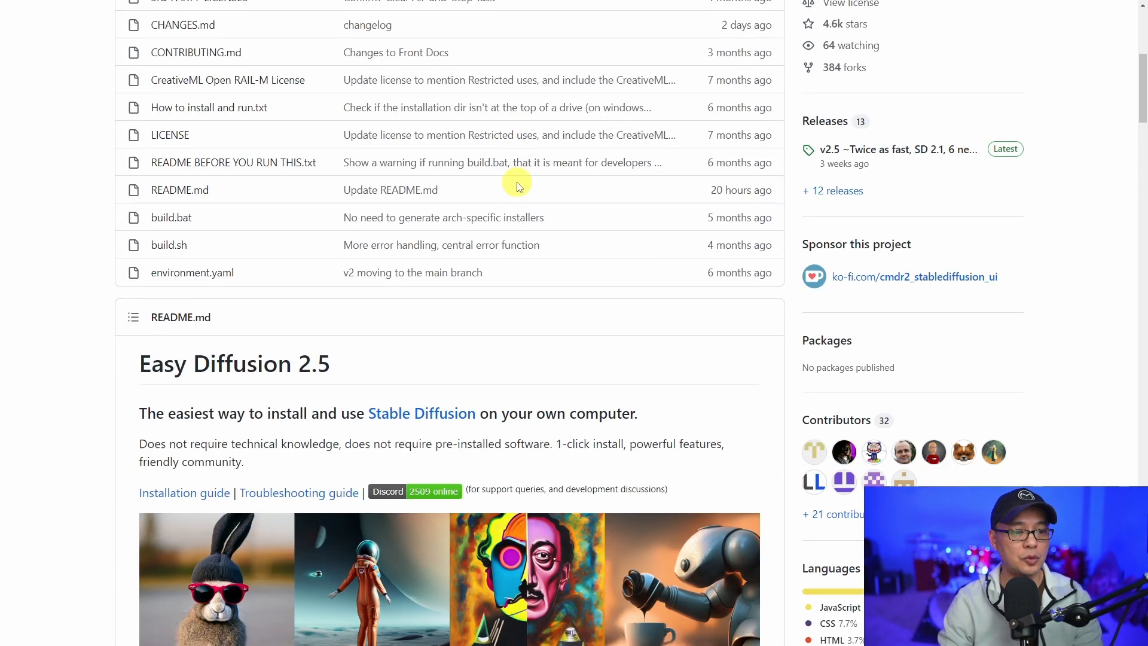
pyautogui.scroll(-3)
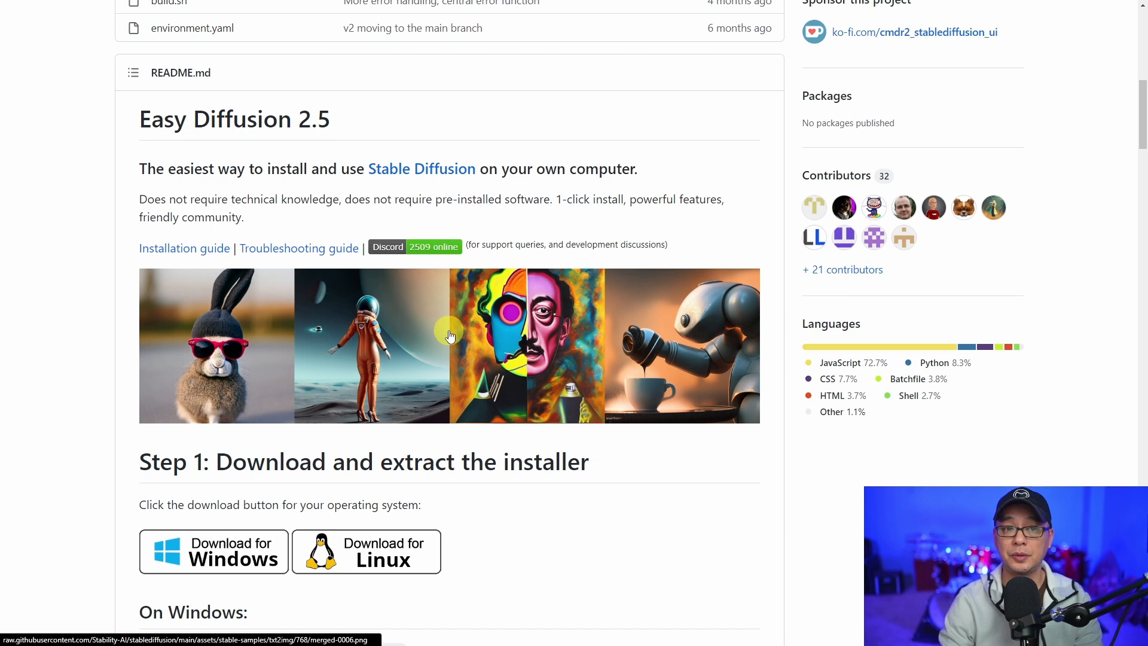
pyautogui.moveTo(459, 316)
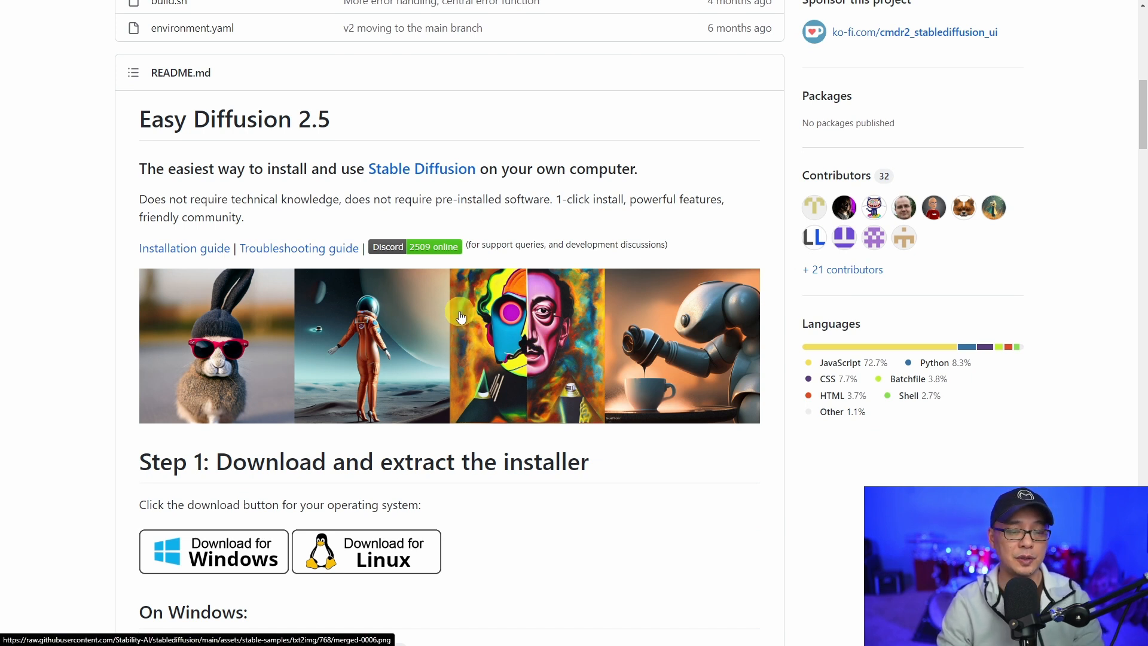
pyautogui.scroll(-3)
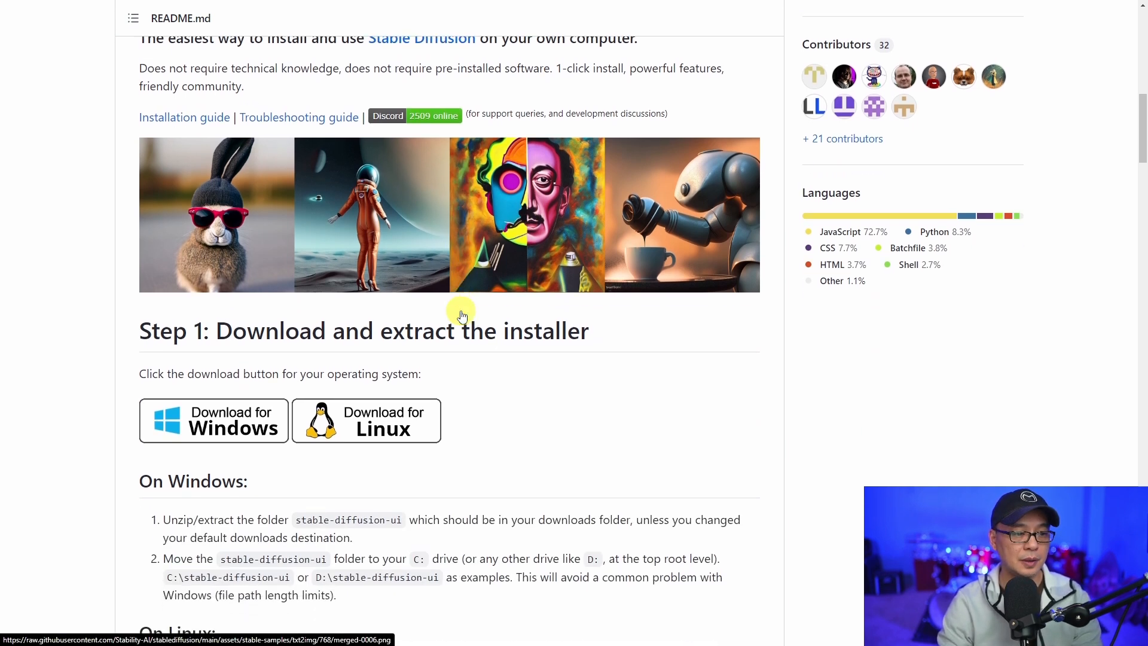
pyautogui.scroll(-3)
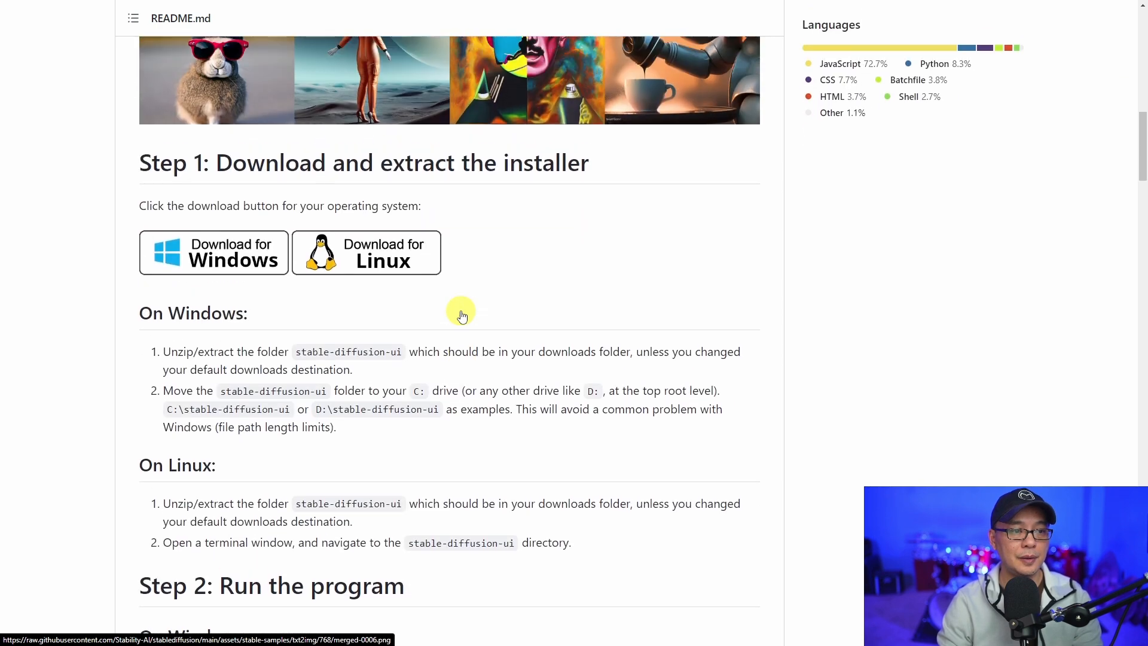
pyautogui.scroll(-3)
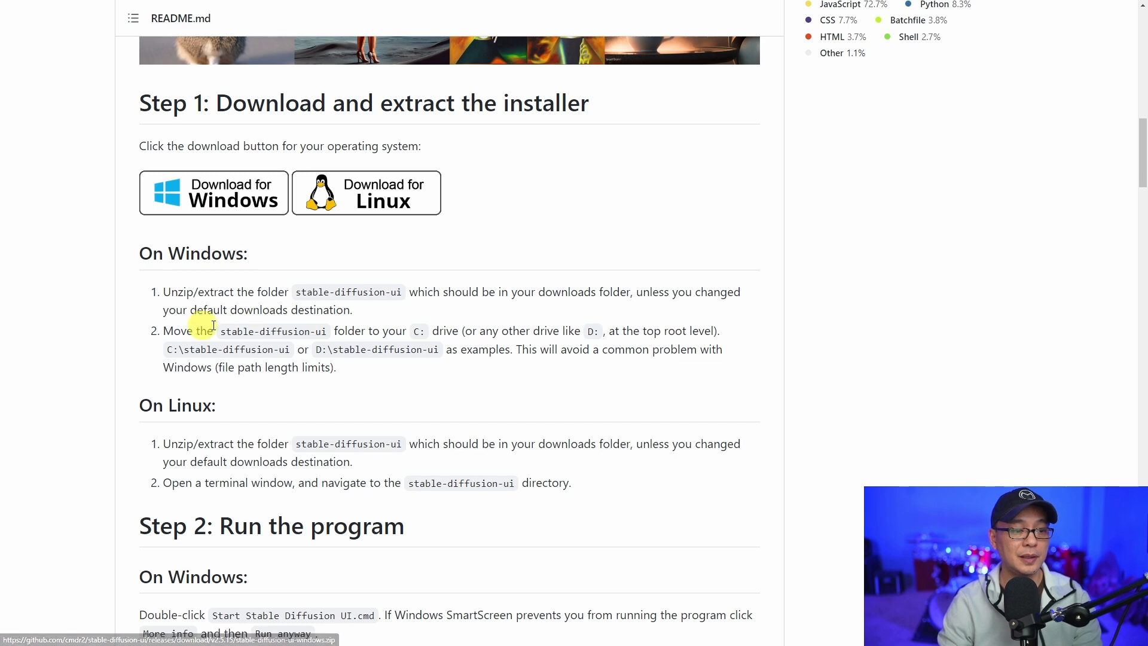
pyautogui.scroll(-3)
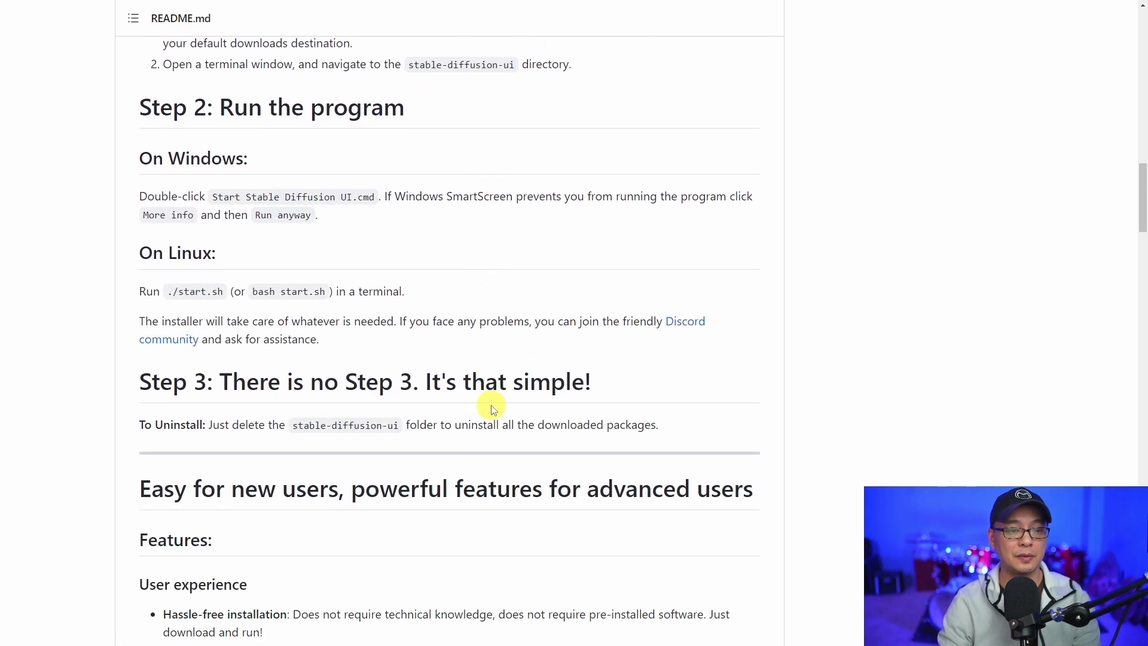
pyautogui.scroll(3)
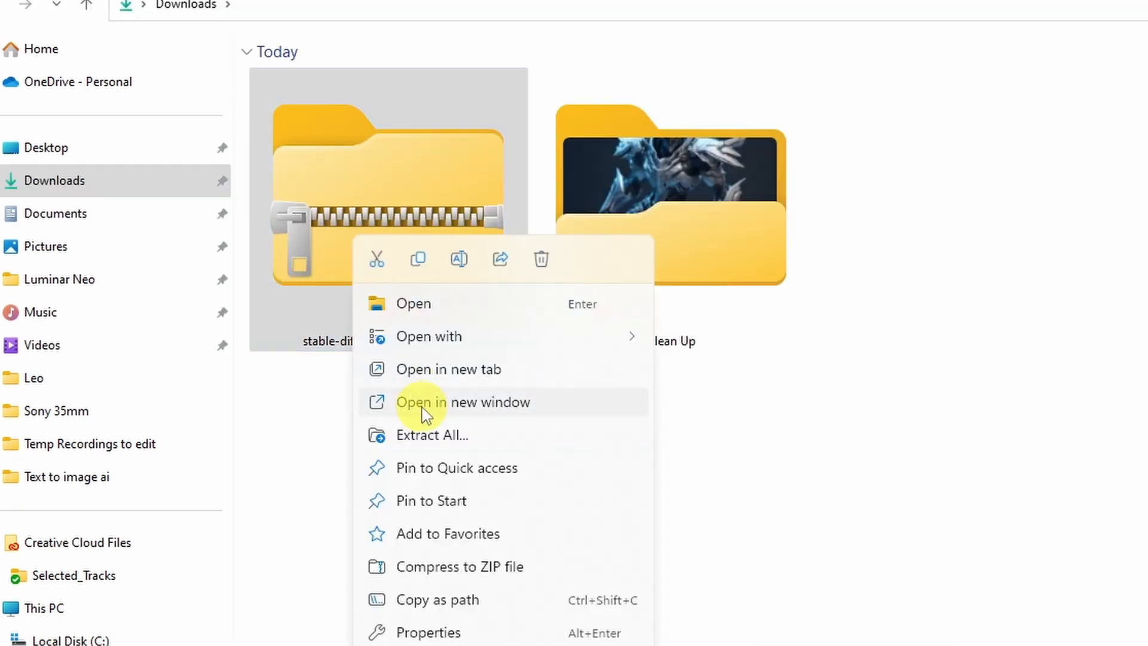
# Extract stable-diffusion-ui-windows.zip into a folder under Downloads.
pyautogui.click(431, 434)
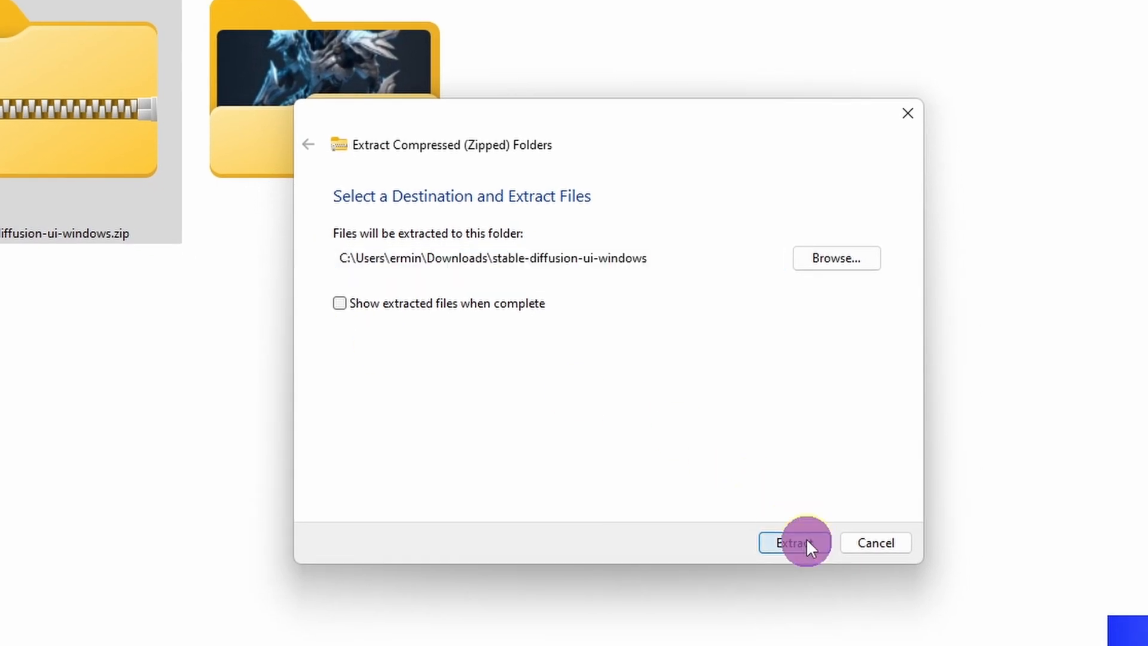
pyautogui.click(793, 543)
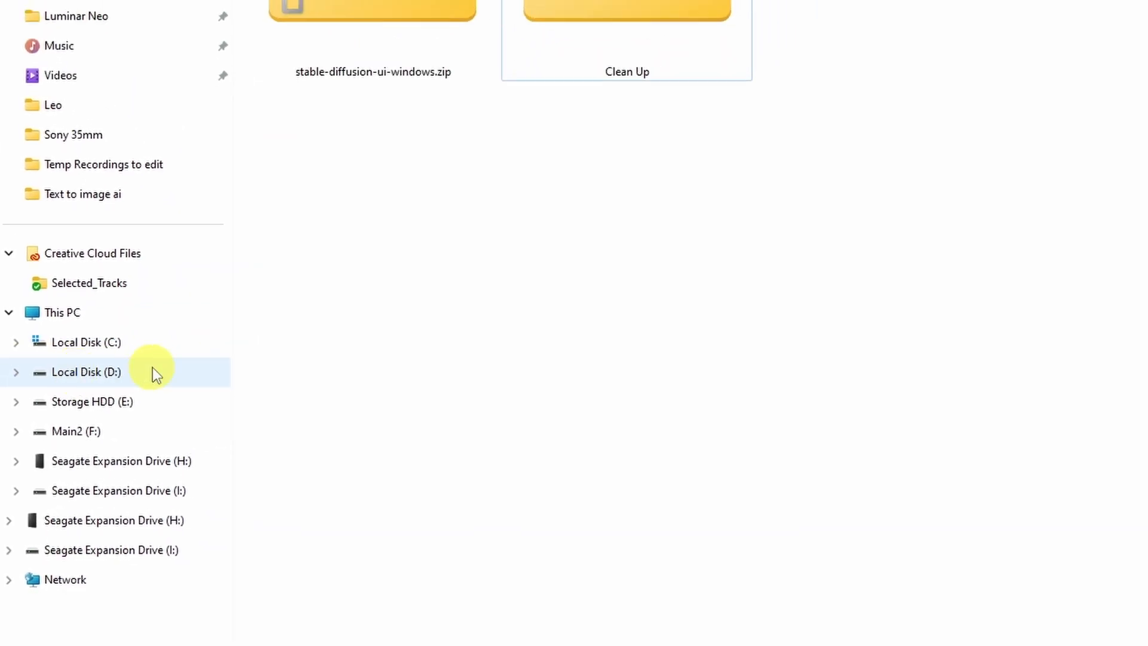
pyautogui.moveTo(132, 377)
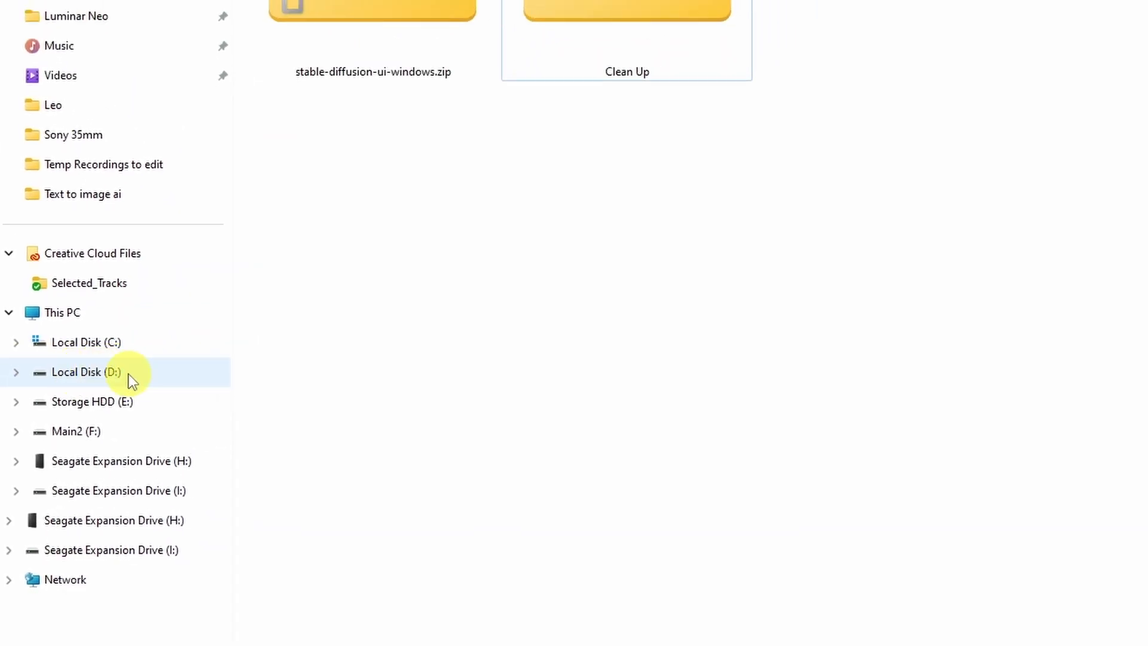
pyautogui.moveTo(509, 315)
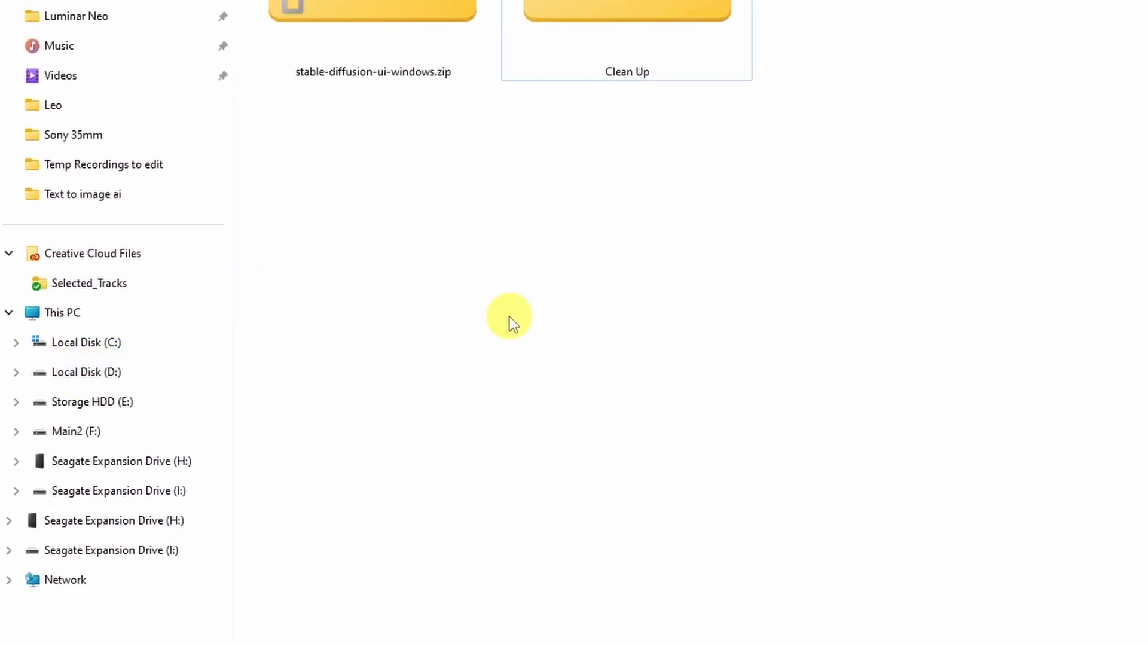
# Browse C: into stable-diffusion-ui-windows\stable-diffusion-ui and launch Start Stable Diffusion UI.cmd.
pyautogui.click(61, 312)
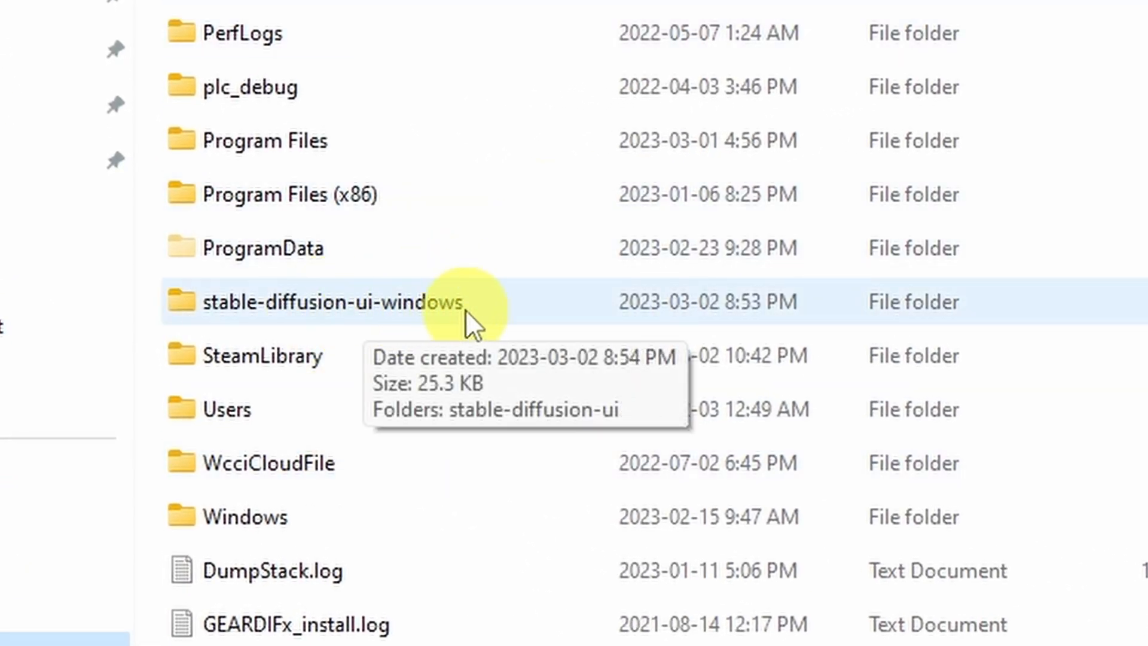
pyautogui.doubleClick(330, 301)
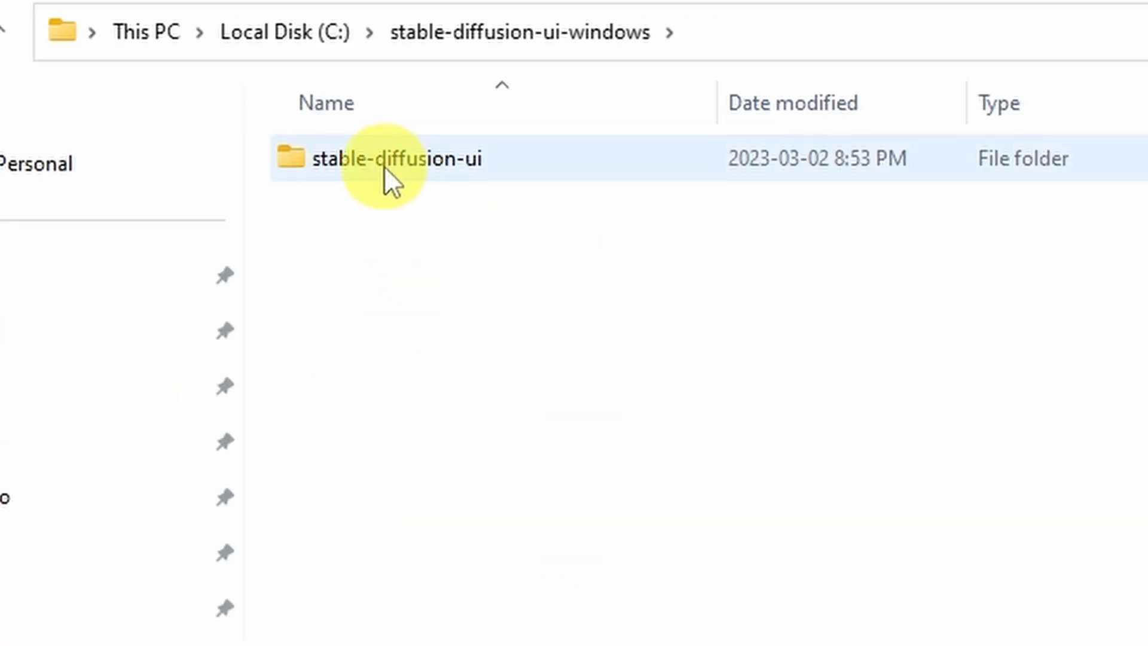
pyautogui.moveTo(435, 262)
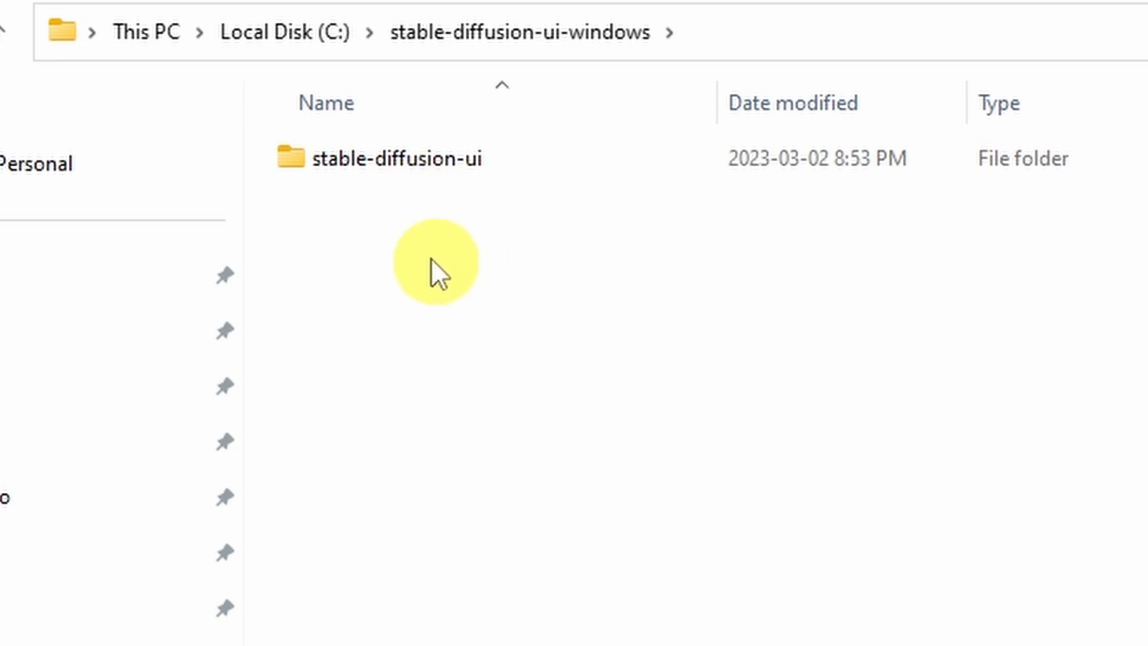
pyautogui.doubleClick(392, 158)
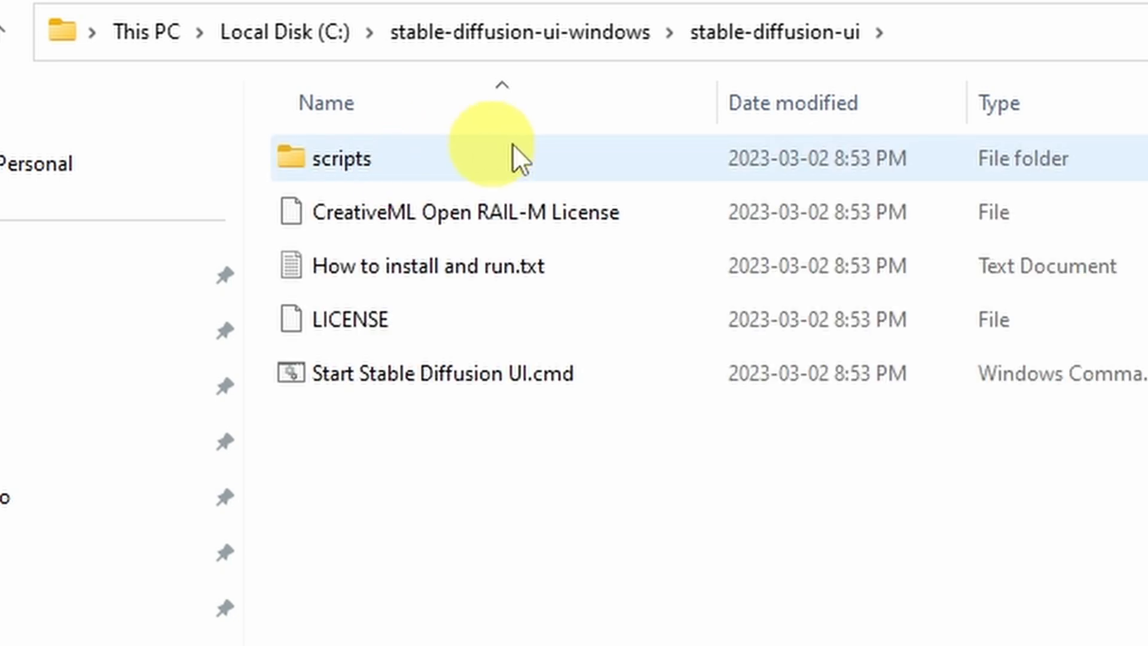
pyautogui.click(430, 266)
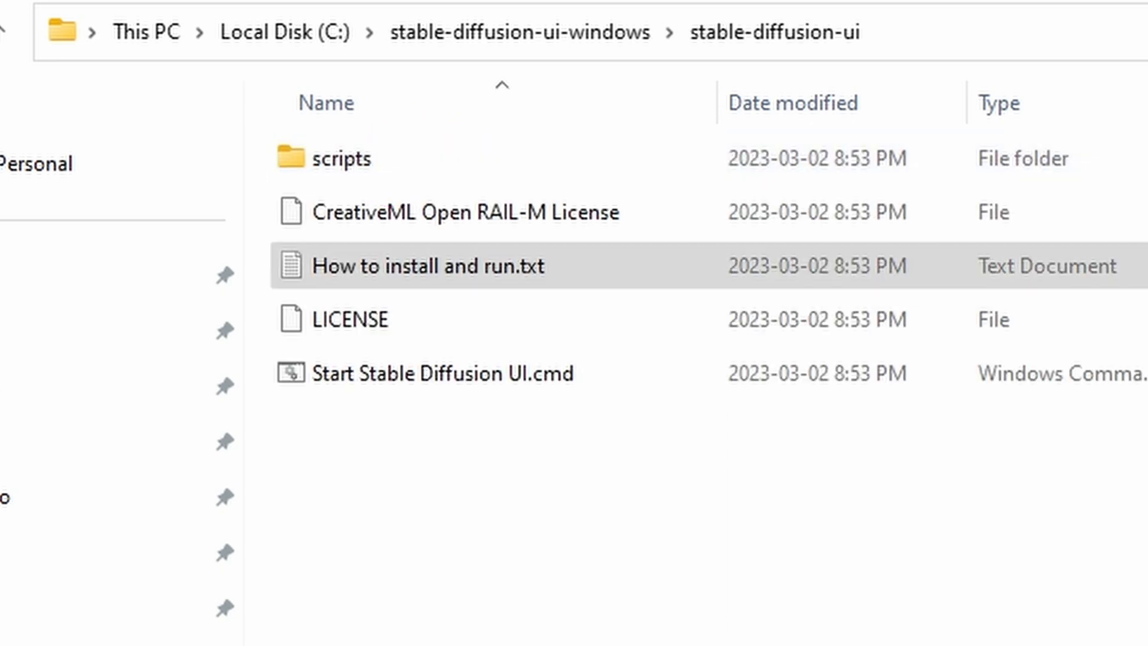
pyautogui.moveTo(519, 499)
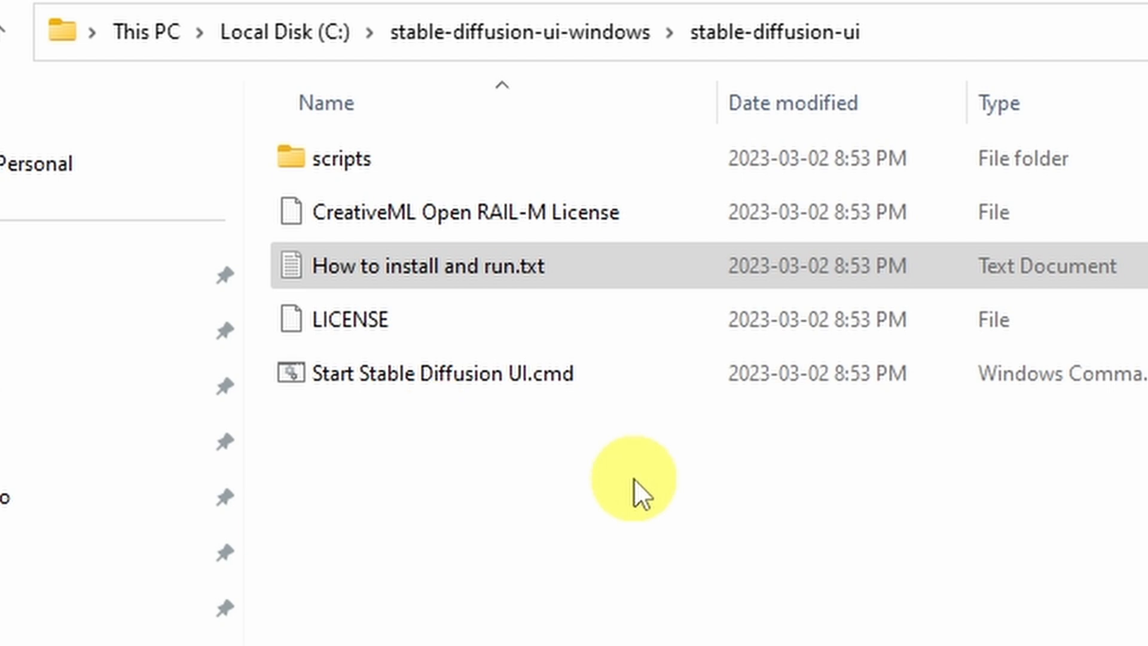
pyautogui.doubleClick(432, 373)
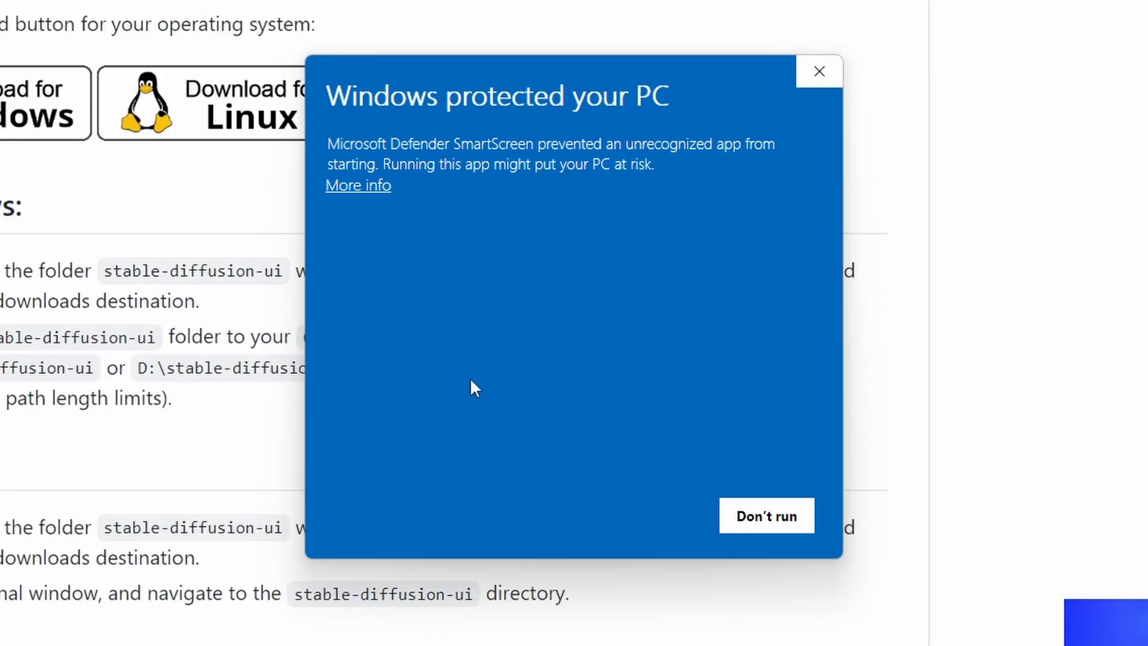
pyautogui.moveTo(545, 275)
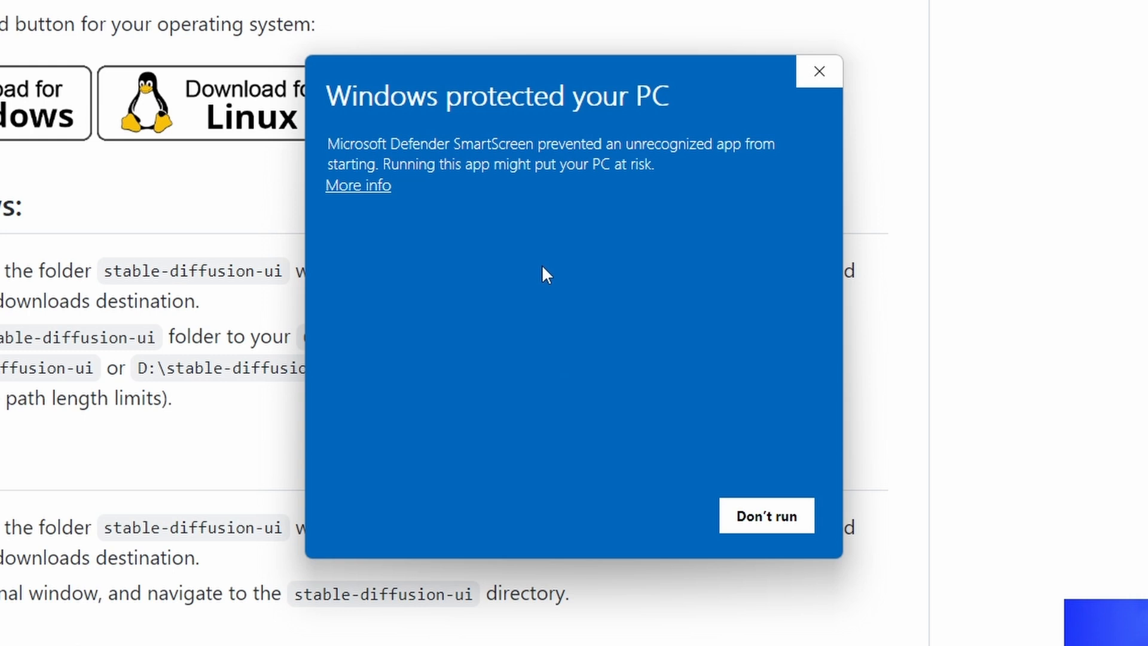
pyautogui.moveTo(377, 197)
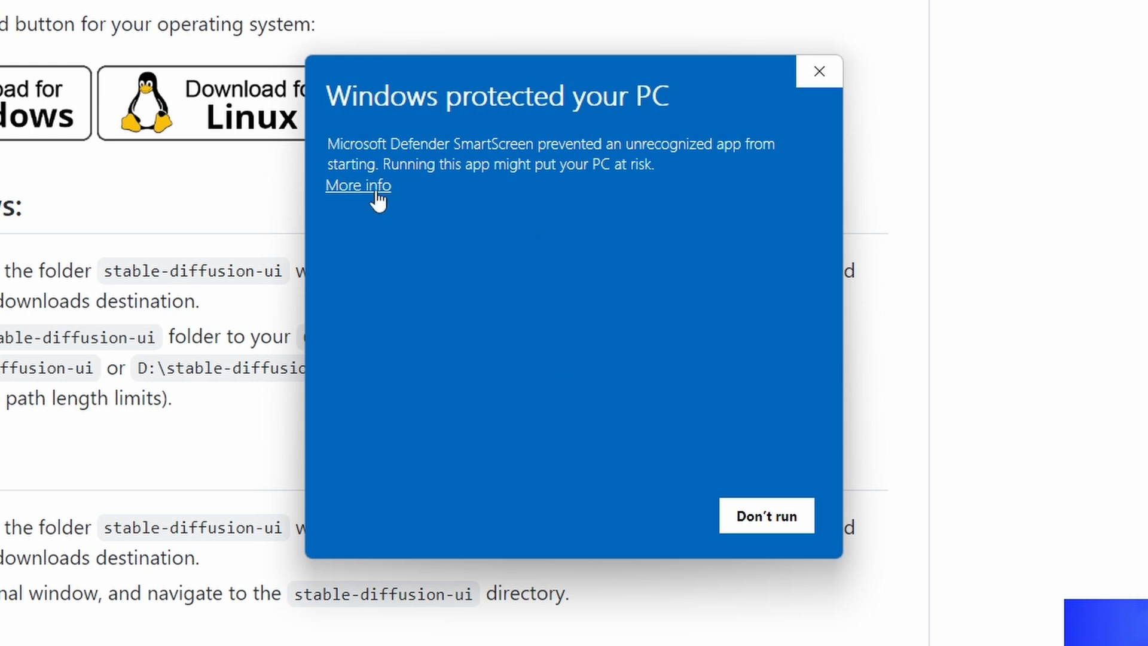
# Bypass the SmartScreen warning via More info and Run anyway so the start script runs.
pyautogui.click(357, 184)
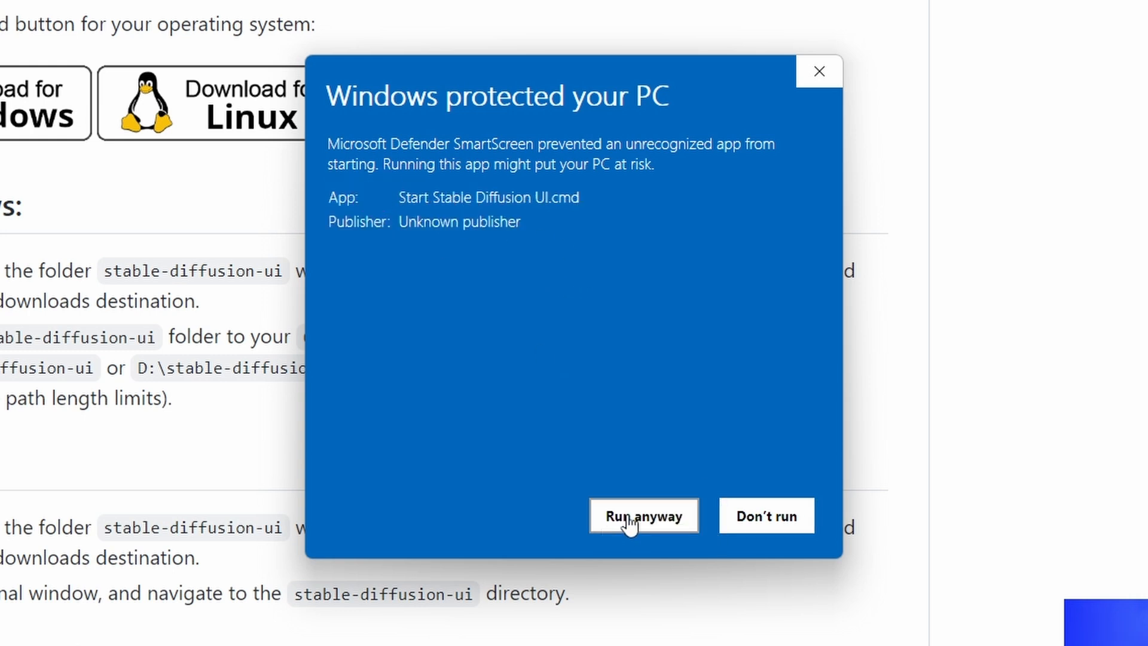
pyautogui.click(643, 516)
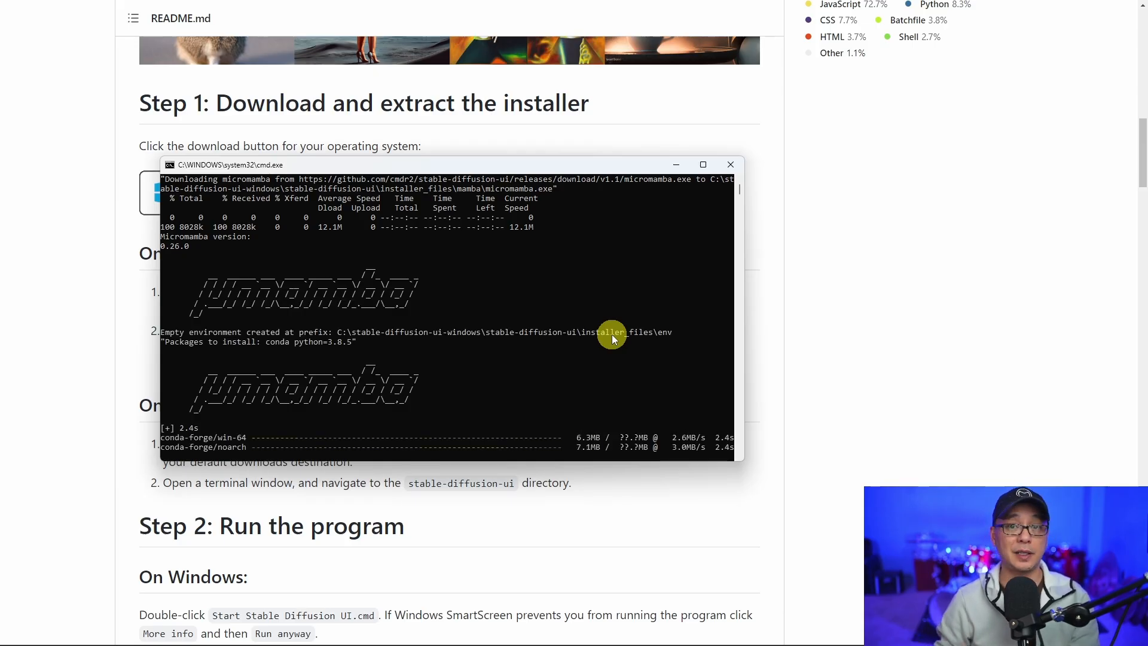
# Focus the installer's command window so it continues cloning the UI files and downloading torch.
pyautogui.click(702, 163)
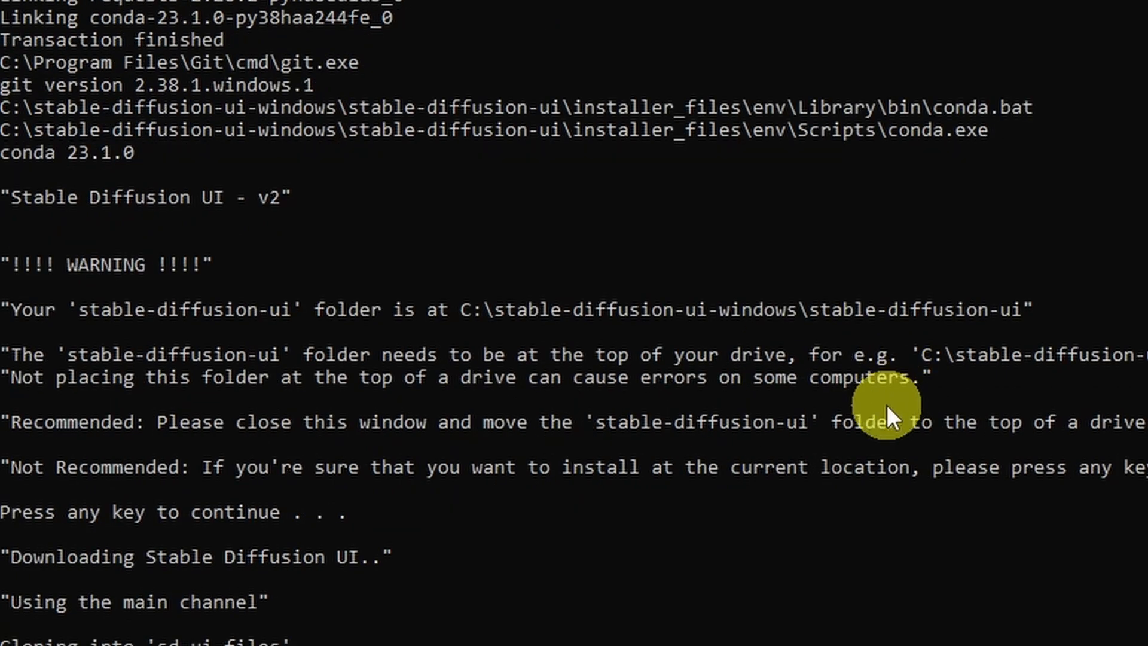
pyautogui.scroll(-3)
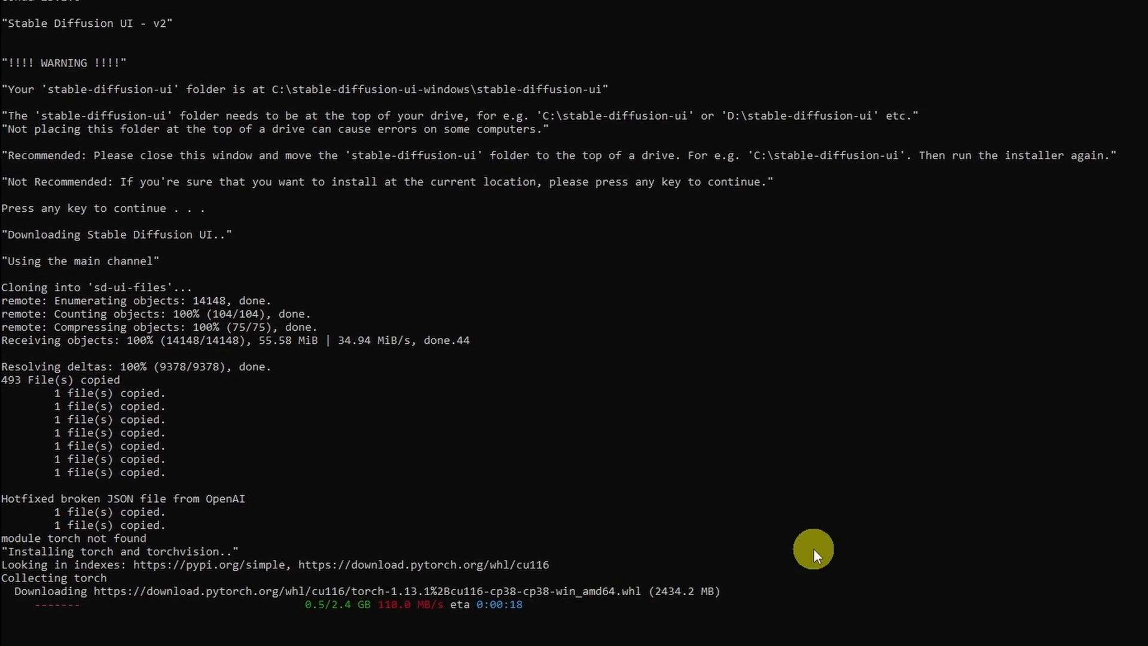
pyautogui.moveTo(705, 556)
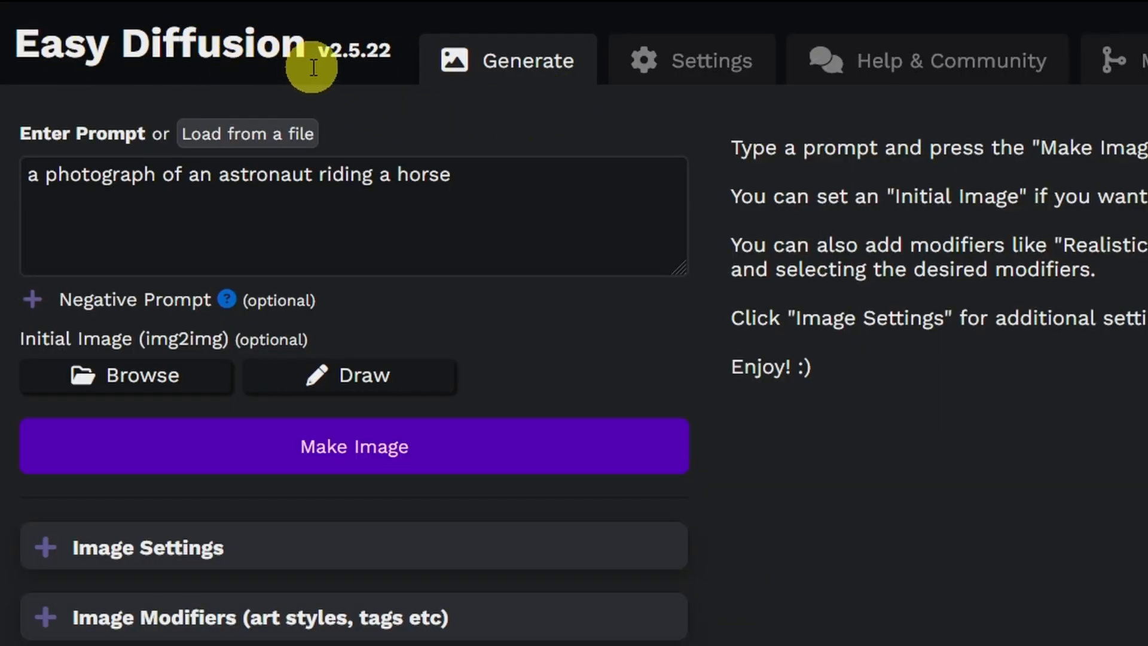
pyautogui.moveTo(483, 87)
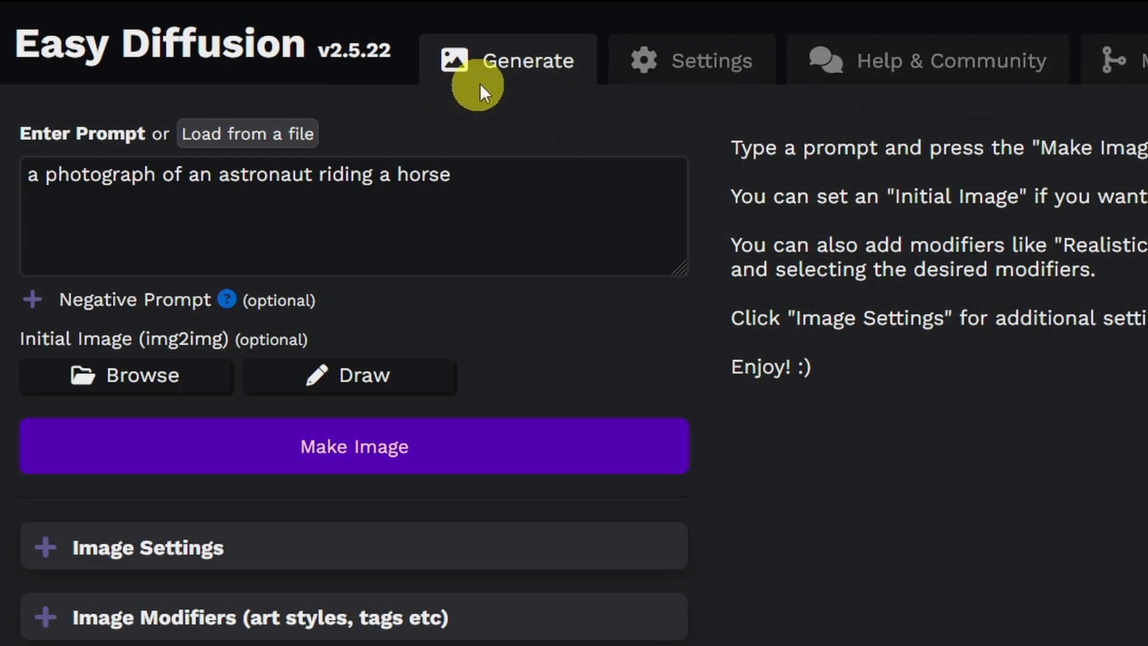
pyautogui.moveTo(677, 76)
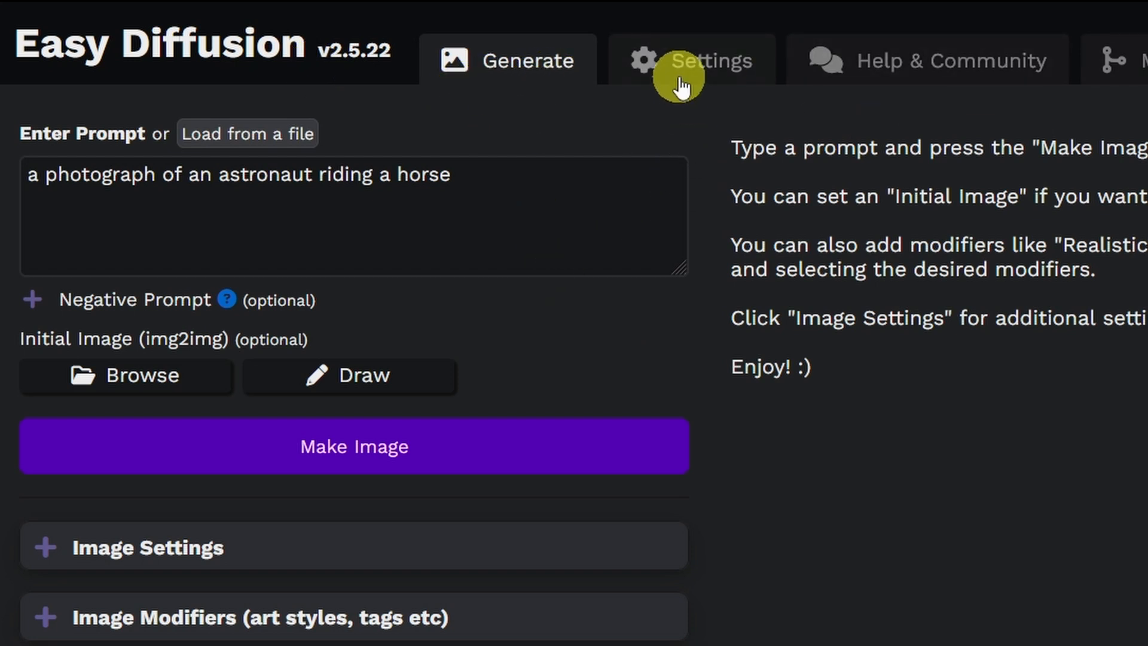
pyautogui.moveTo(670, 79)
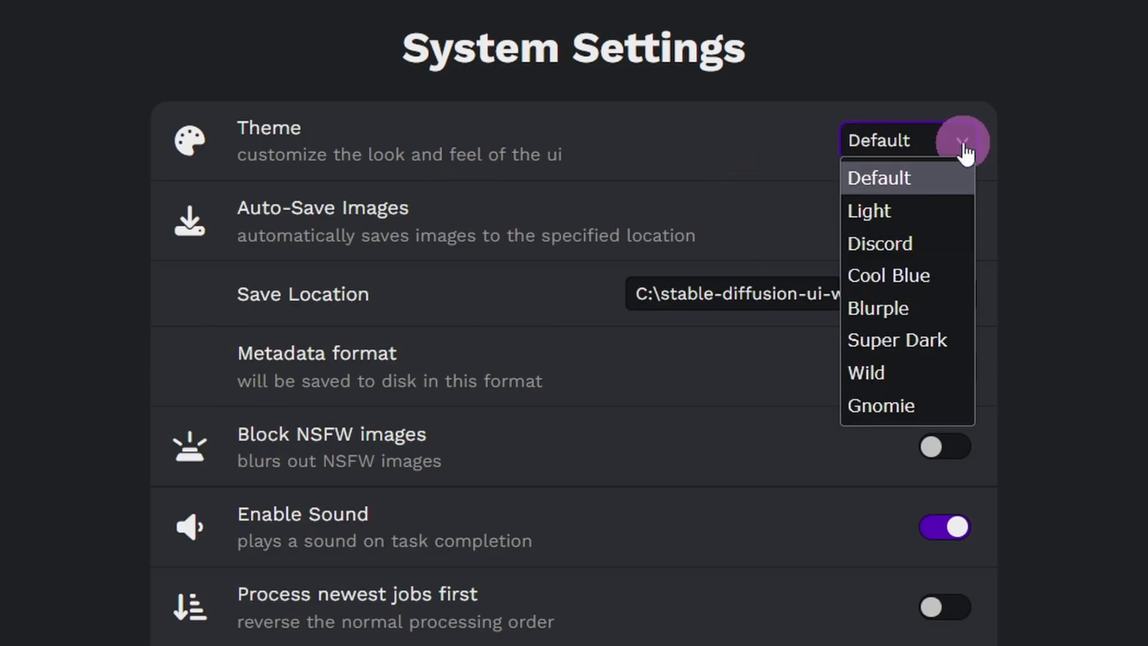
# Switch the interface theme from Discord to Blurple in System Settings.
pyautogui.click(880, 243)
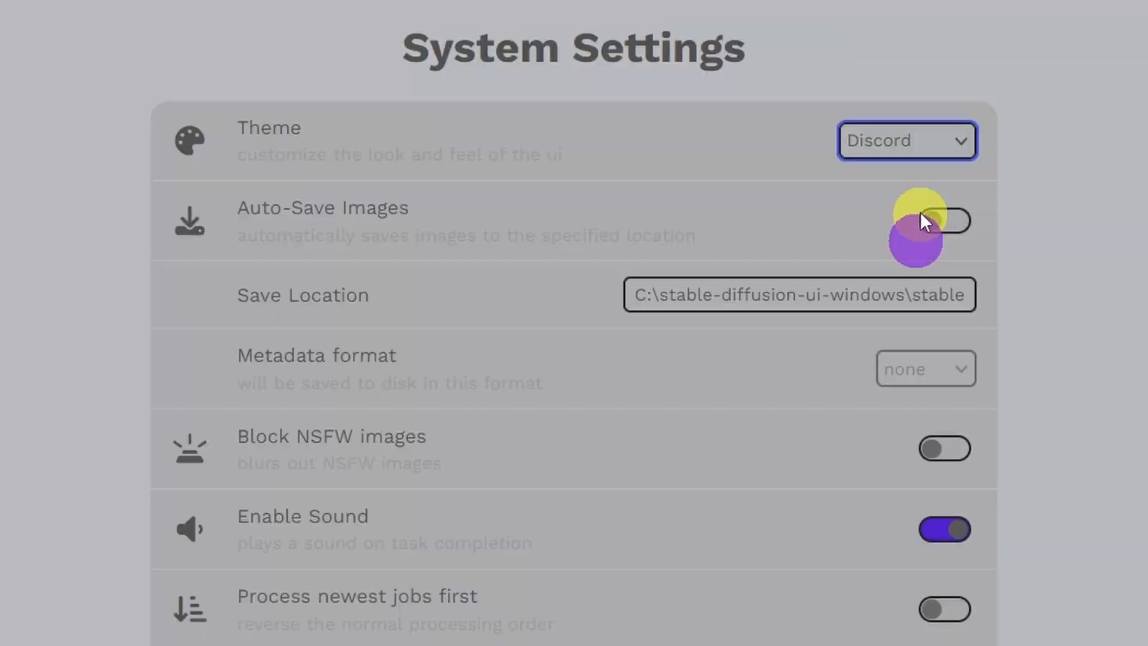
pyautogui.click(906, 141)
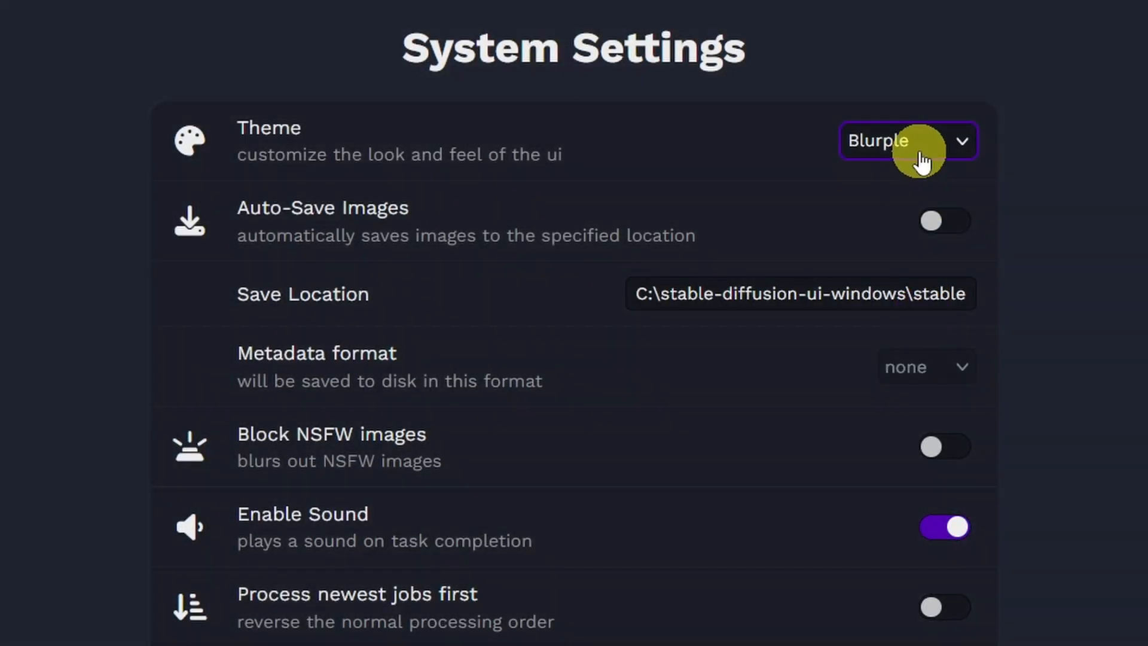
pyautogui.moveTo(7, 205)
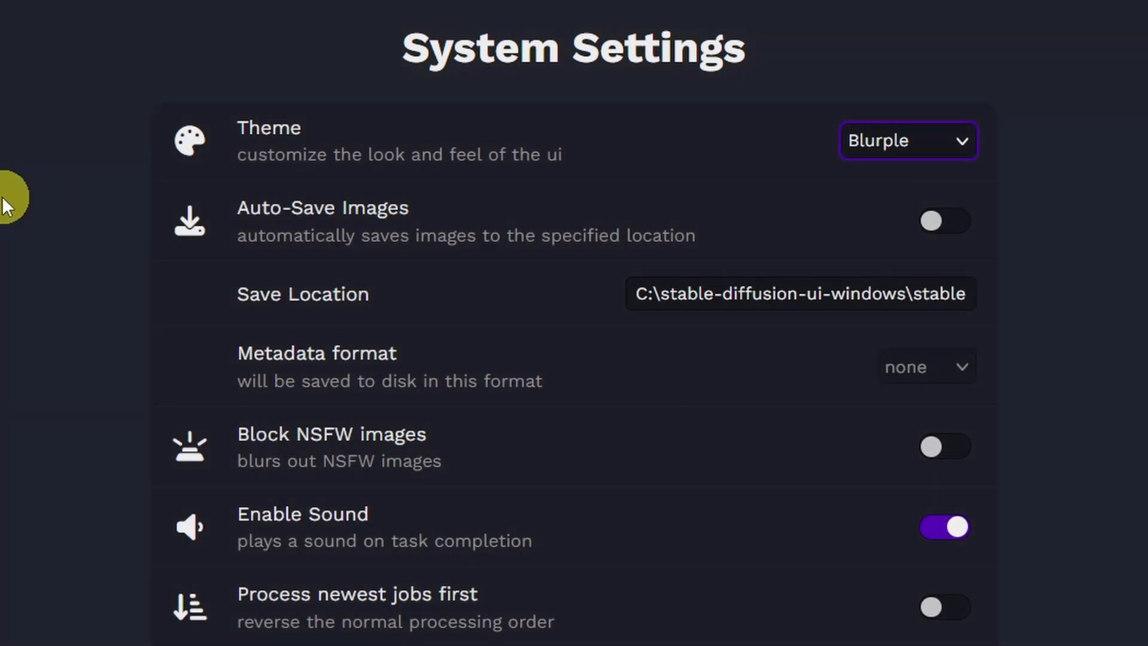
# View the Help & Community page, then the Merge models page with its Model A list showing sd-v1-4.
pyautogui.click(501, 48)
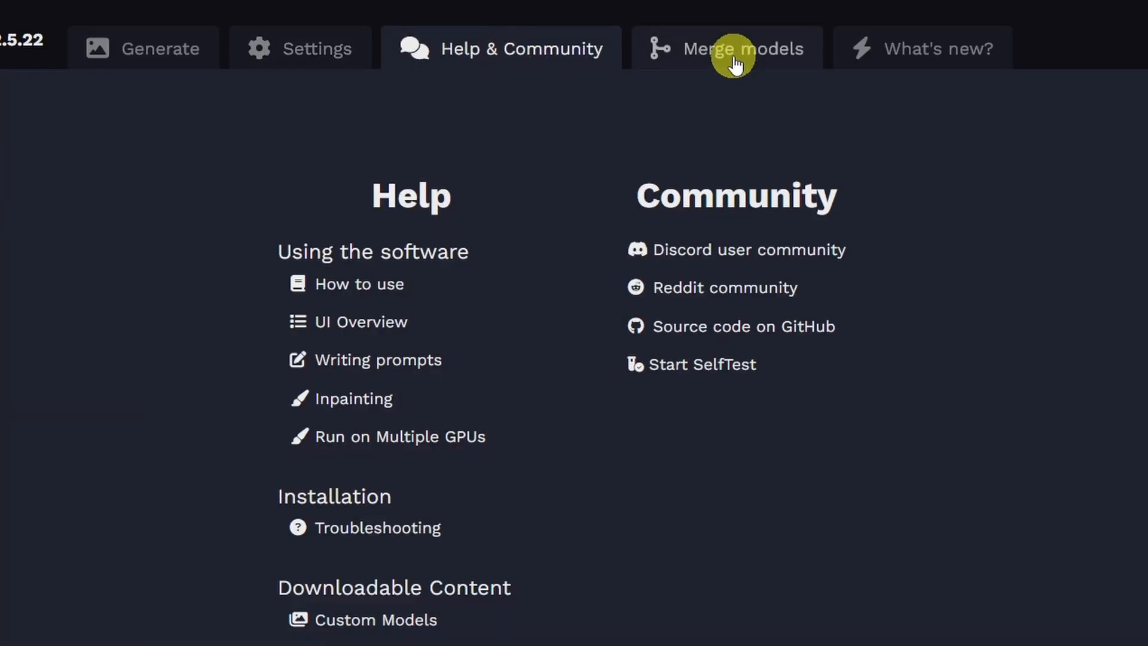
pyautogui.click(744, 48)
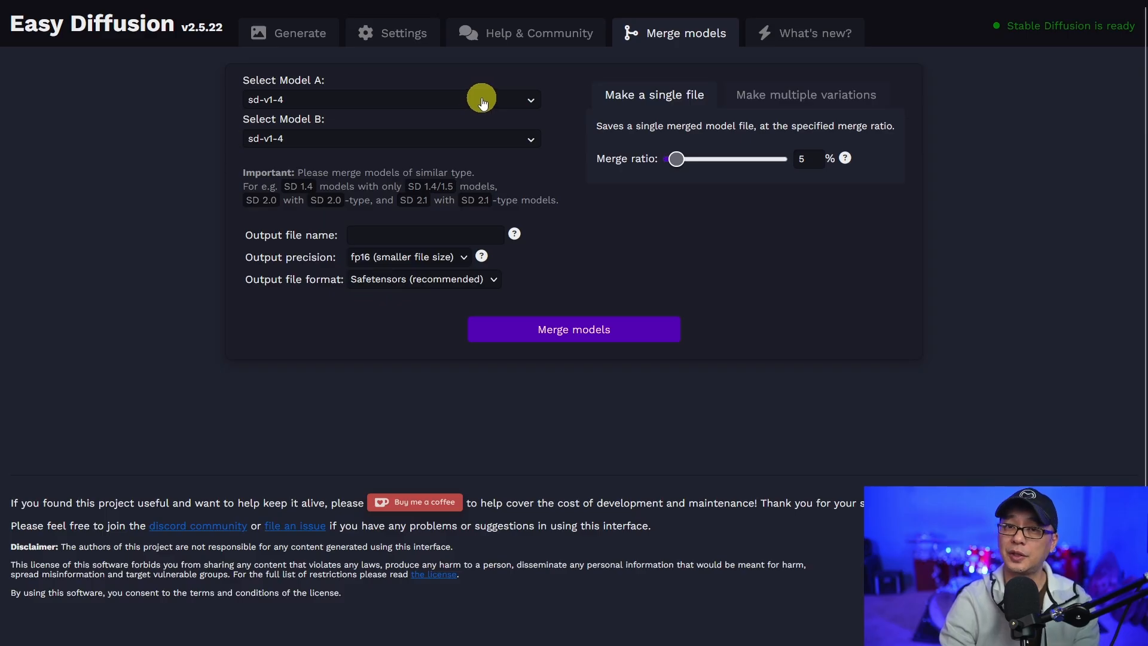
pyautogui.click(288, 33)
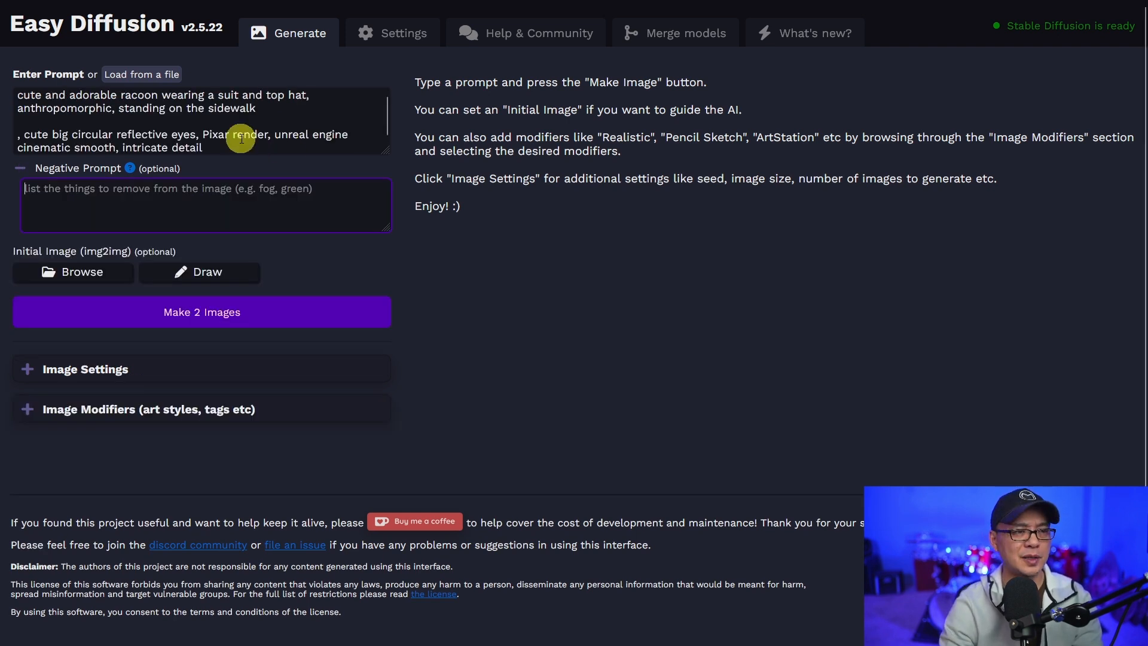
# Edit the raccoon-in-a-suit prompt, separating the joined words with a comma.
pyautogui.click(201, 121)
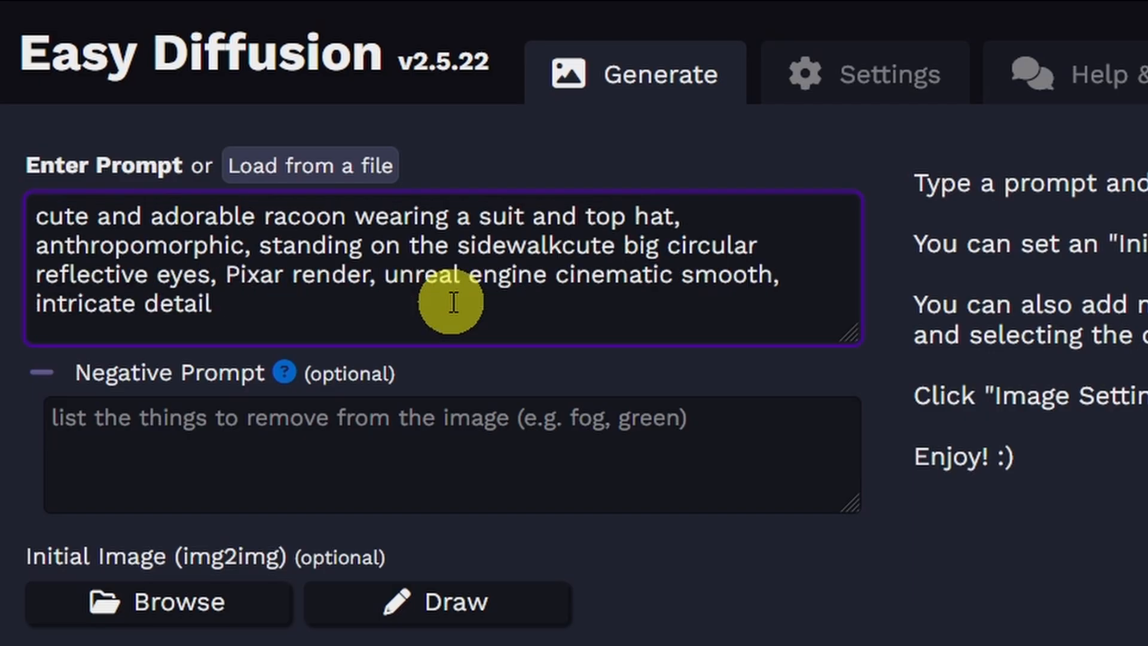
pyautogui.write(',')
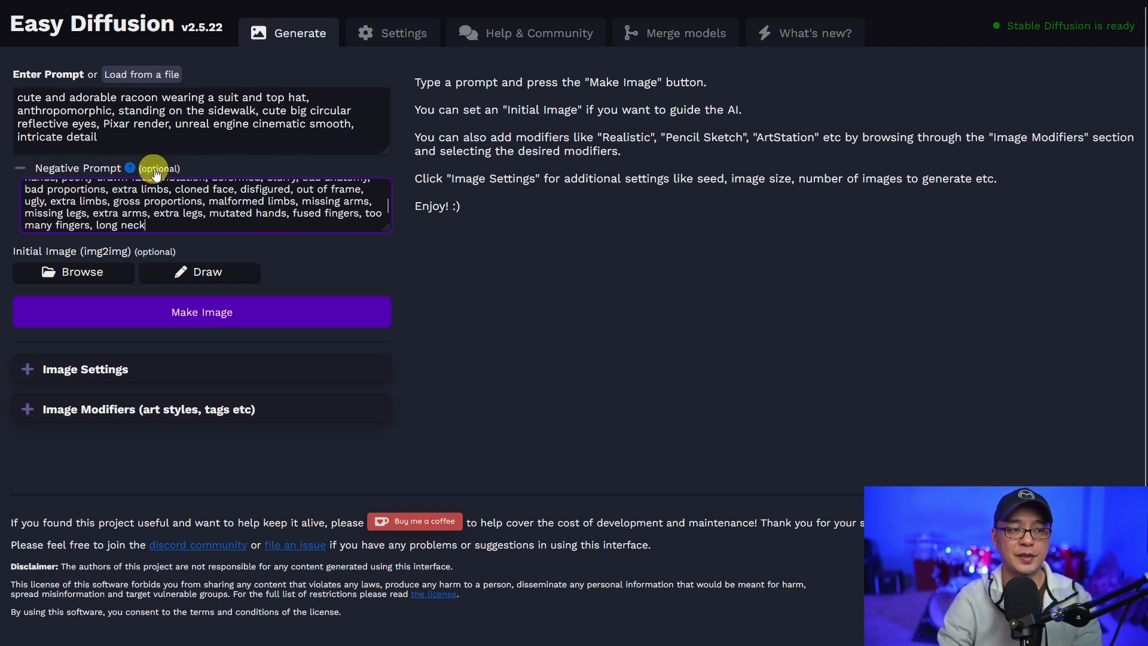
pyautogui.moveTo(307, 311)
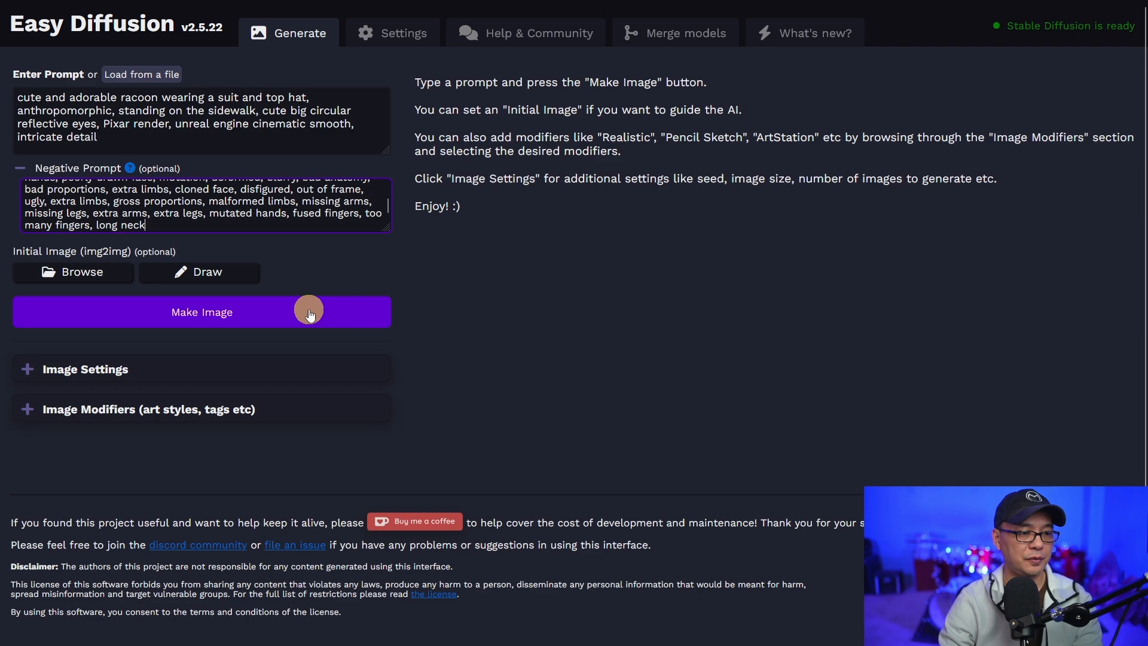
pyautogui.moveTo(265, 316)
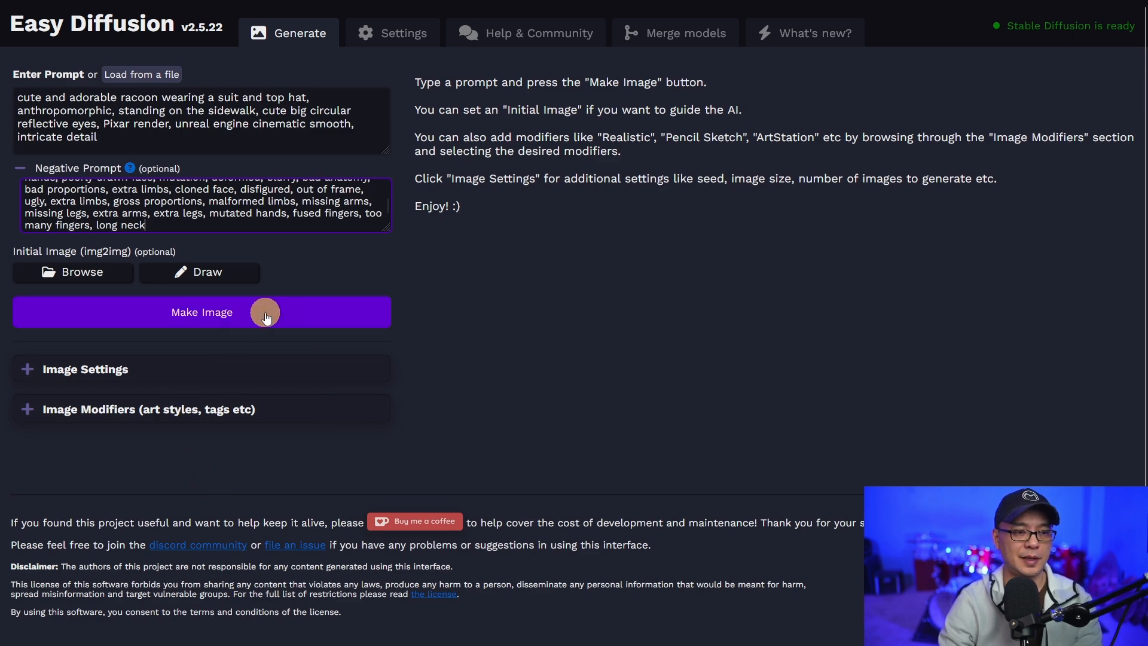
# Start a raccoon image generation and keep Euler Ancestral as the sampler.
pyautogui.click(201, 312)
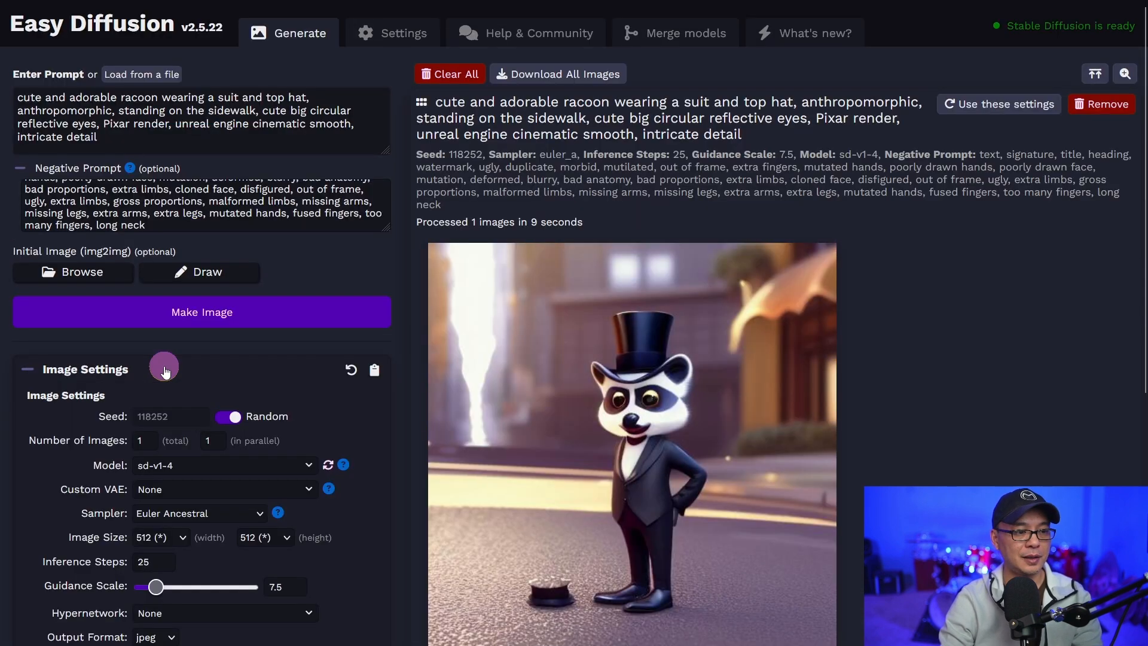
pyautogui.scroll(-3)
pyautogui.write('4')
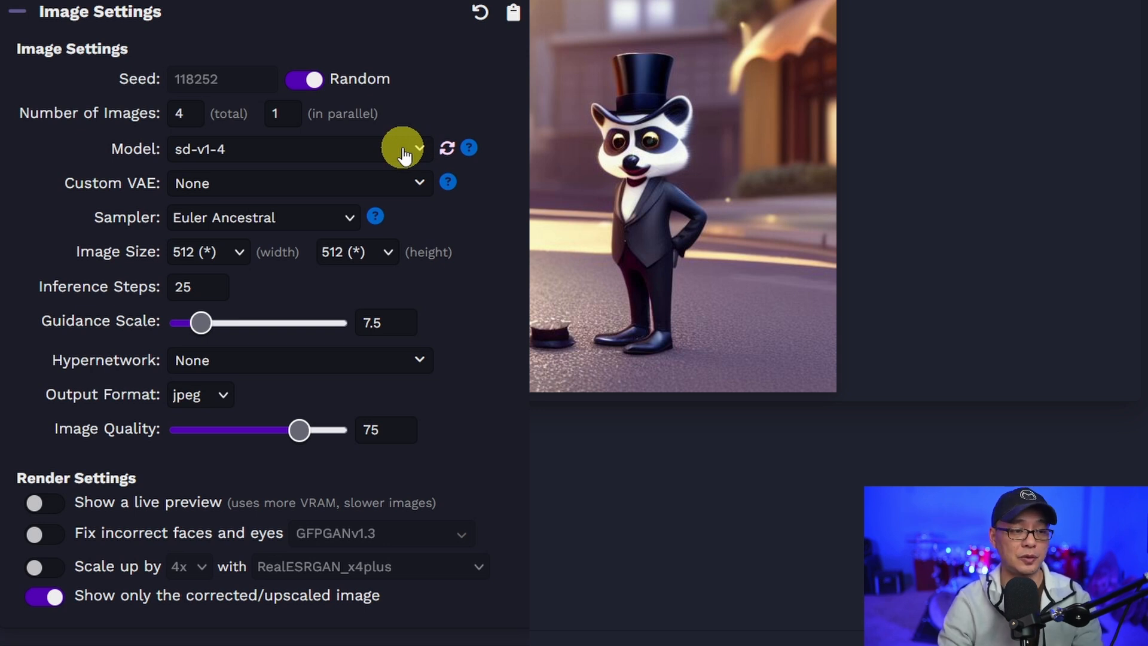
pyautogui.moveTo(105, 199)
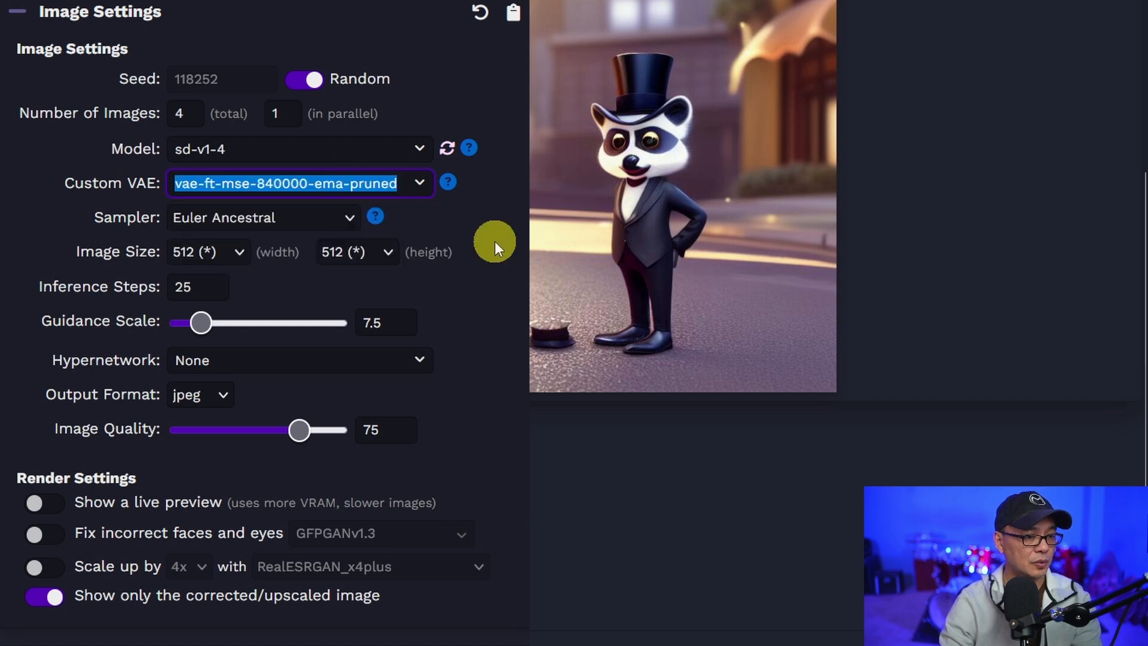
pyautogui.moveTo(113, 225)
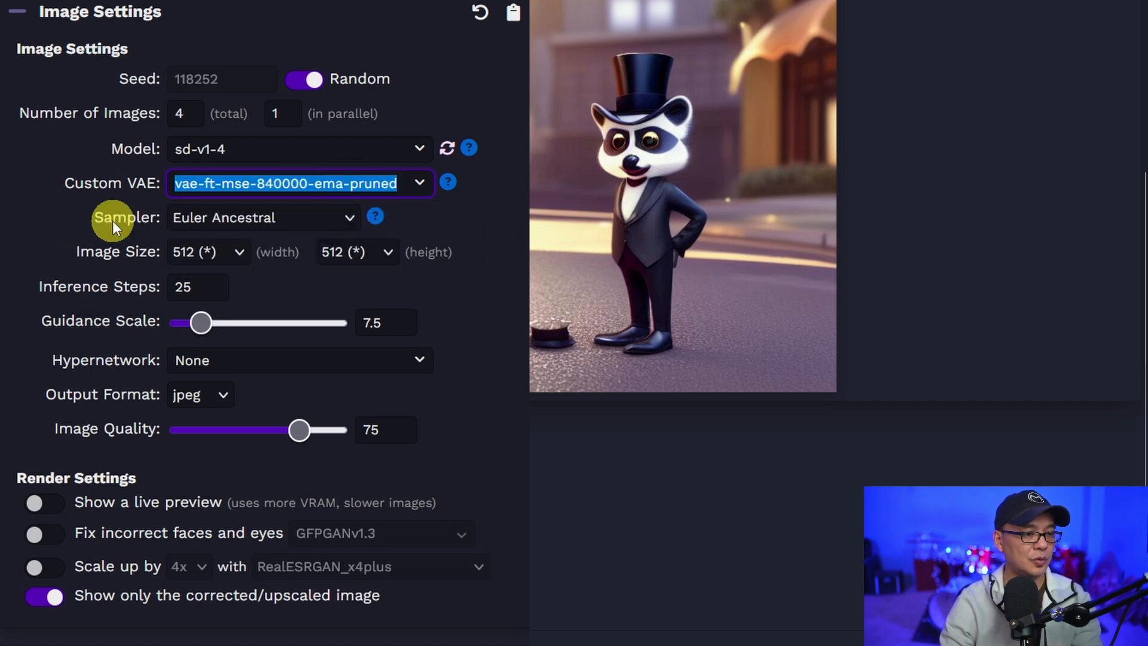
pyautogui.click(348, 218)
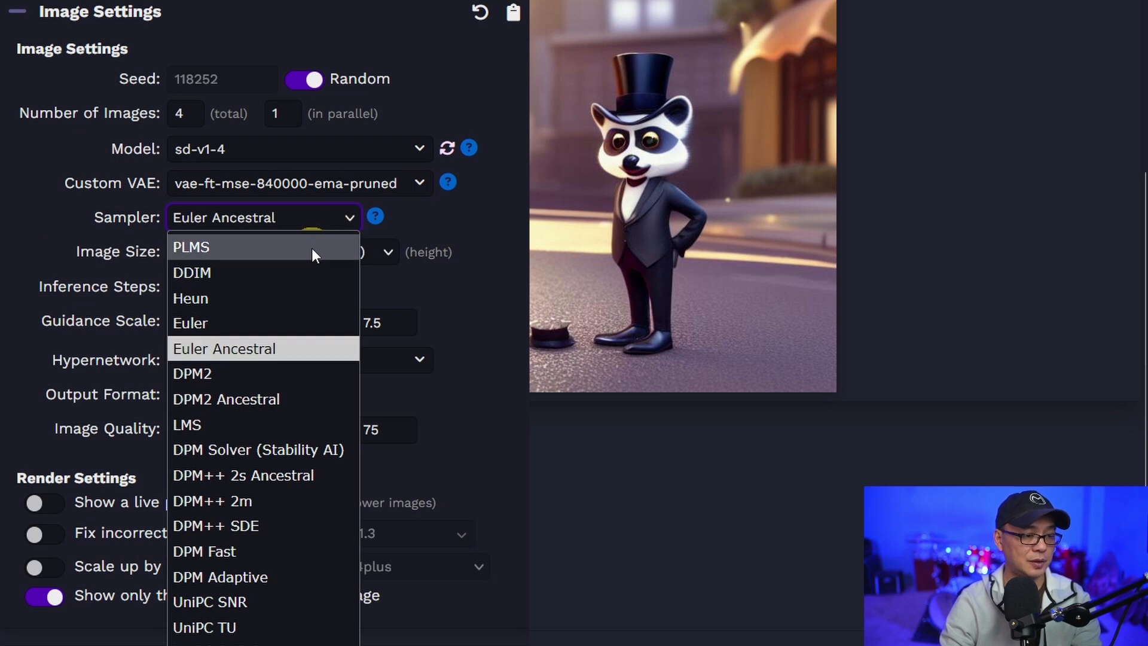
pyautogui.moveTo(276, 364)
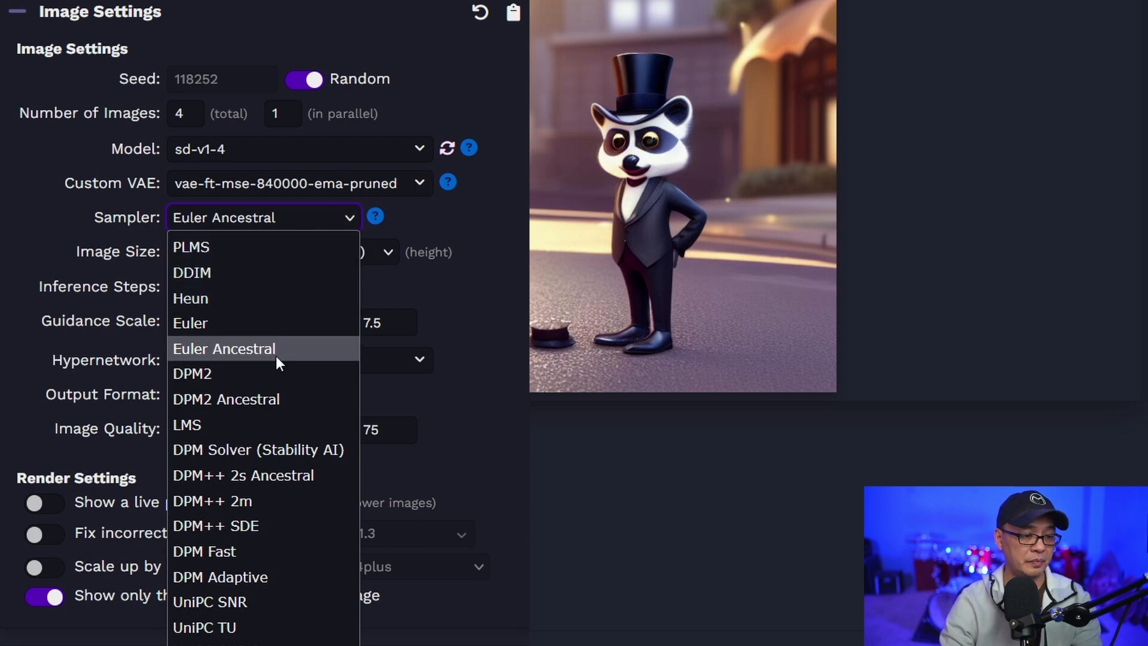
pyautogui.moveTo(235, 526)
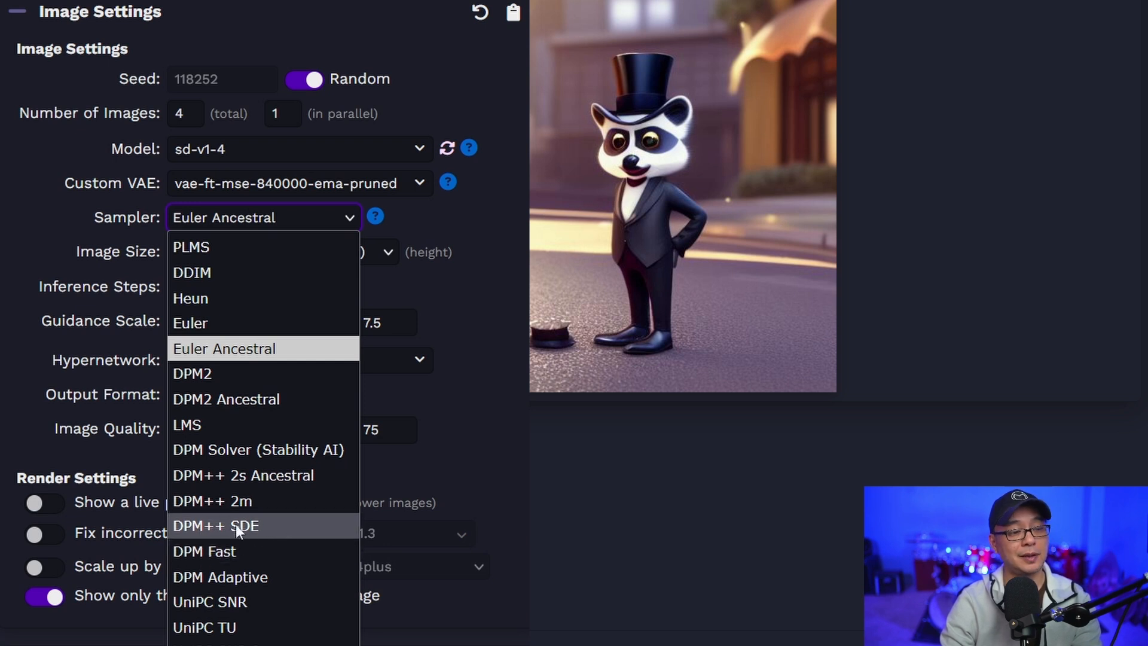
pyautogui.moveTo(222, 508)
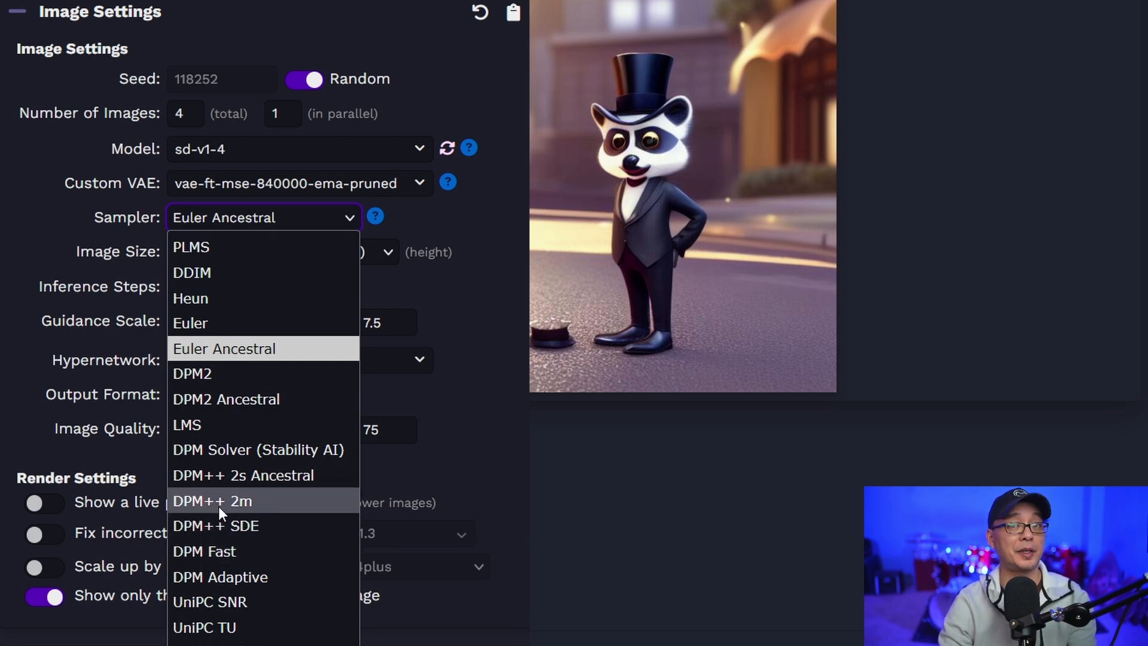
pyautogui.moveTo(276, 493)
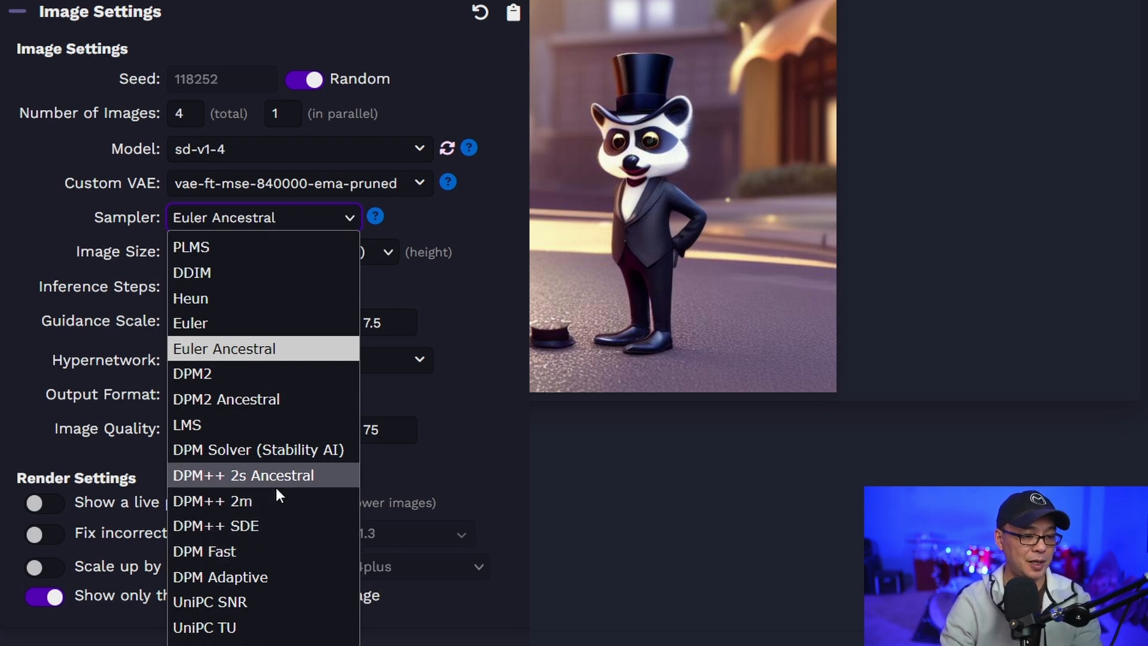
pyautogui.click(223, 348)
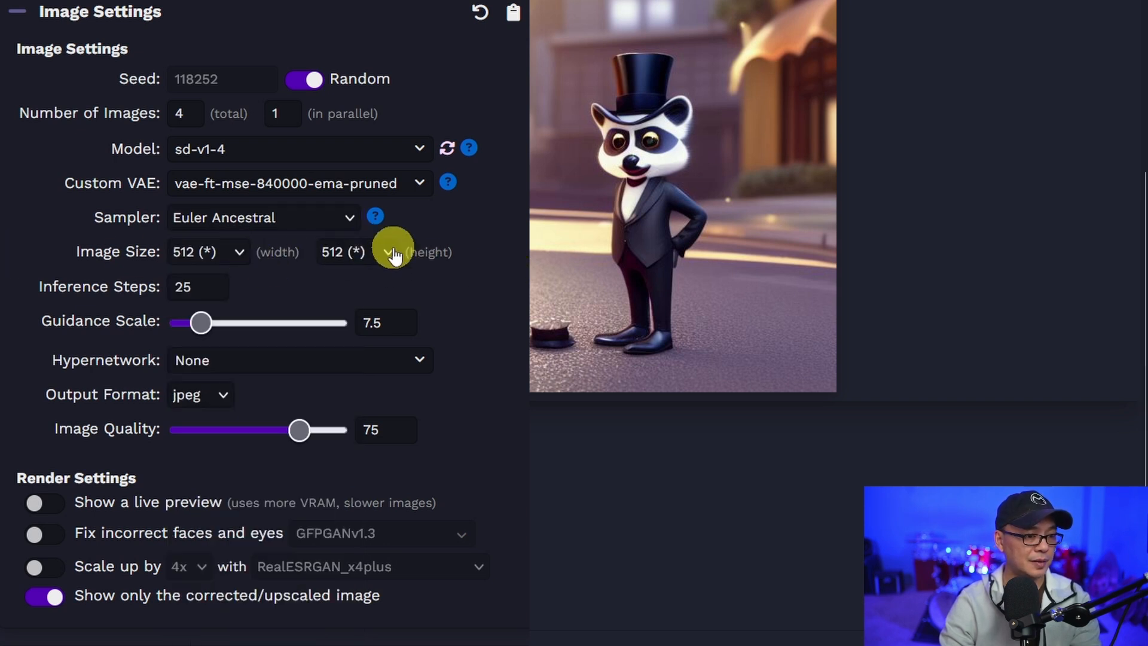
# Set image height 768 and PNG output, with live preview and face correction on and upscaling off.
pyautogui.click(357, 252)
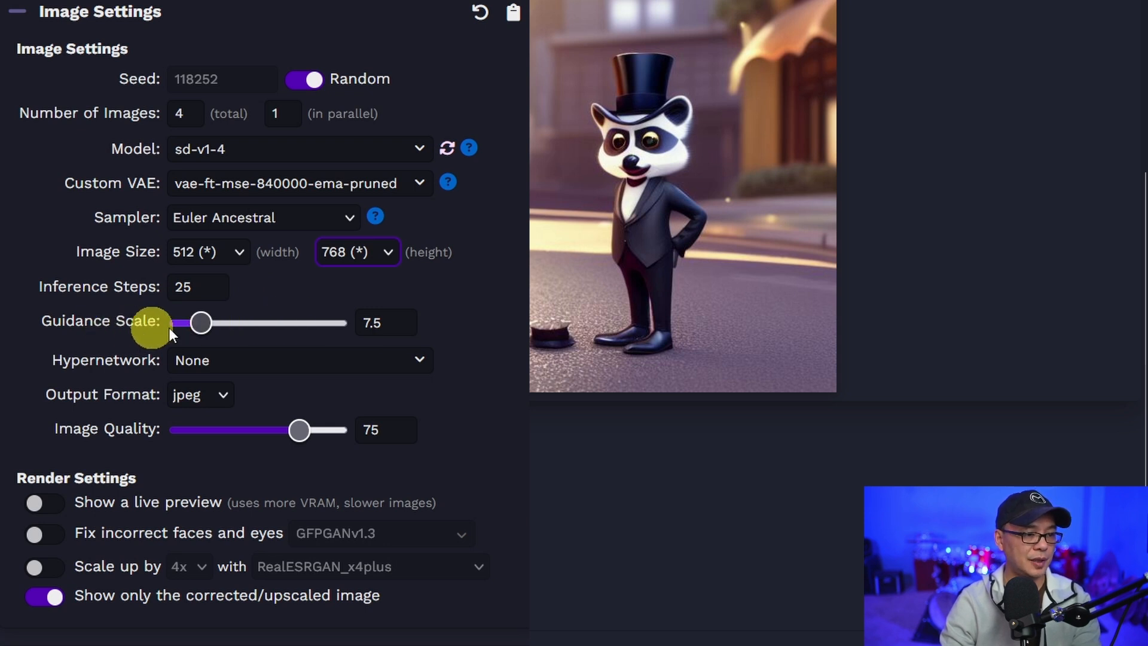
pyautogui.moveTo(263, 366)
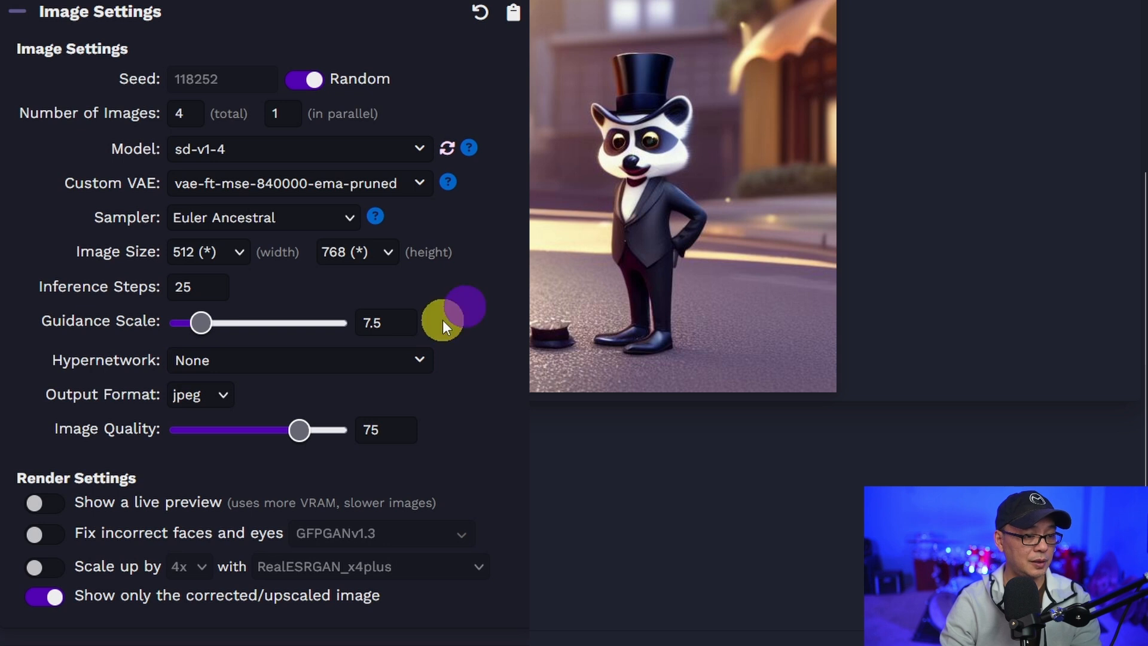
pyautogui.click(200, 394)
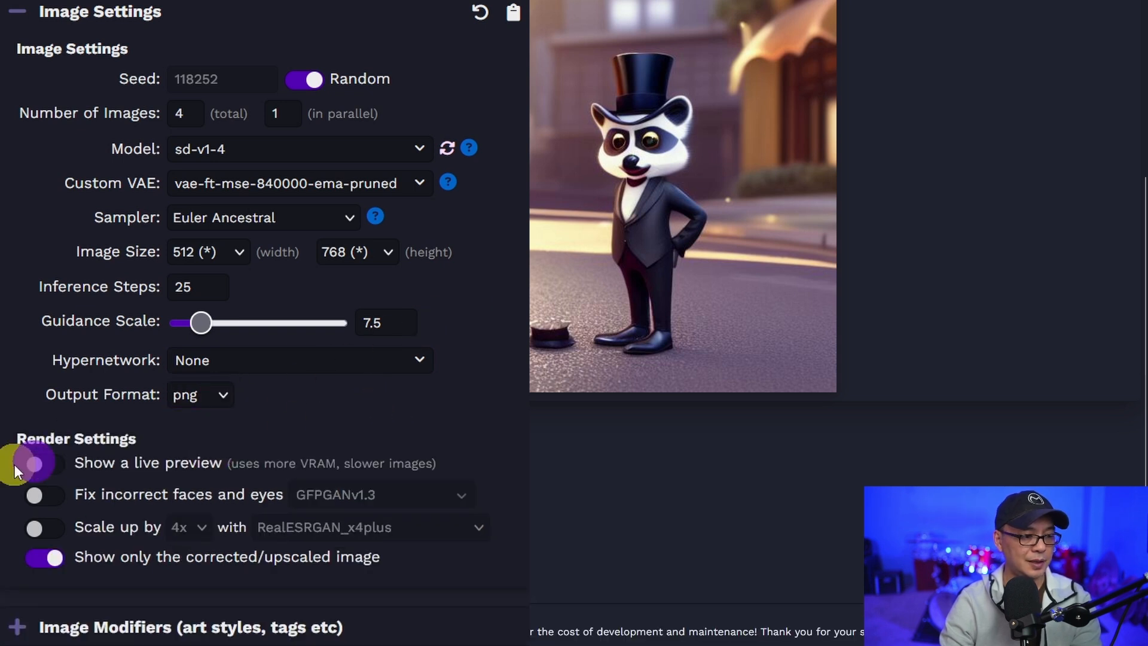
pyautogui.click(44, 463)
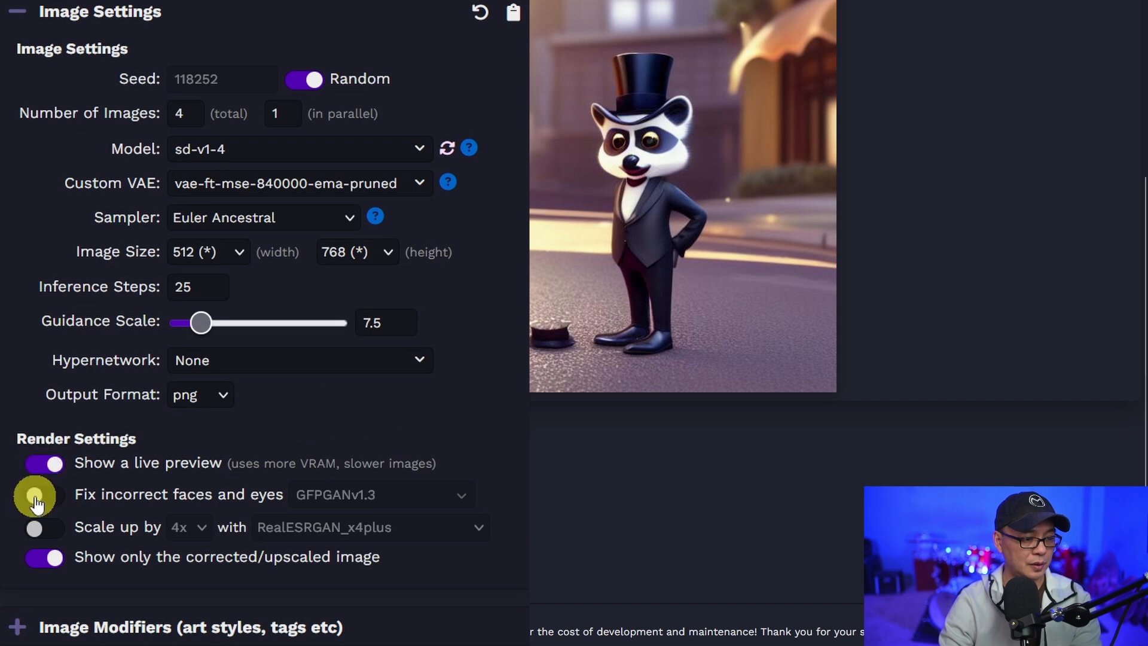
pyautogui.click(43, 495)
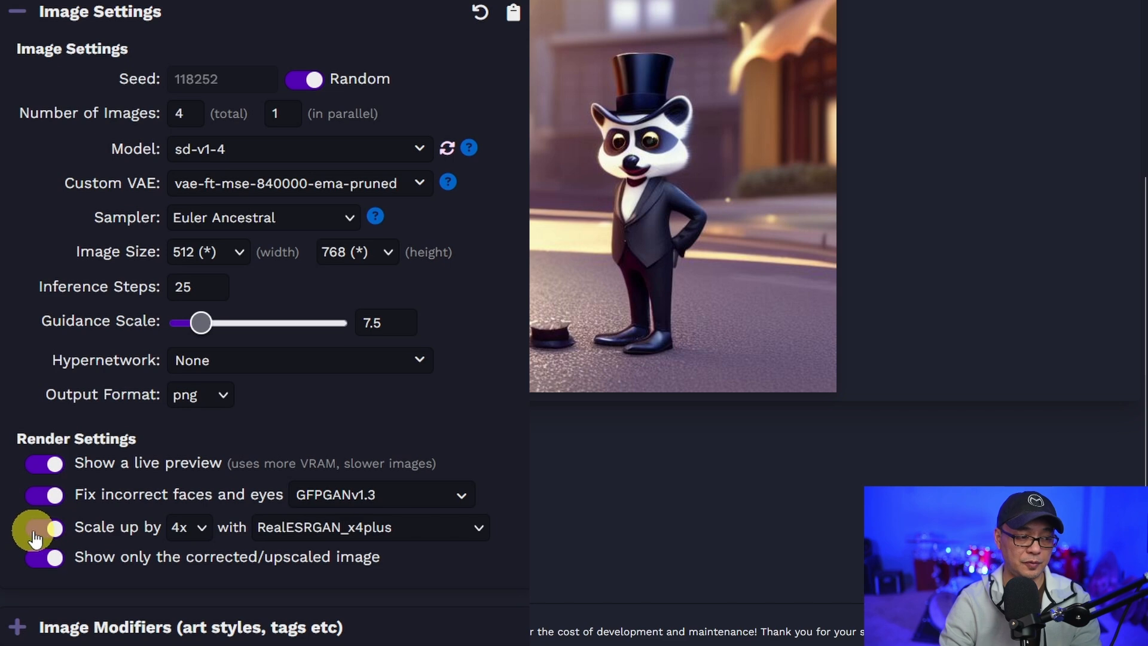
pyautogui.click(43, 528)
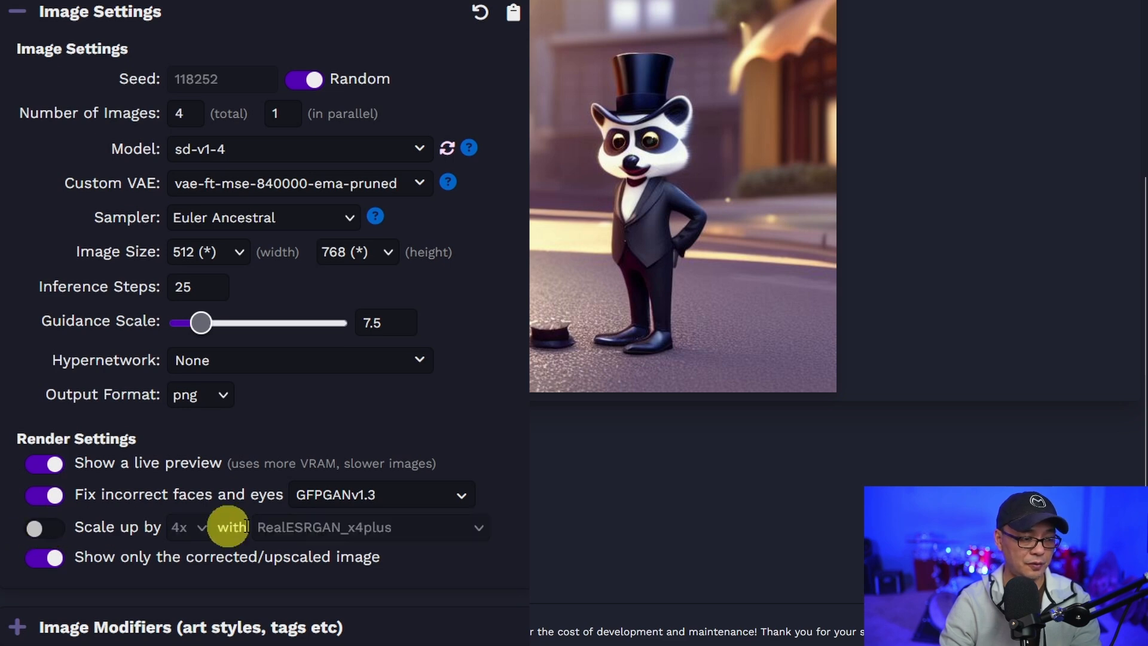
# Browse the Image Modifiers galleries, expanding Camera alongside the Visual Style and Pen thumbnails.
pyautogui.scroll(-3)
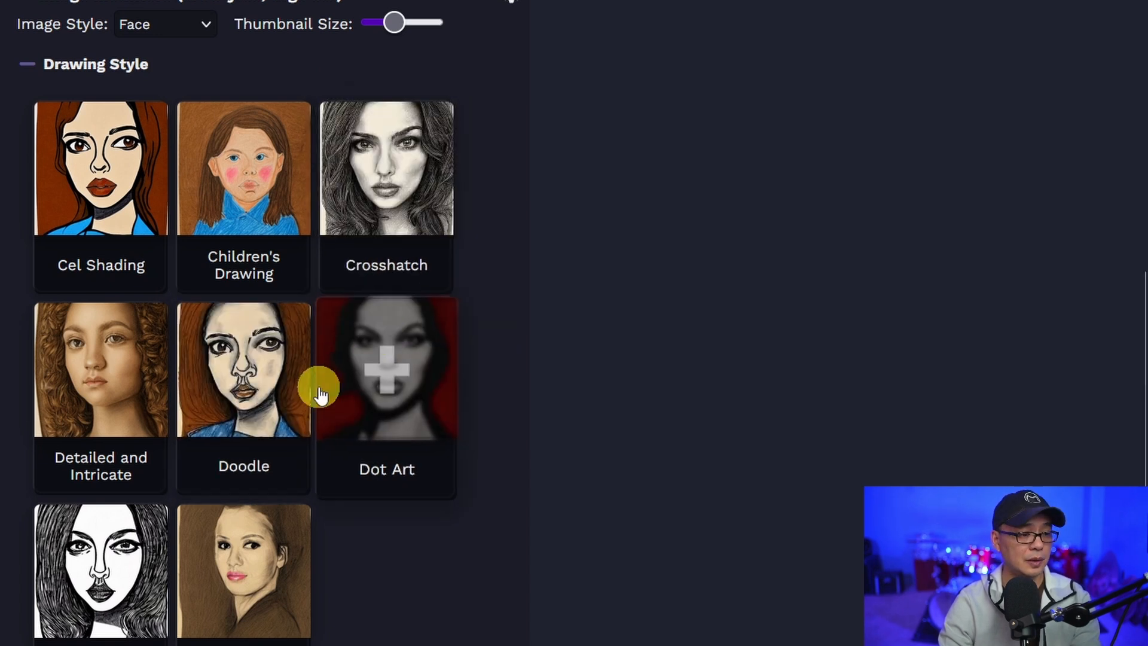
pyautogui.scroll(-3)
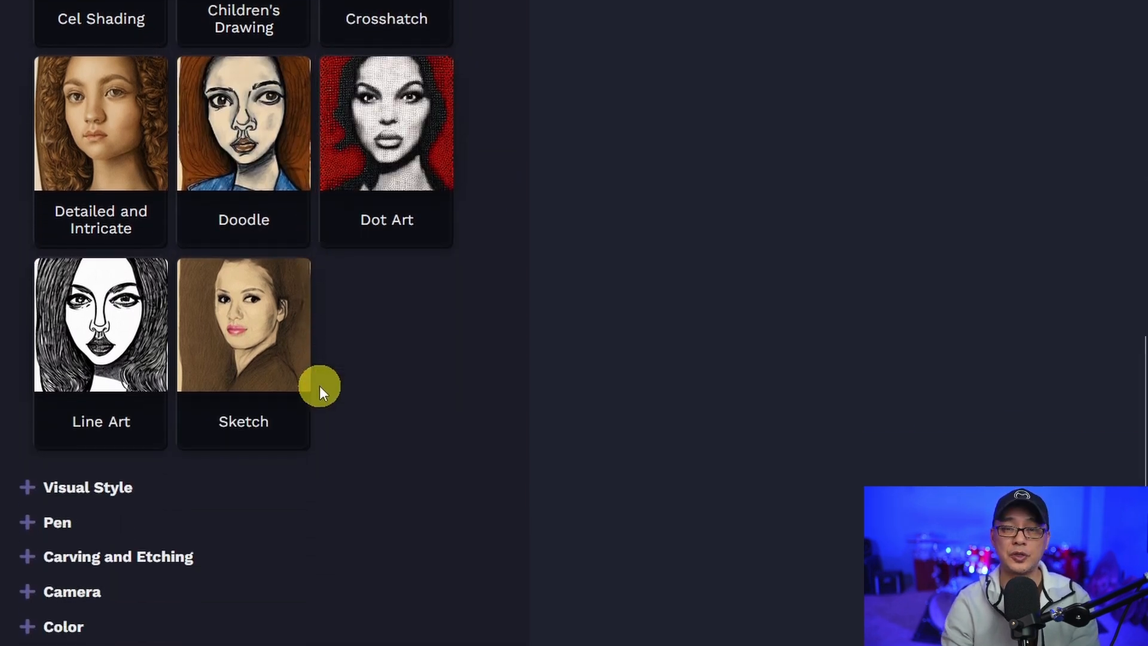
pyautogui.scroll(3)
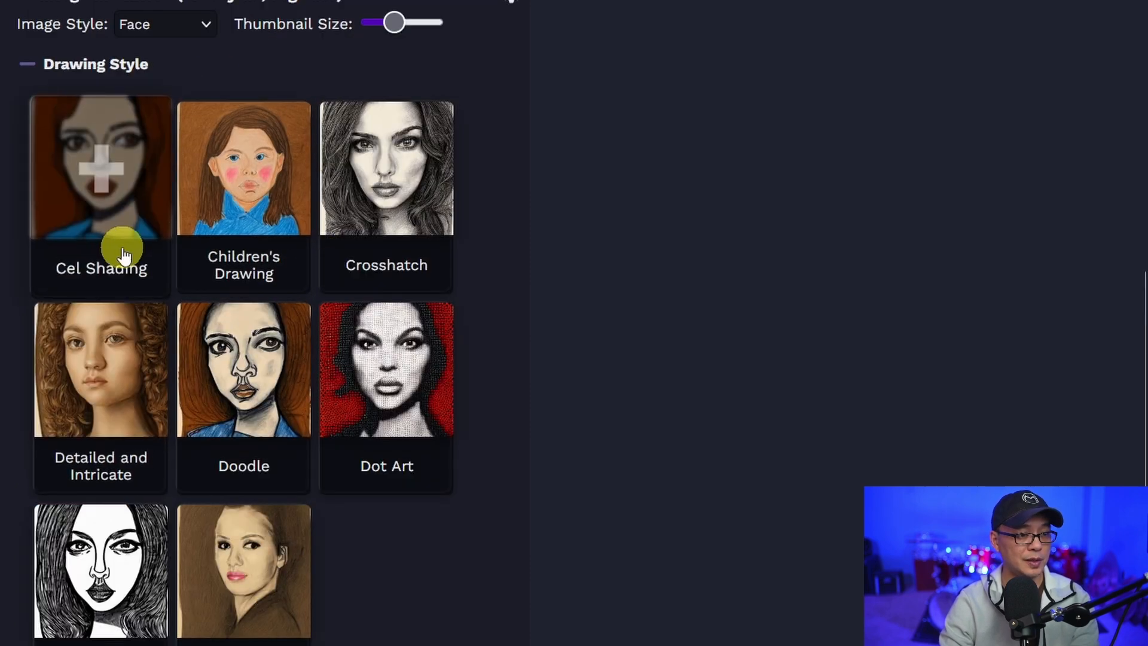
pyautogui.scroll(3)
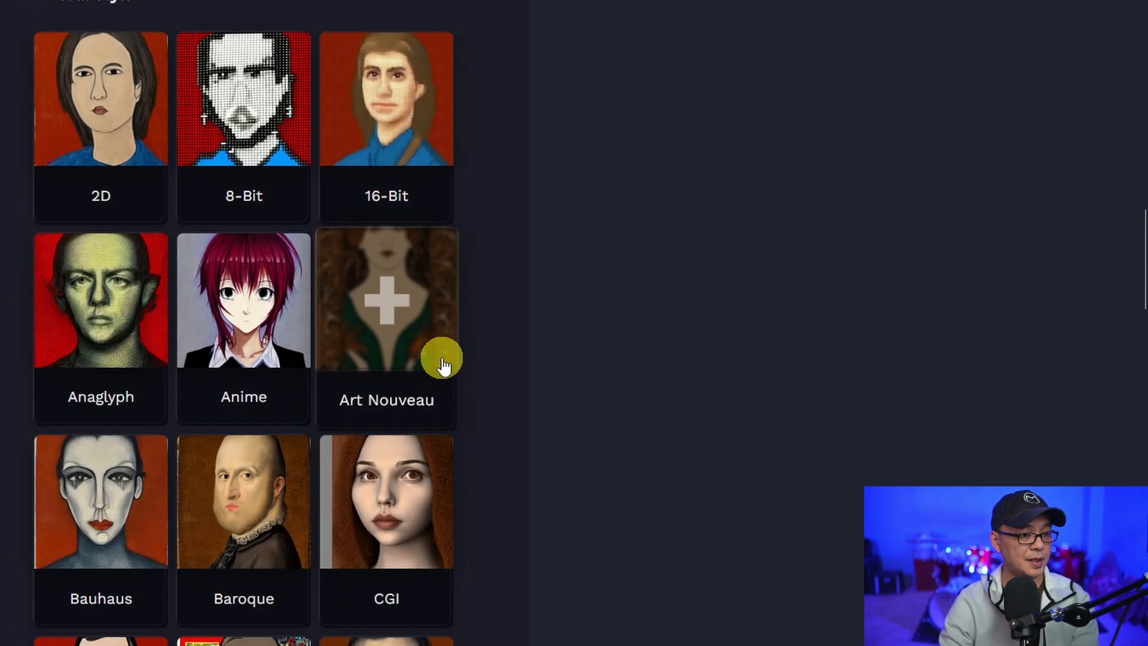
pyautogui.scroll(-3)
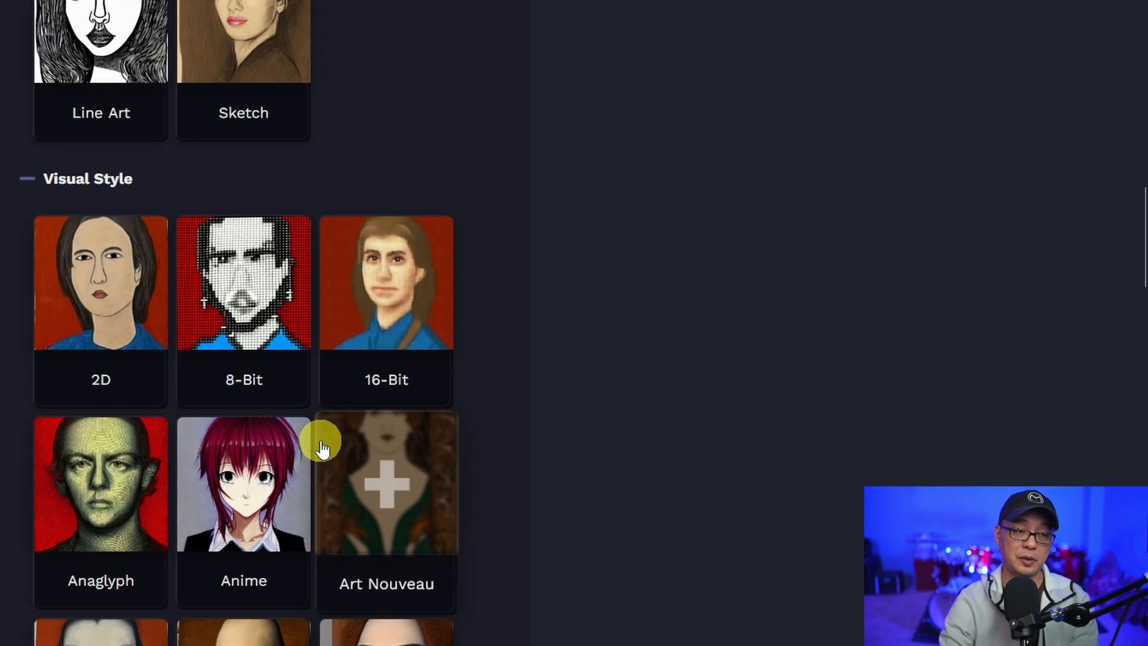
pyautogui.scroll(3)
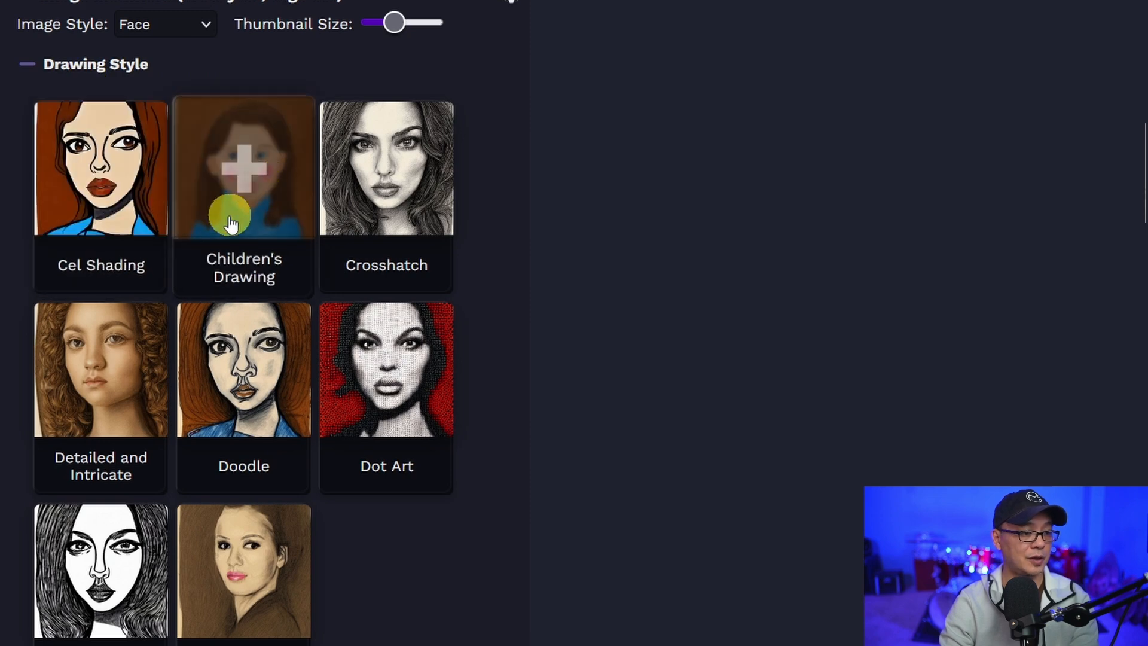
pyautogui.moveTo(121, 399)
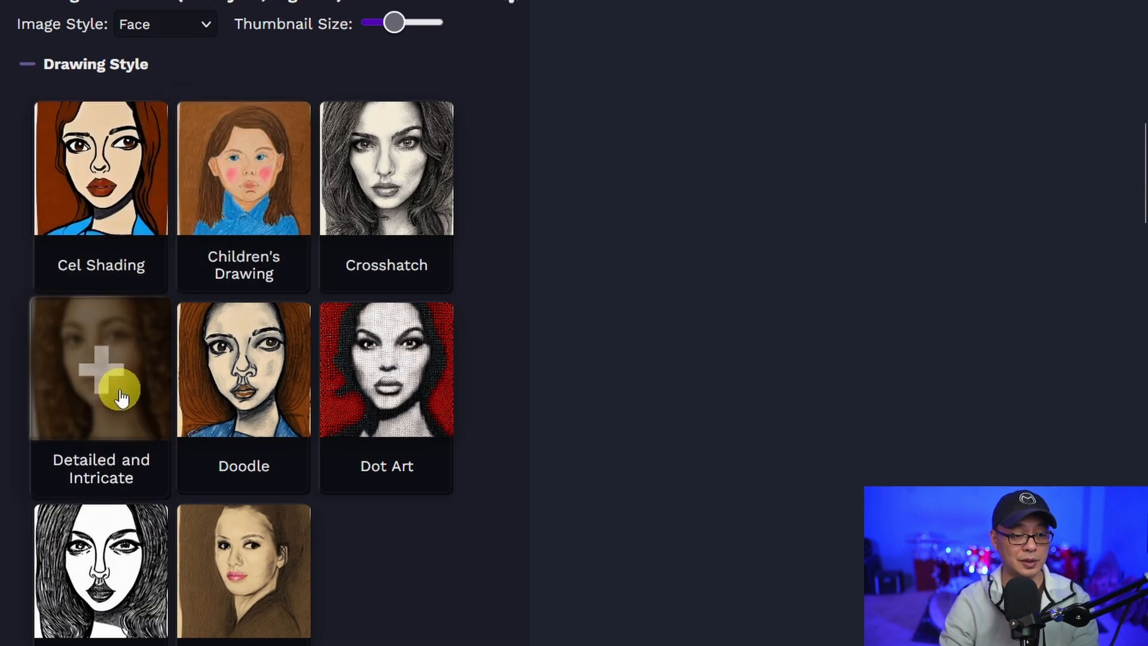
pyautogui.scroll(-3)
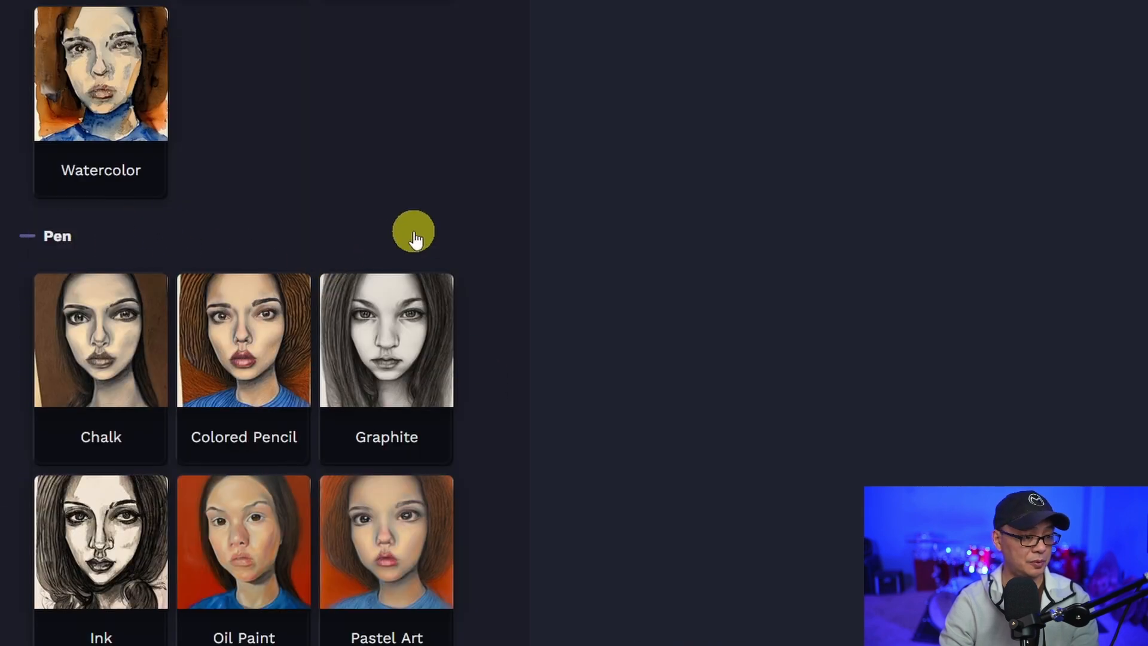
pyautogui.scroll(-3)
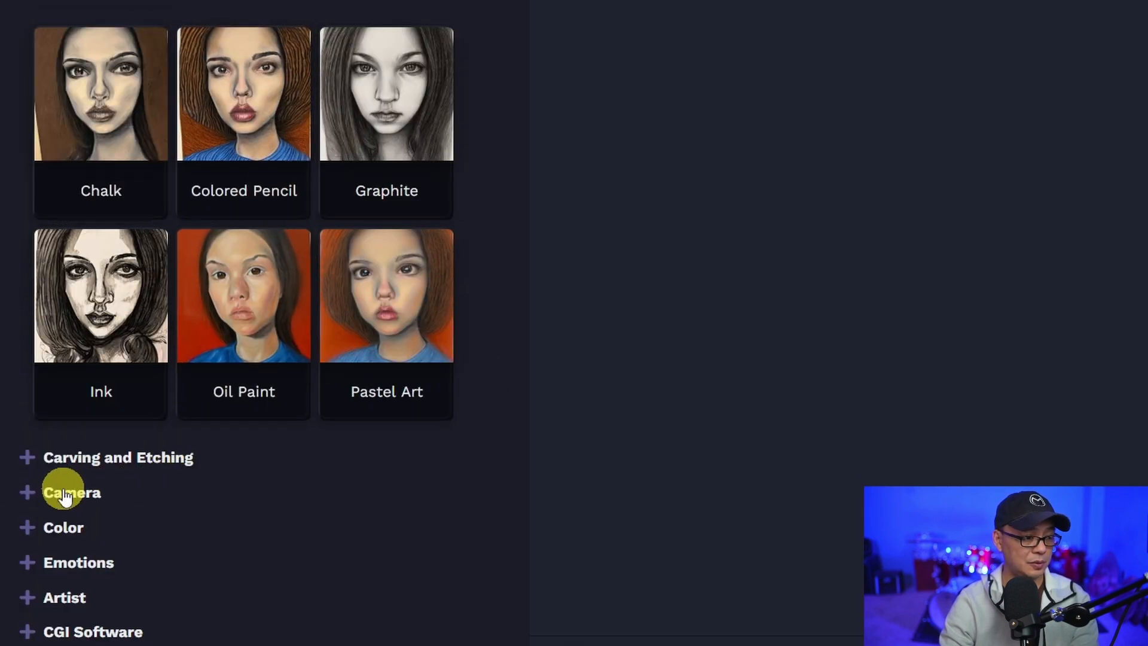
pyautogui.click(72, 491)
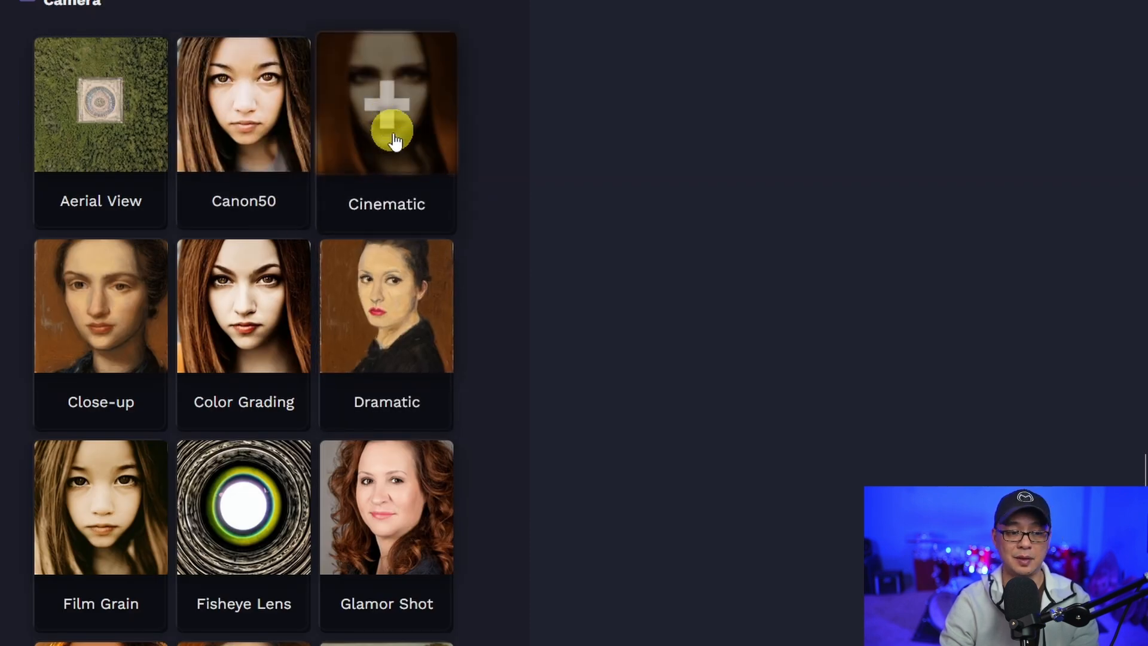
pyautogui.scroll(-3)
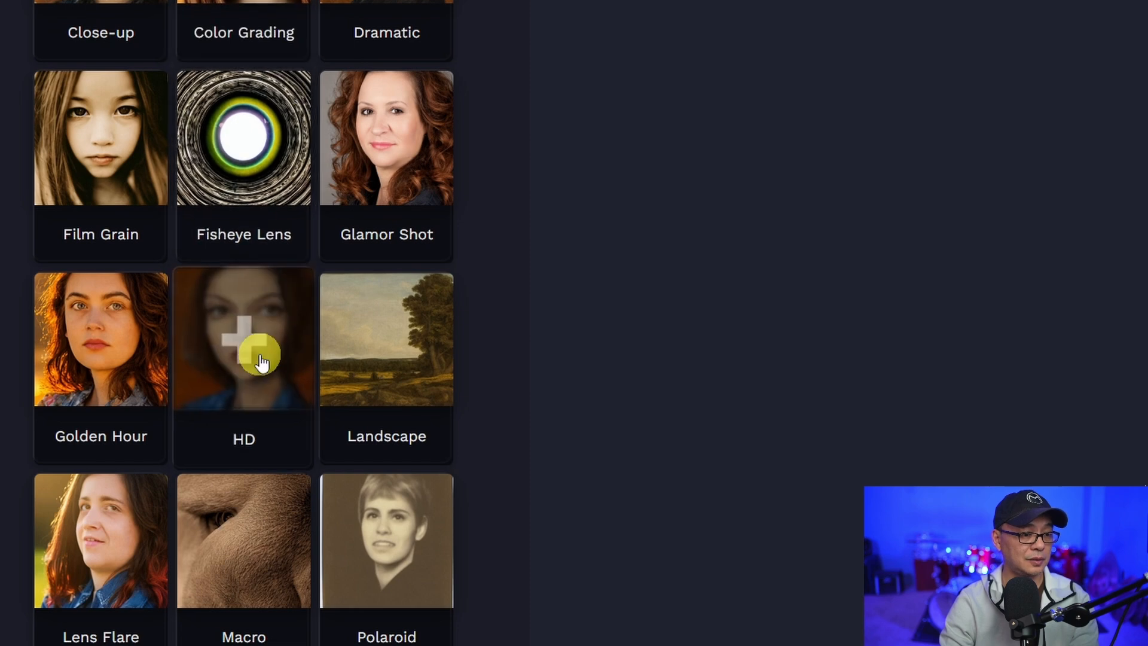
pyautogui.scroll(-3)
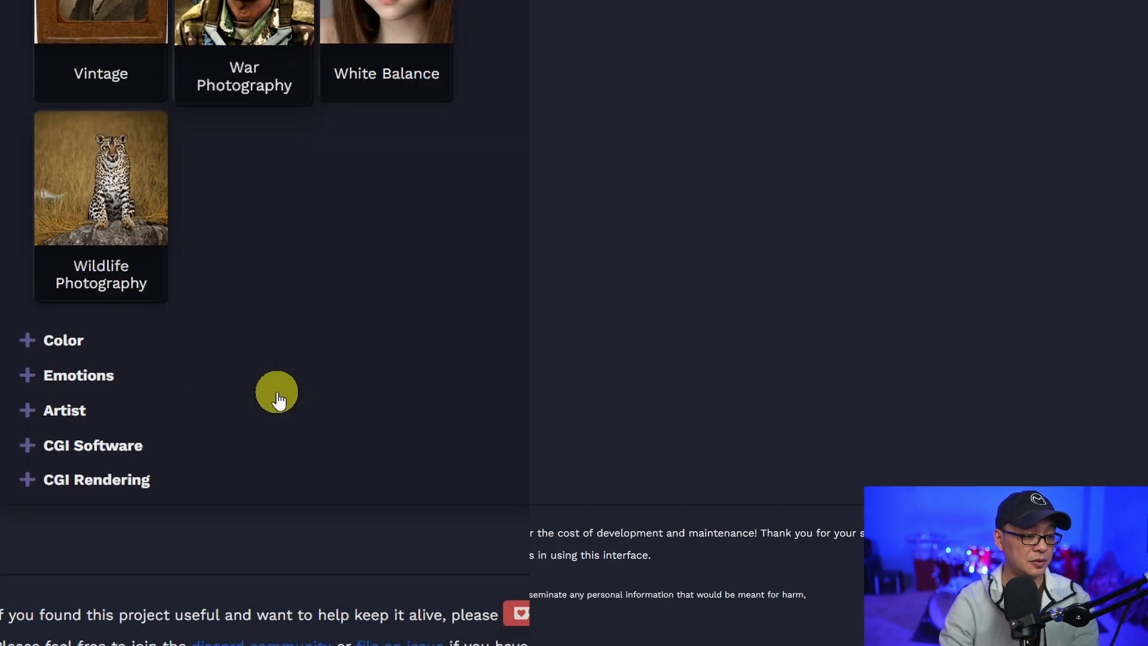
pyautogui.scroll(3)
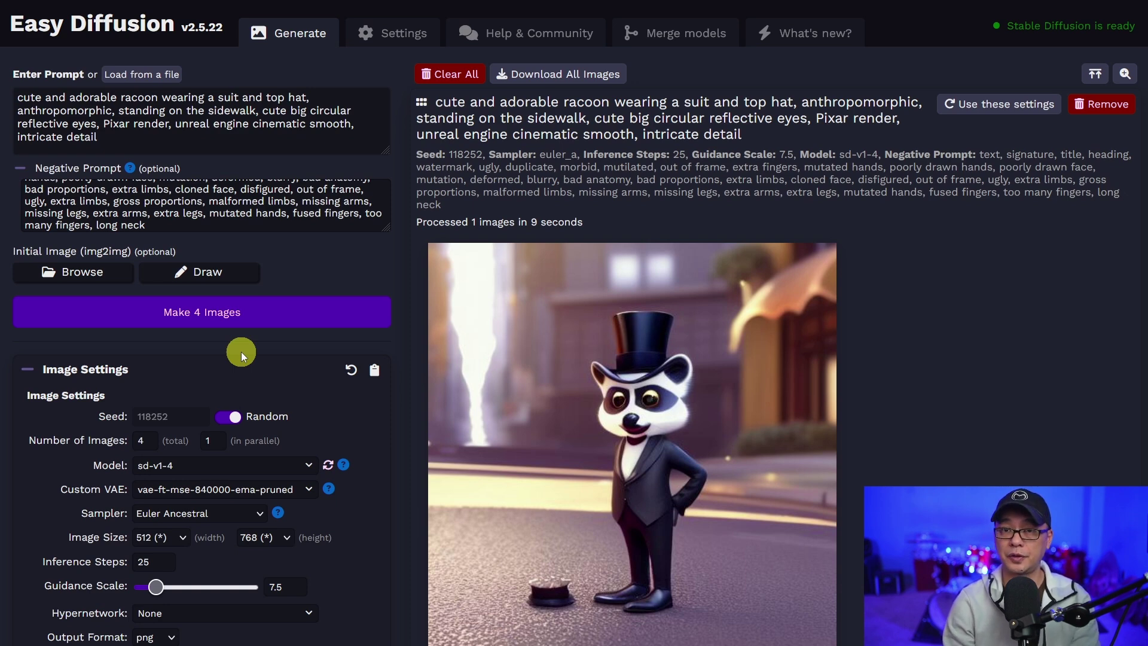
# Navigate into stable-diffusion-ui-windows\stable-diffusion-ui\models\stable-diffusion, where sd-v1-4.ckpt lives.
pyautogui.scroll(-3)
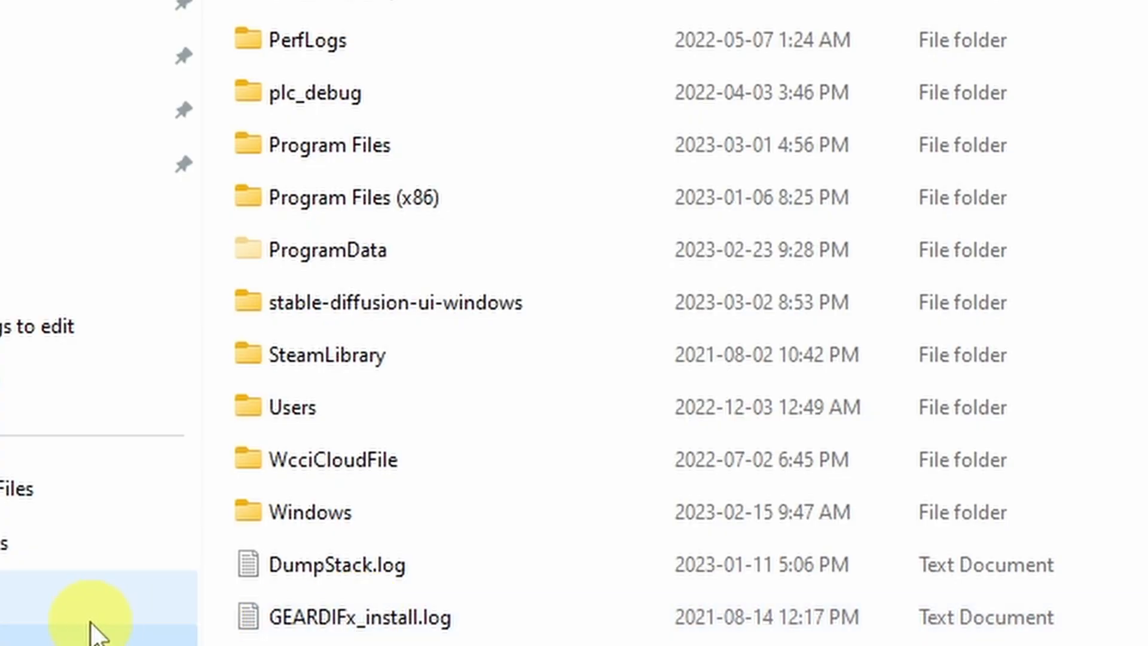
pyautogui.doubleClick(393, 302)
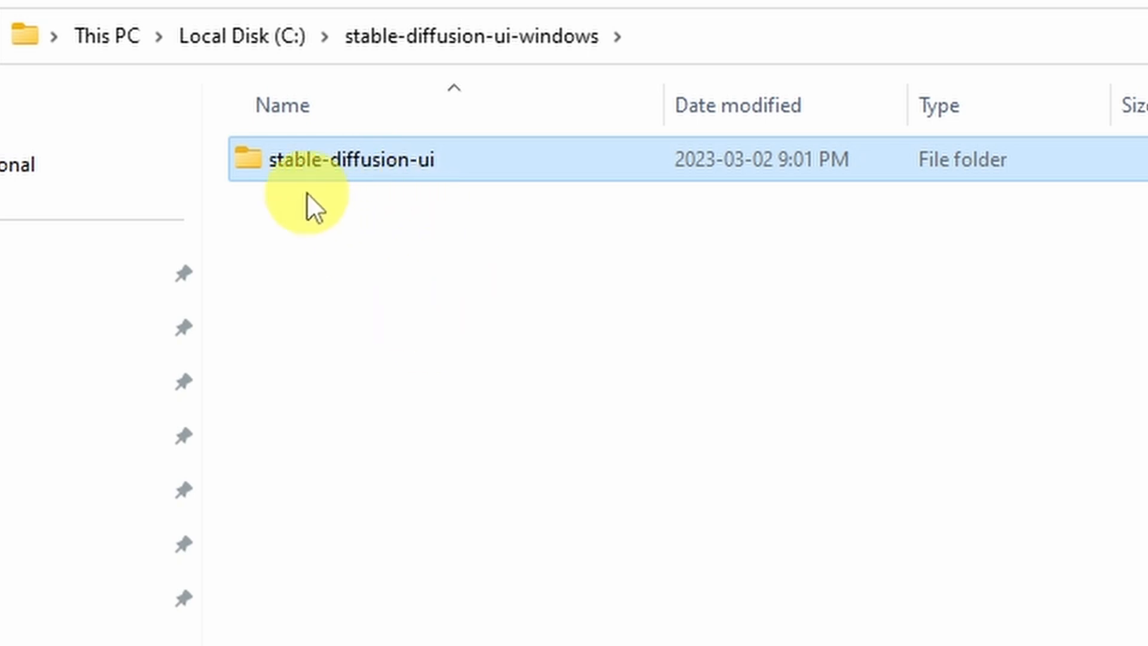
pyautogui.moveTo(383, 169)
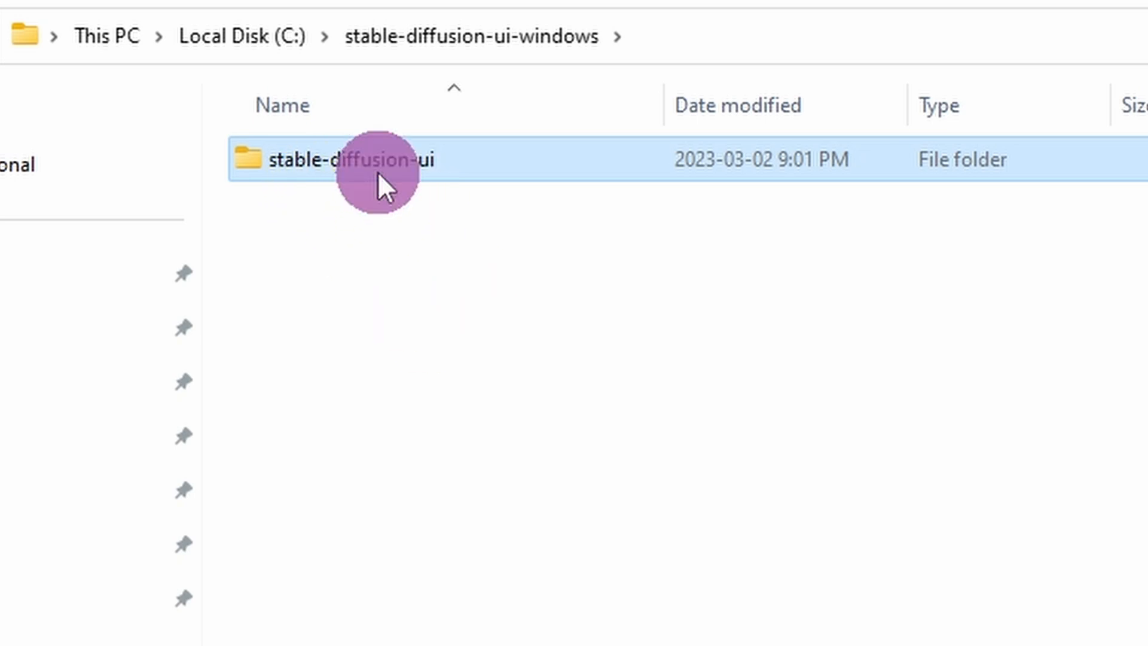
pyautogui.doubleClick(352, 159)
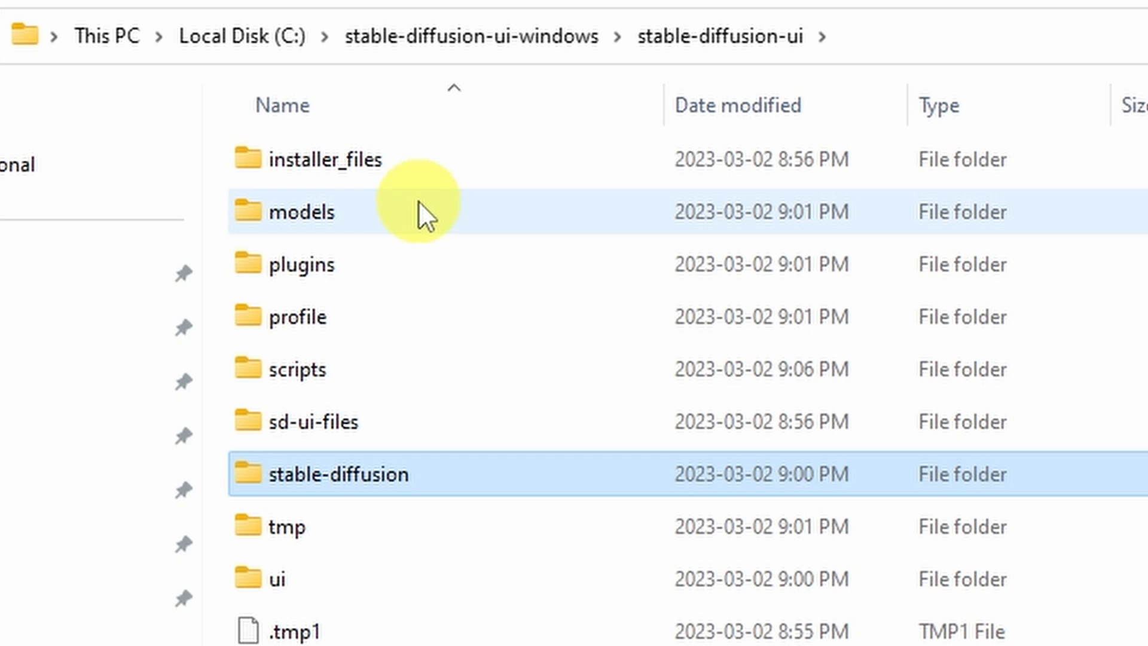
pyautogui.doubleClick(300, 212)
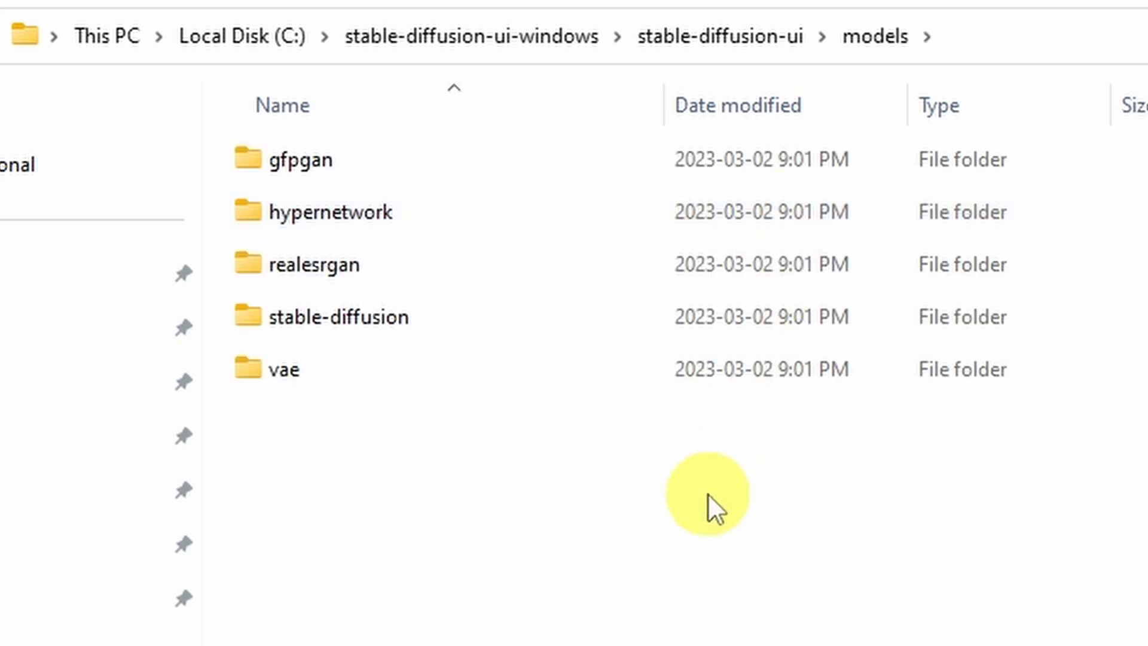
pyautogui.doubleClick(337, 315)
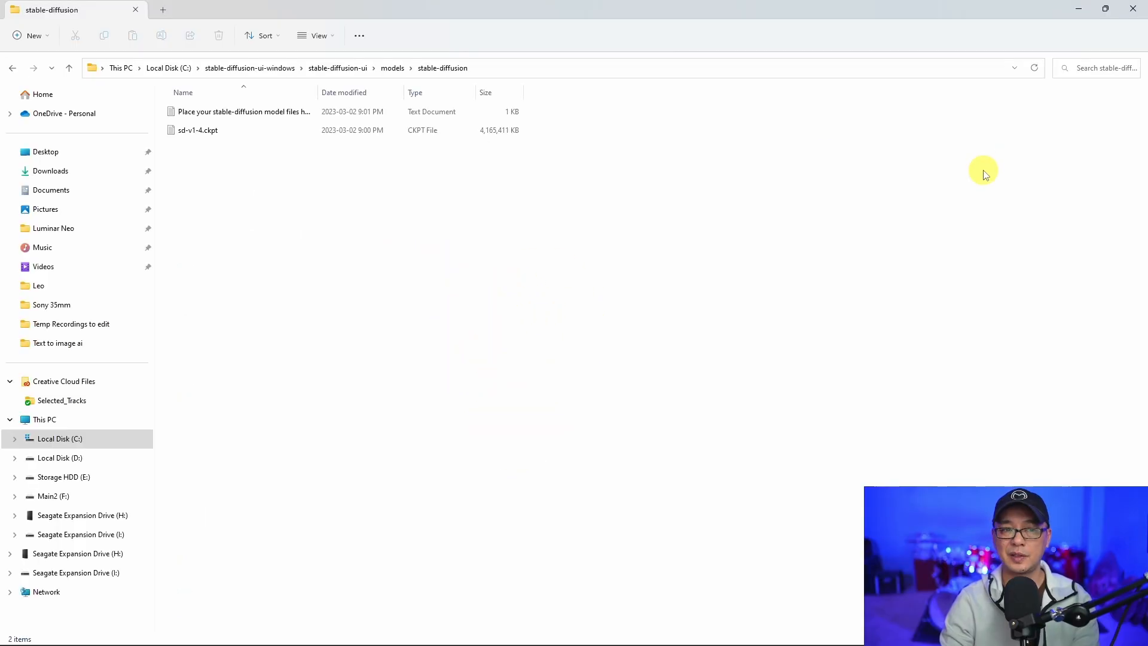
pyautogui.moveTo(920, 177)
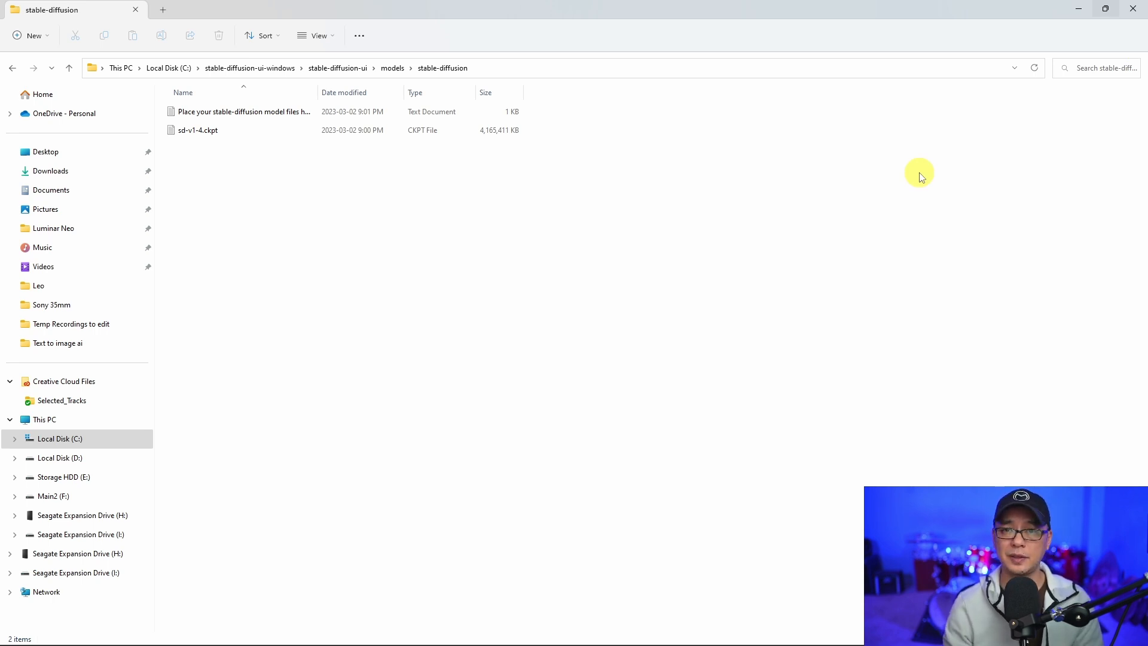
pyautogui.moveTo(916, 175)
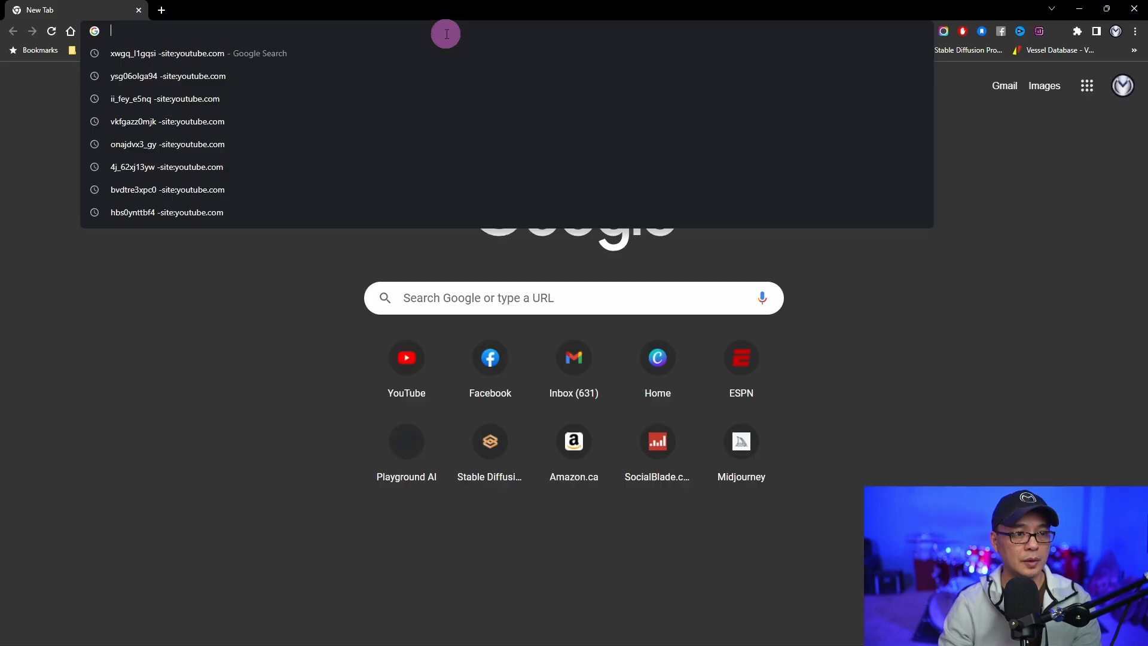
# Go to civitai.com in a new tab and land on the CharTurner embedding page.
pyautogui.write('civi')
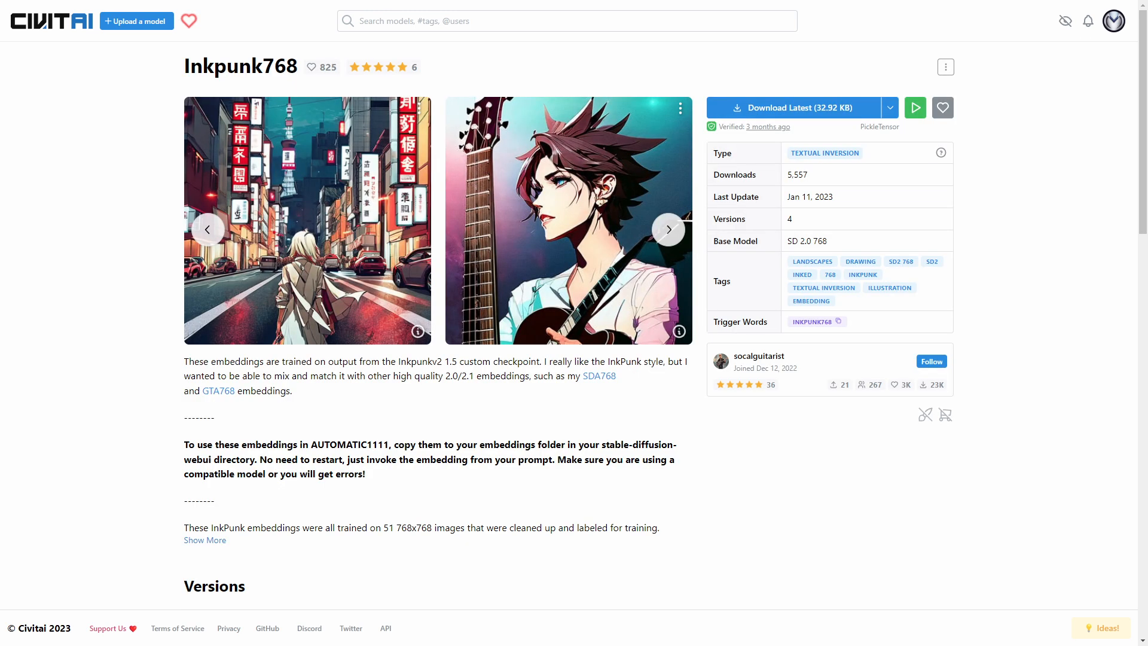
pyautogui.click(667, 230)
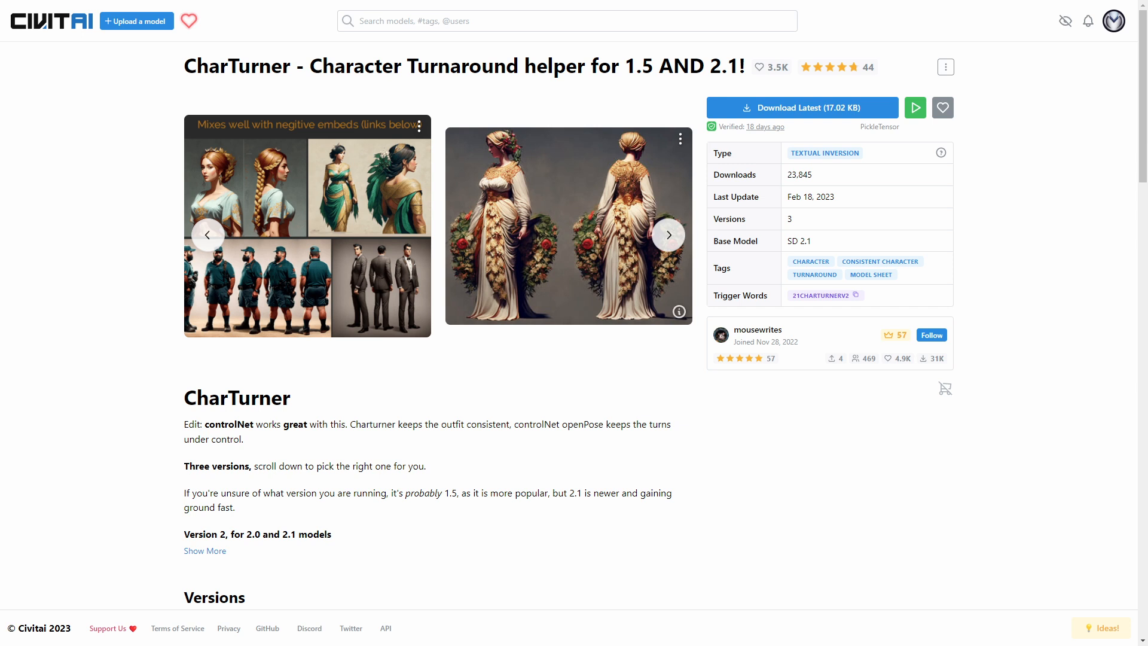
# Blur adult thumbnails and set the Civitai model listing filter to Browsing Mode: Safe.
pyautogui.click(1065, 20)
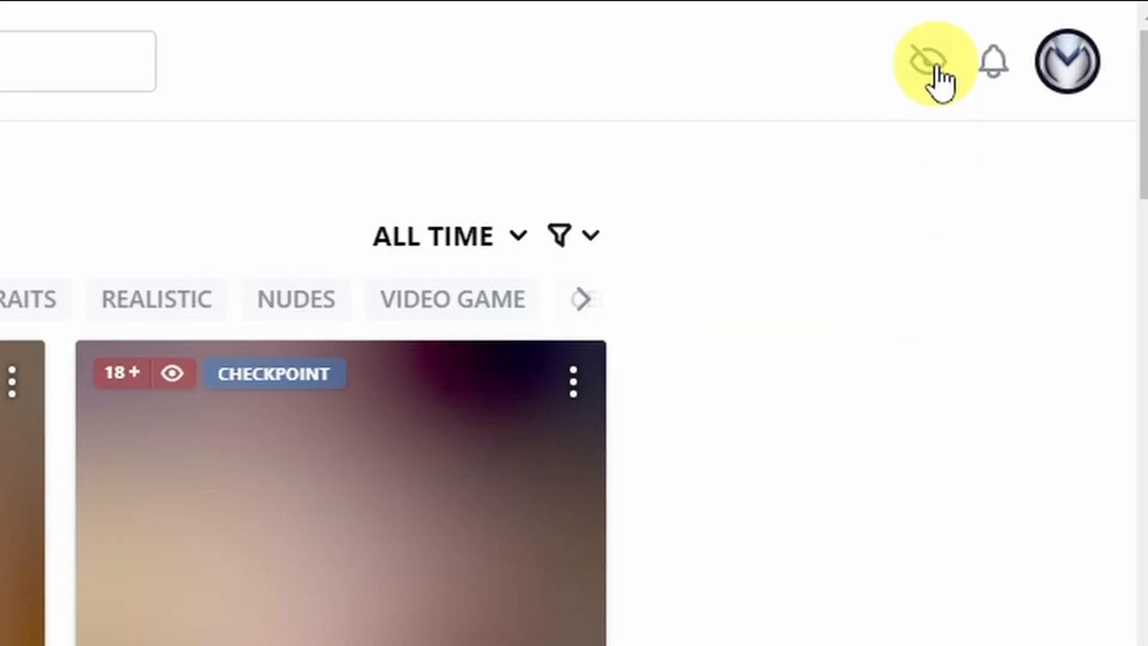
pyautogui.moveTo(672, 236)
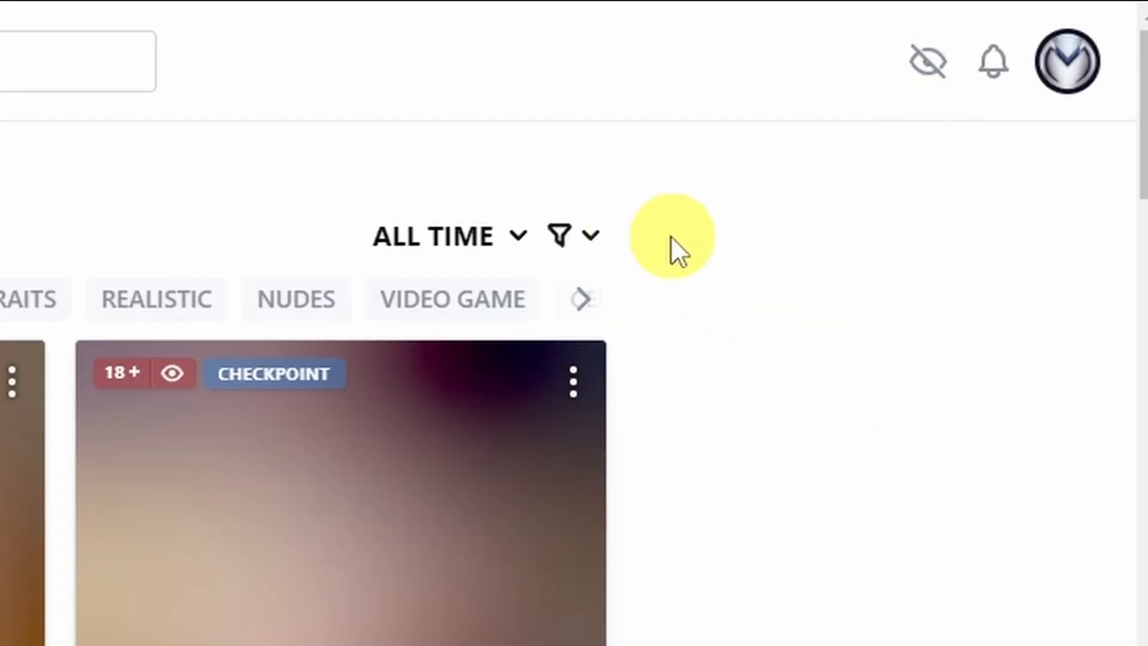
pyautogui.click(585, 236)
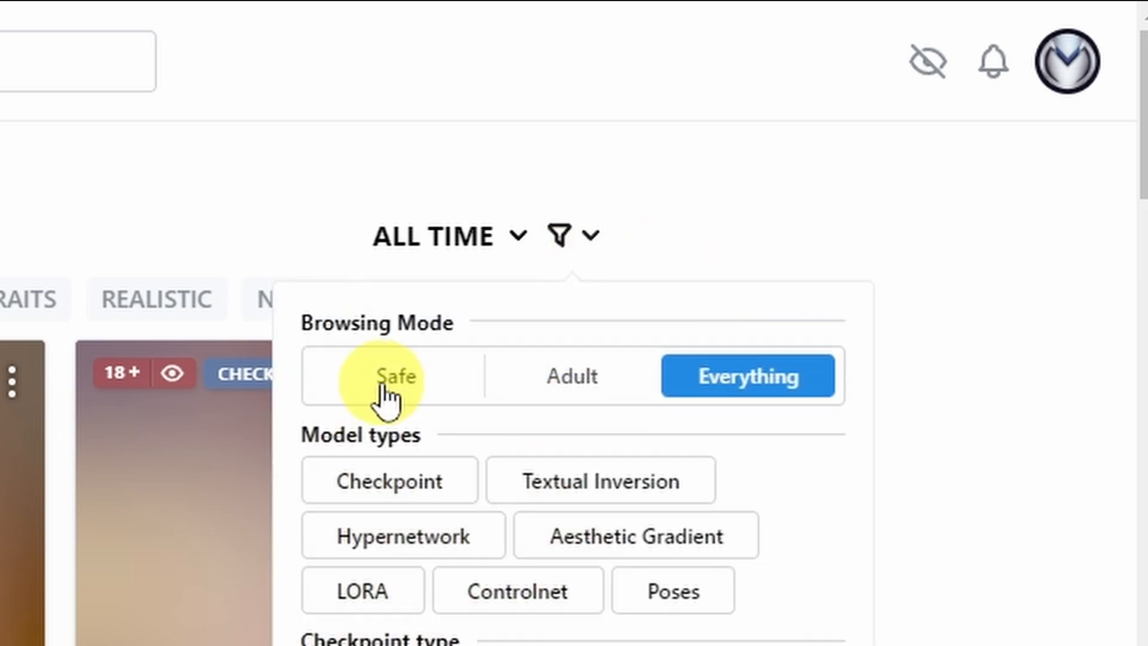
pyautogui.click(395, 375)
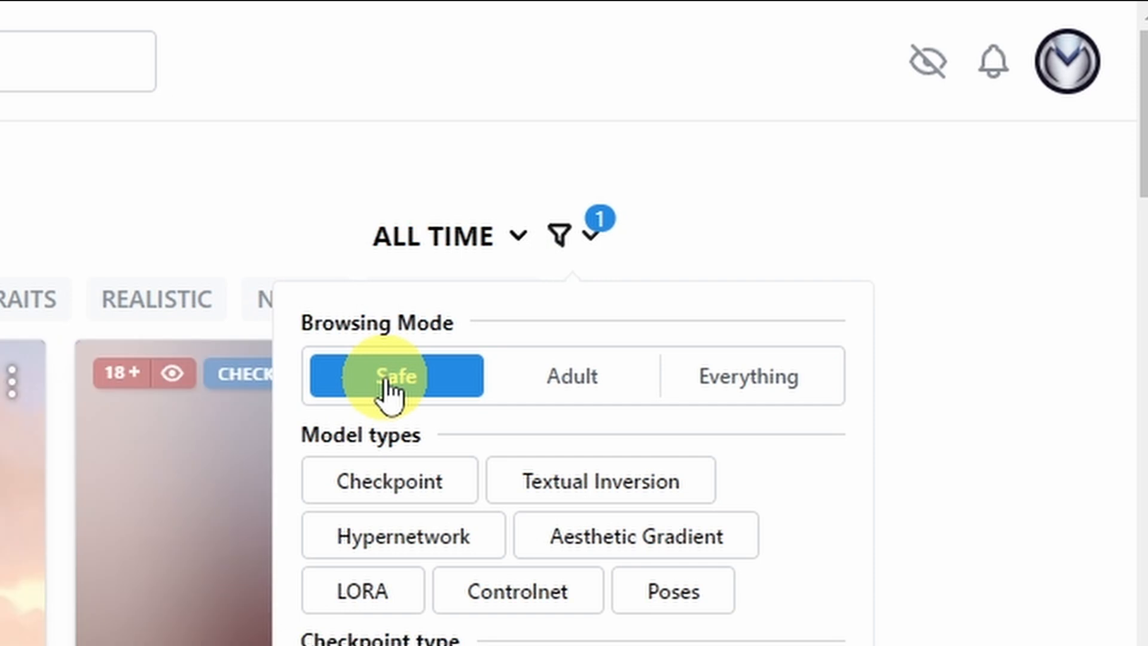
pyautogui.moveTo(572, 375)
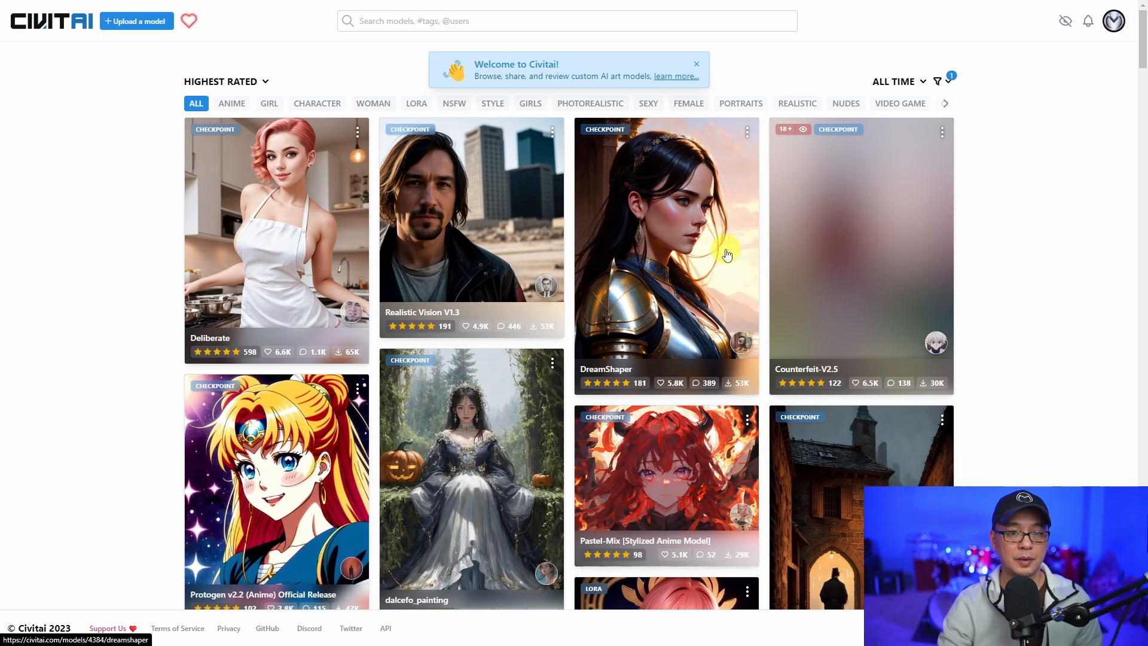
pyautogui.moveTo(673, 267)
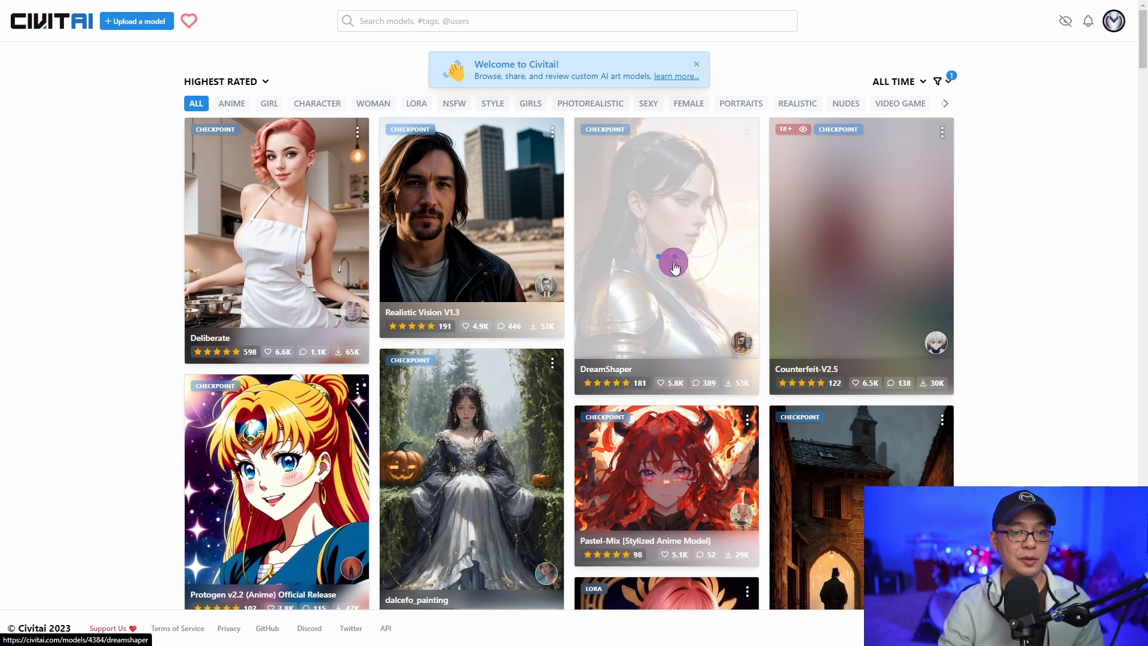
# Open the DreamShaper checkpoint page and reveal its download variants, including the 5.57 GB SafeTensor.
pyautogui.click(664, 249)
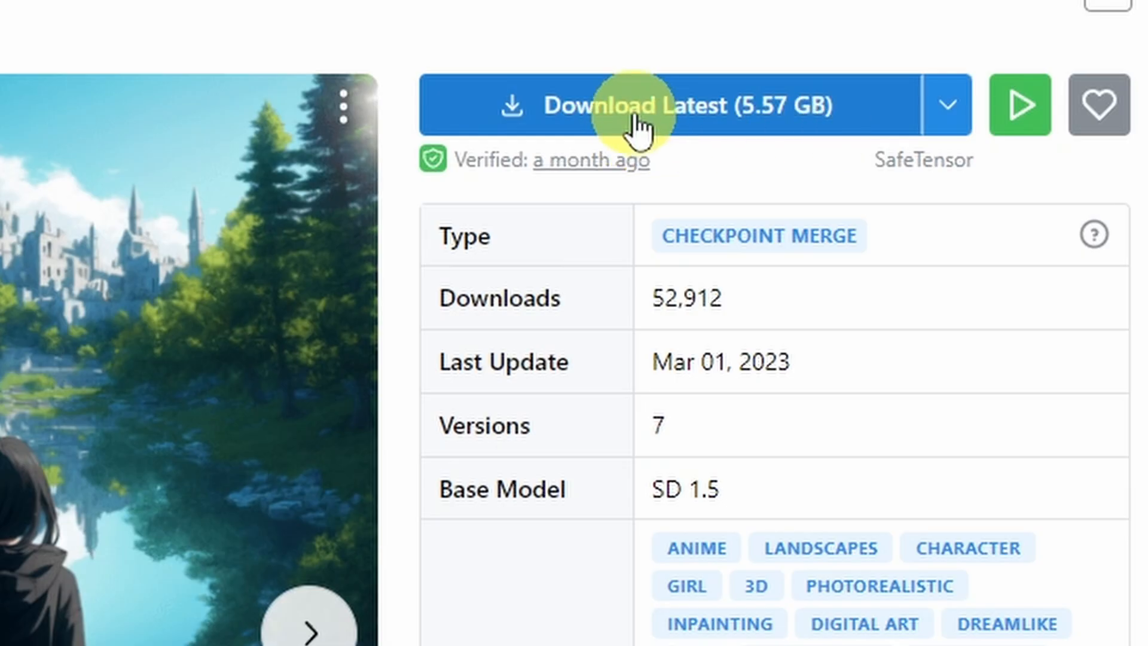
pyautogui.moveTo(845, 131)
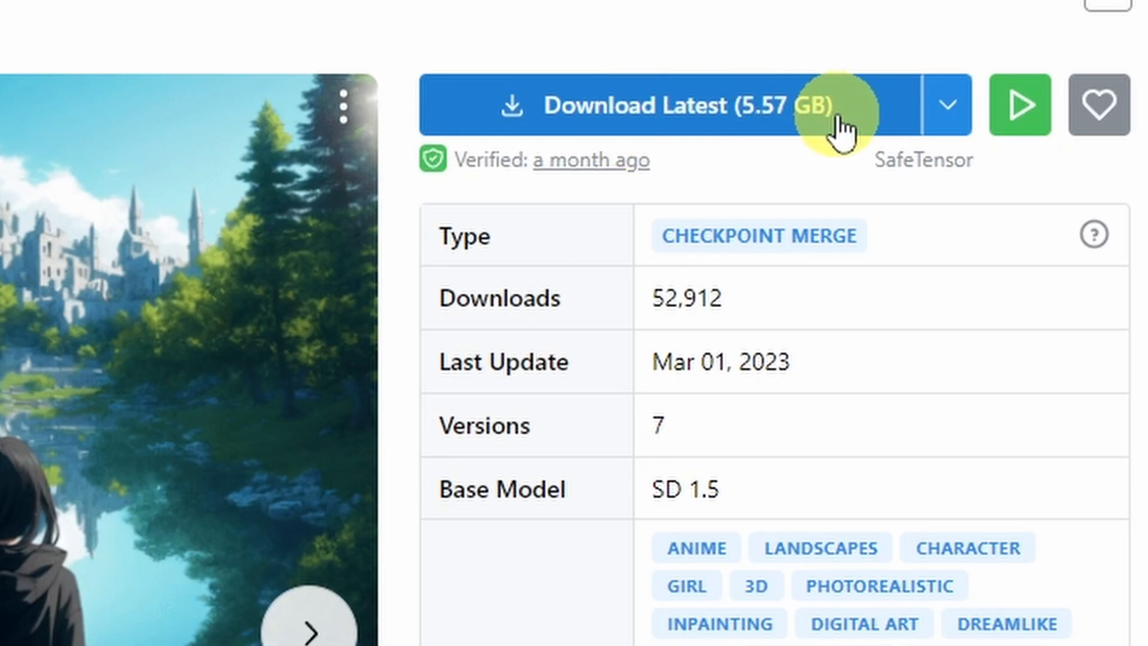
pyautogui.moveTo(996, 283)
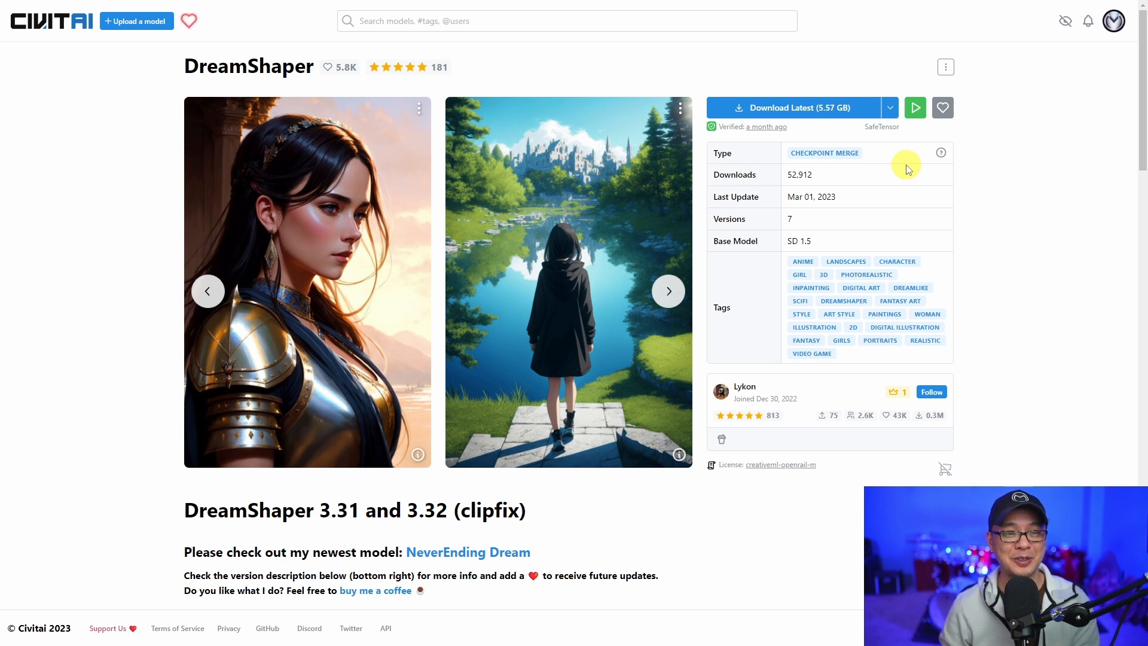
pyautogui.moveTo(917, 173)
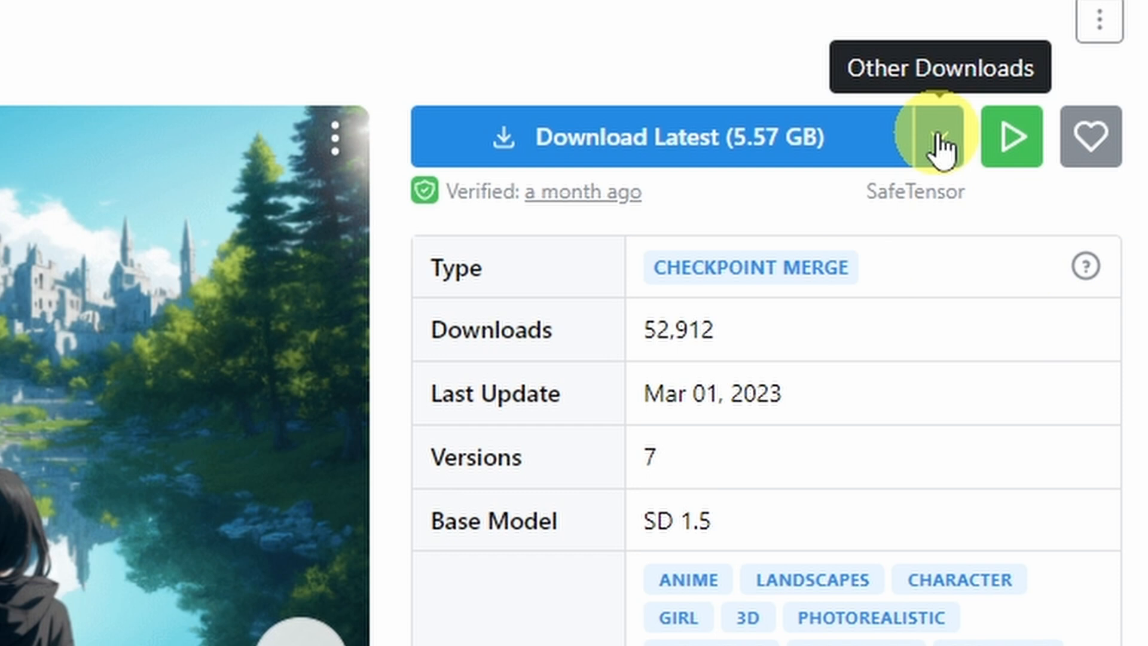
pyautogui.click(937, 137)
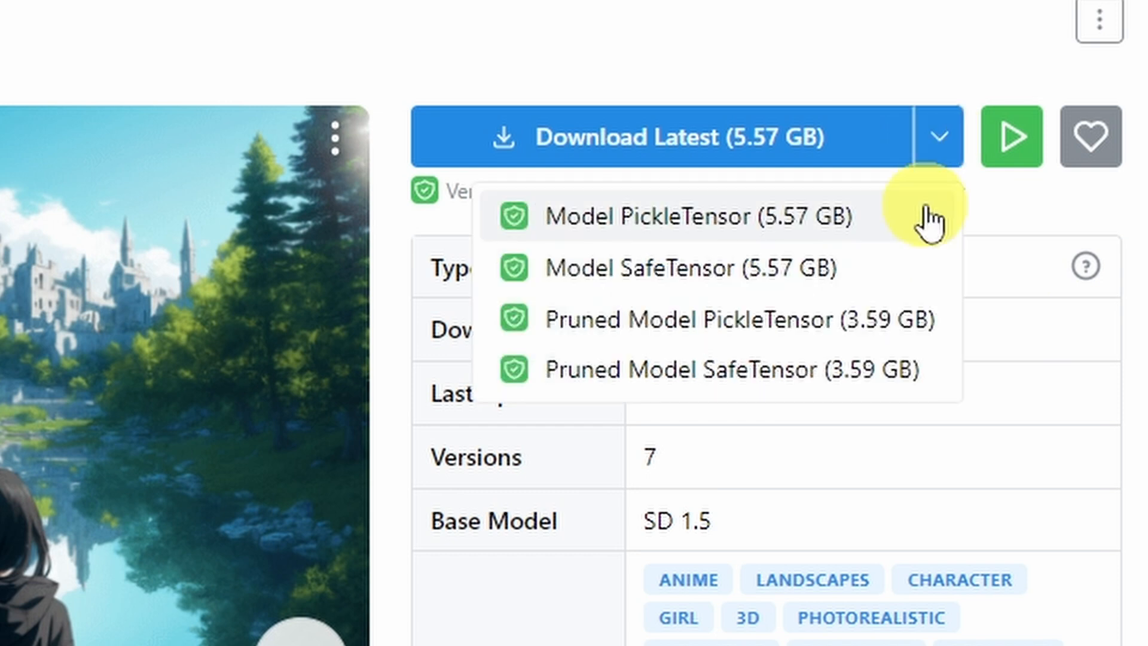
pyautogui.moveTo(900, 267)
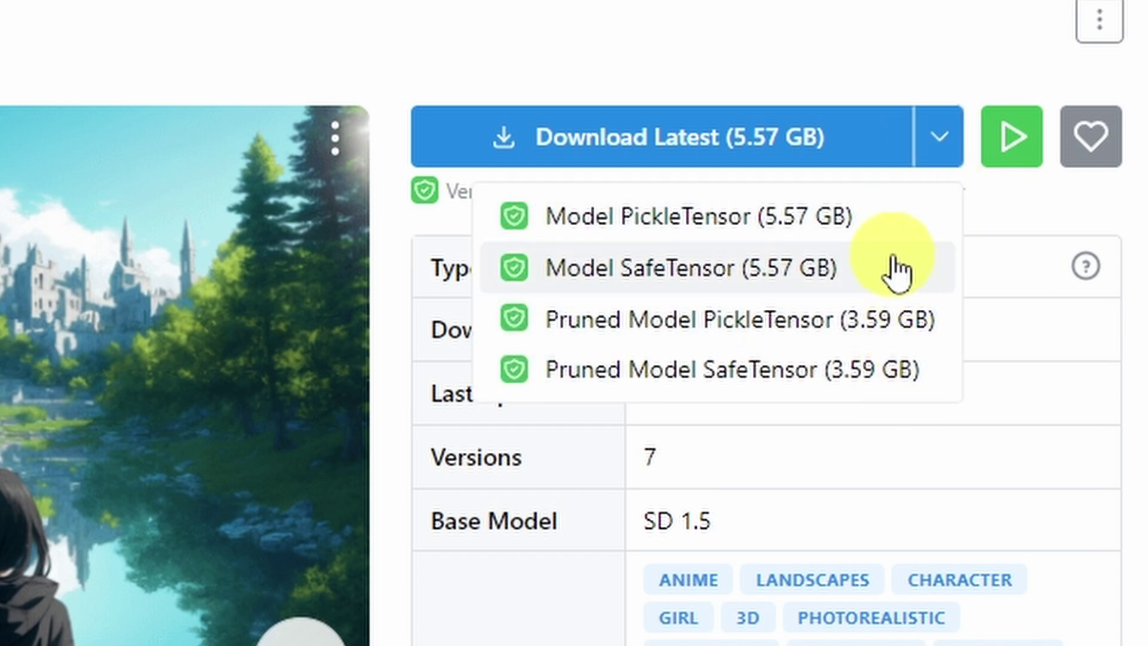
pyautogui.moveTo(688, 282)
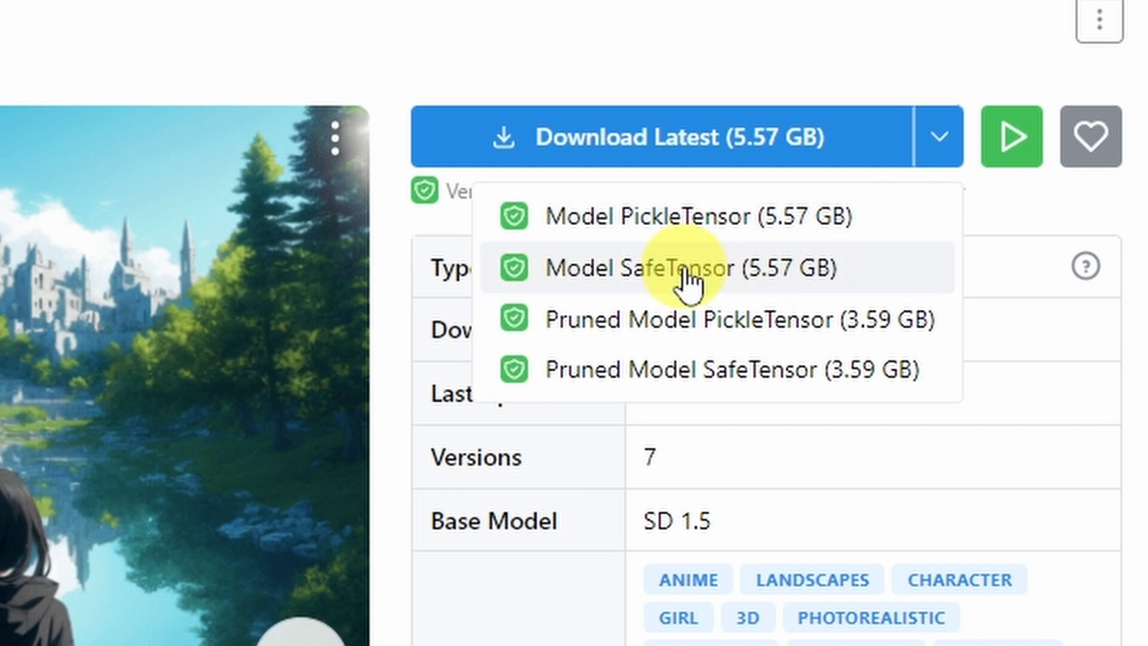
pyautogui.moveTo(773, 282)
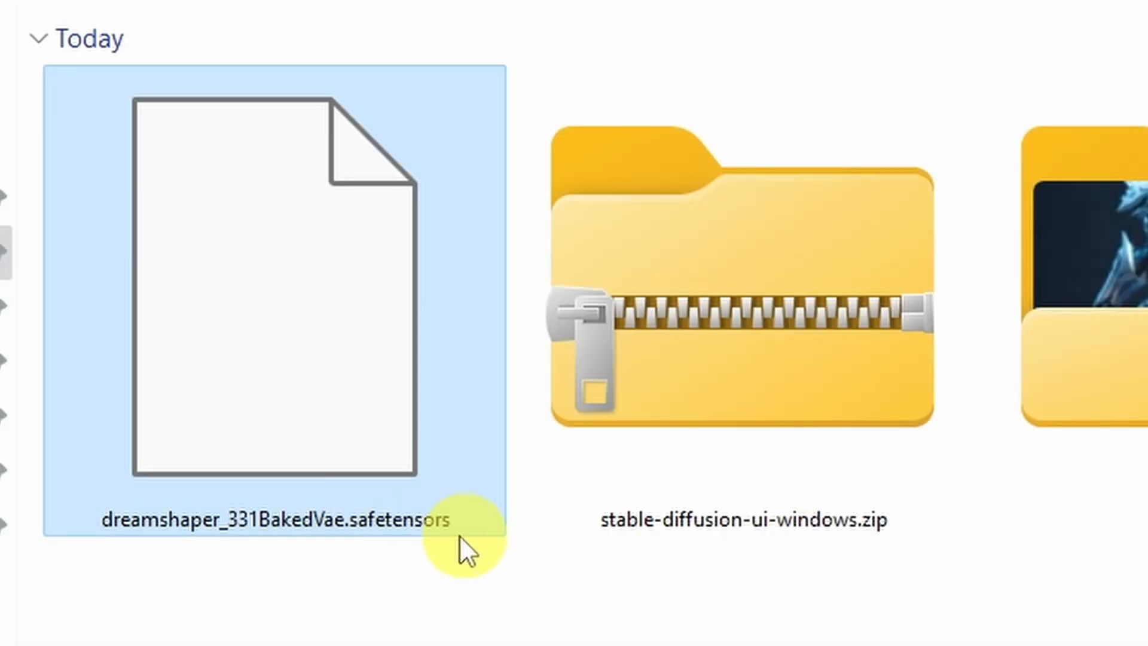
pyautogui.moveTo(600, 597)
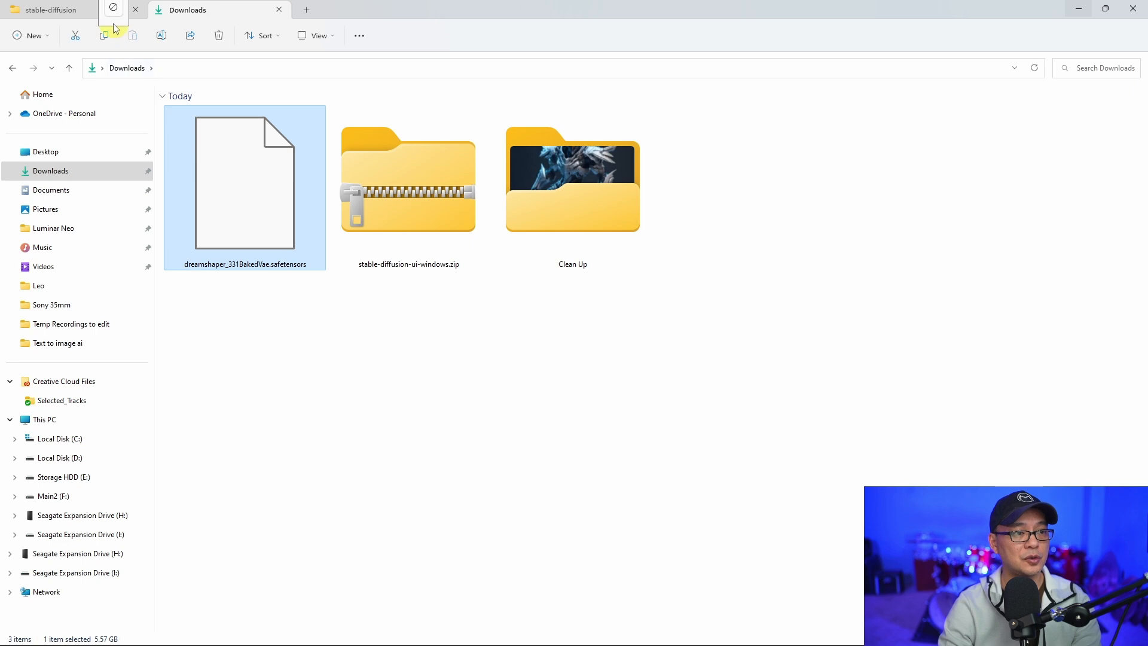
# Move dreamshaper_331BakedVae.safetensors from Downloads into the models\stable-diffusion folder.
pyautogui.click(49, 10)
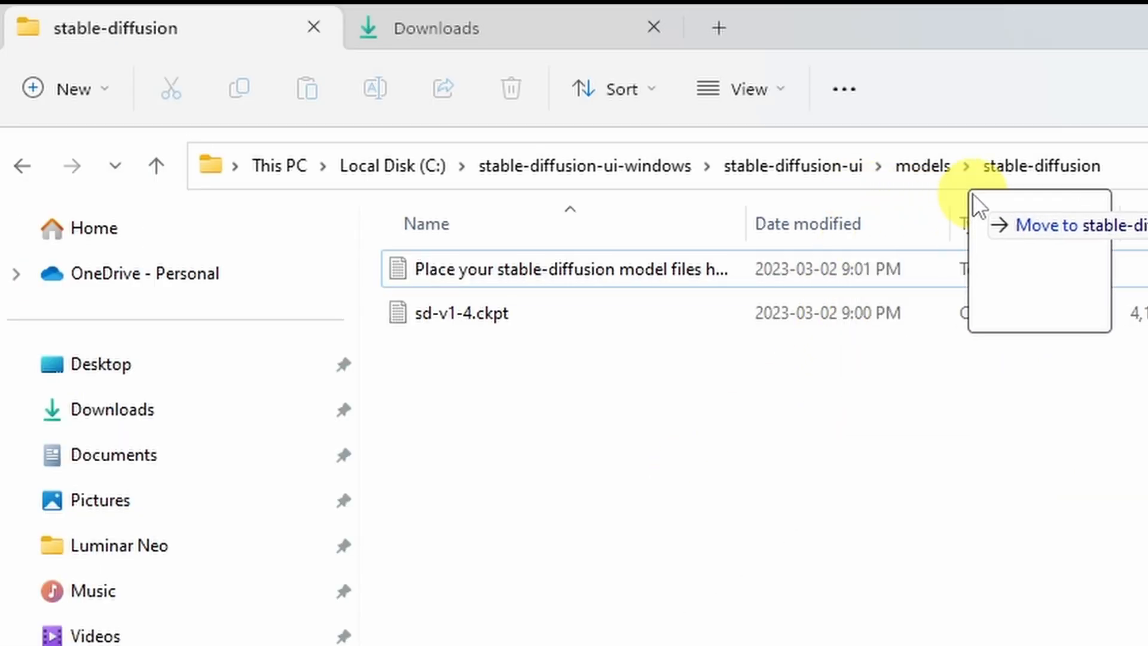
pyautogui.moveTo(1054, 231)
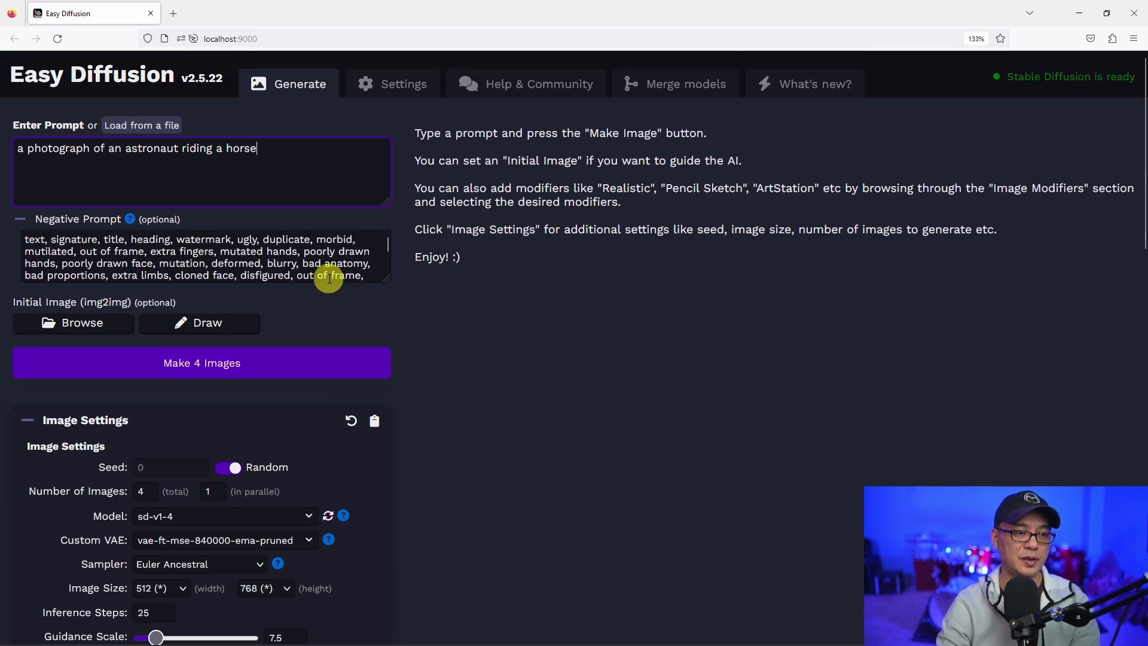
pyautogui.moveTo(313, 239)
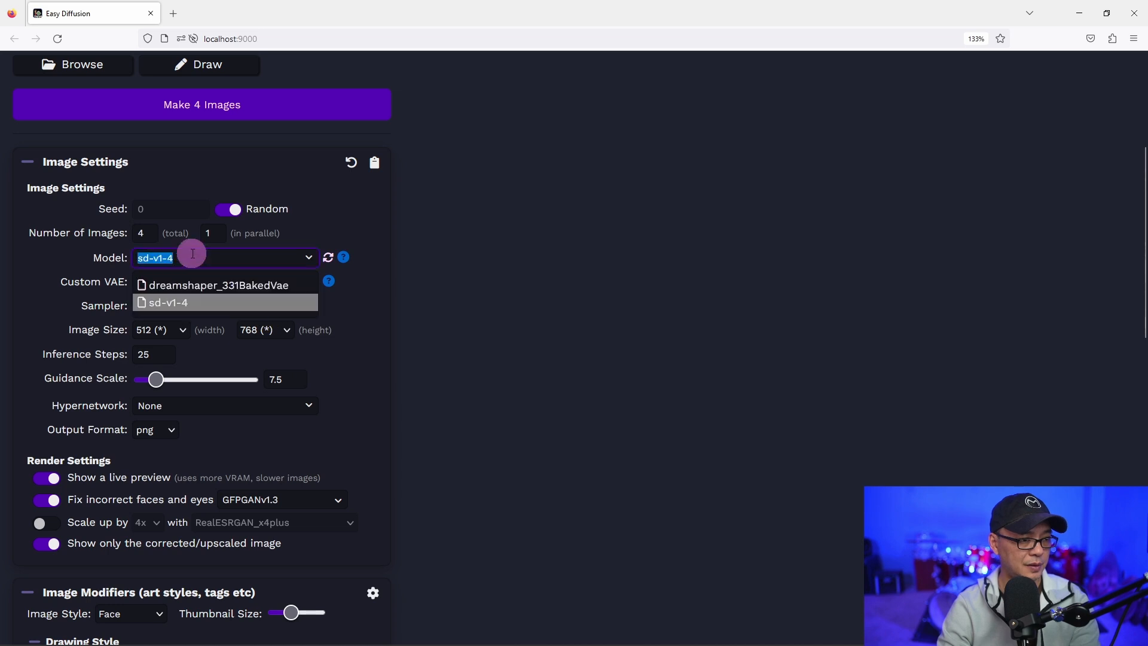
# Generate four raccoon-in-top-hat images with dreamshaper_331BakedVae at 30 inference steps.
pyautogui.click(217, 284)
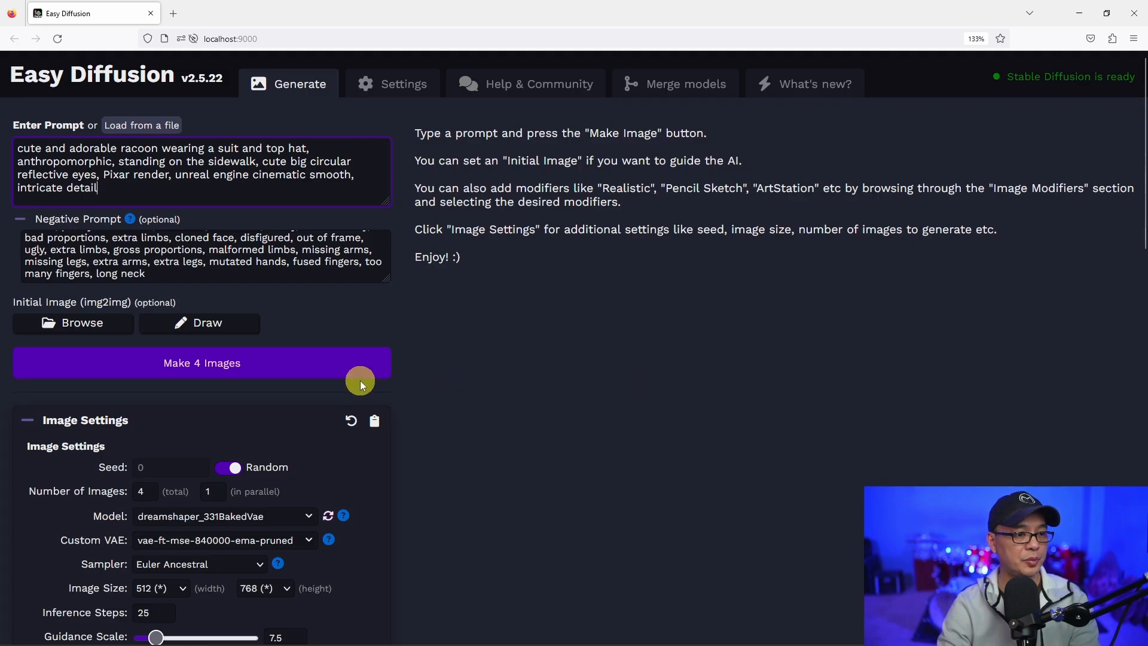
pyautogui.moveTo(21, 263)
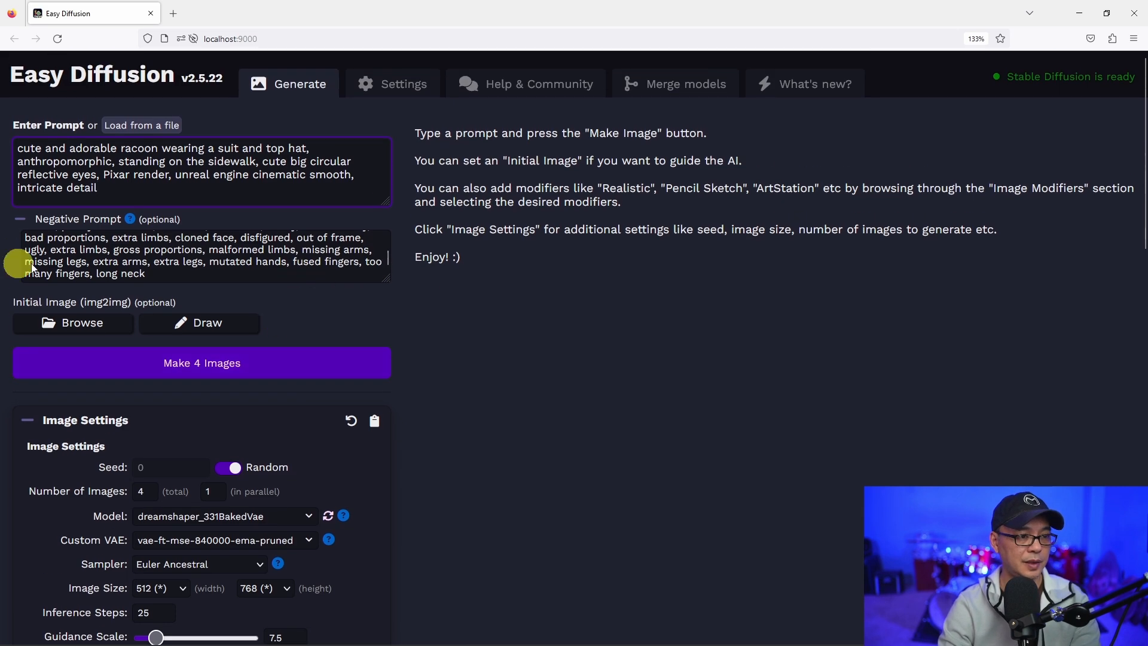
pyautogui.scroll(-3)
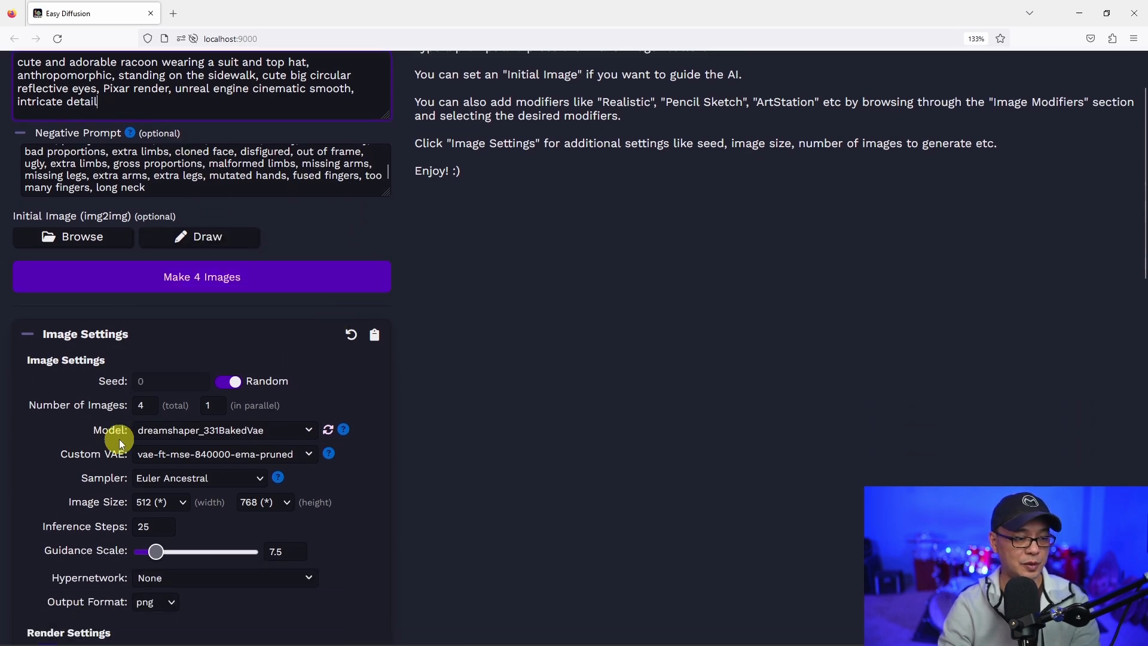
pyautogui.click(201, 276)
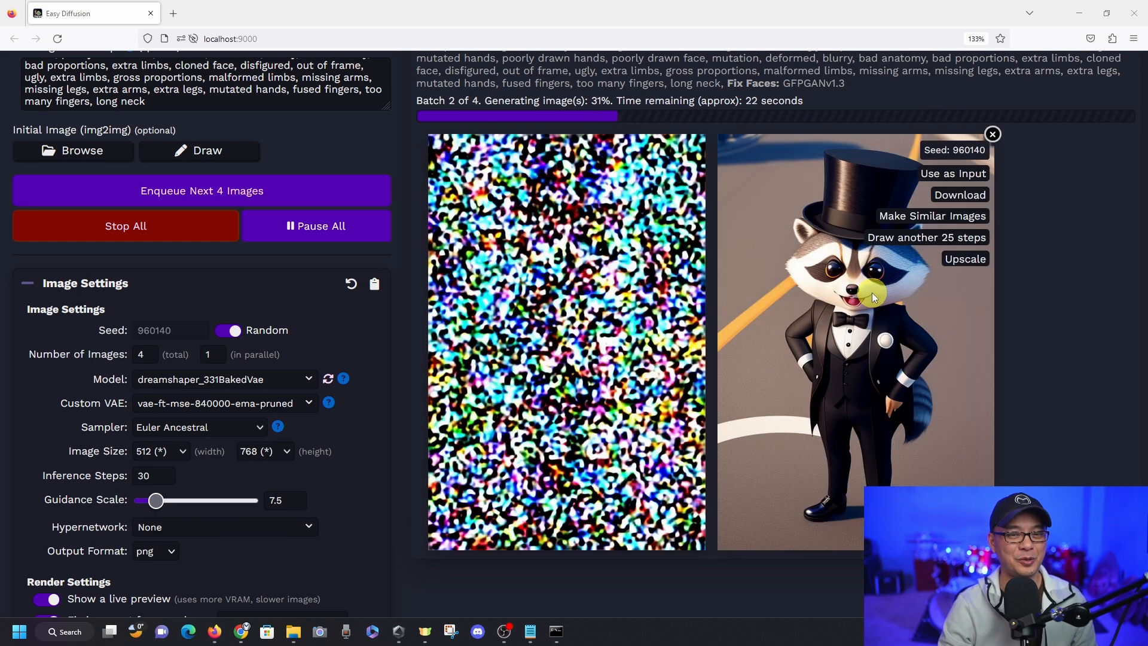
pyautogui.moveTo(868, 388)
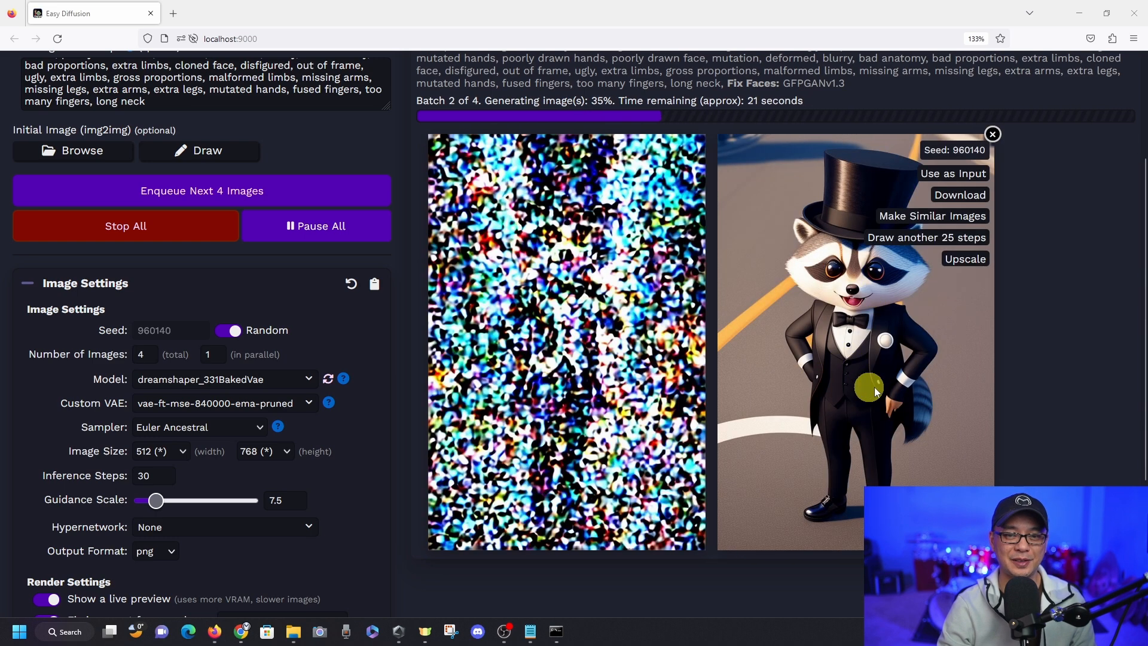
pyautogui.scroll(-3)
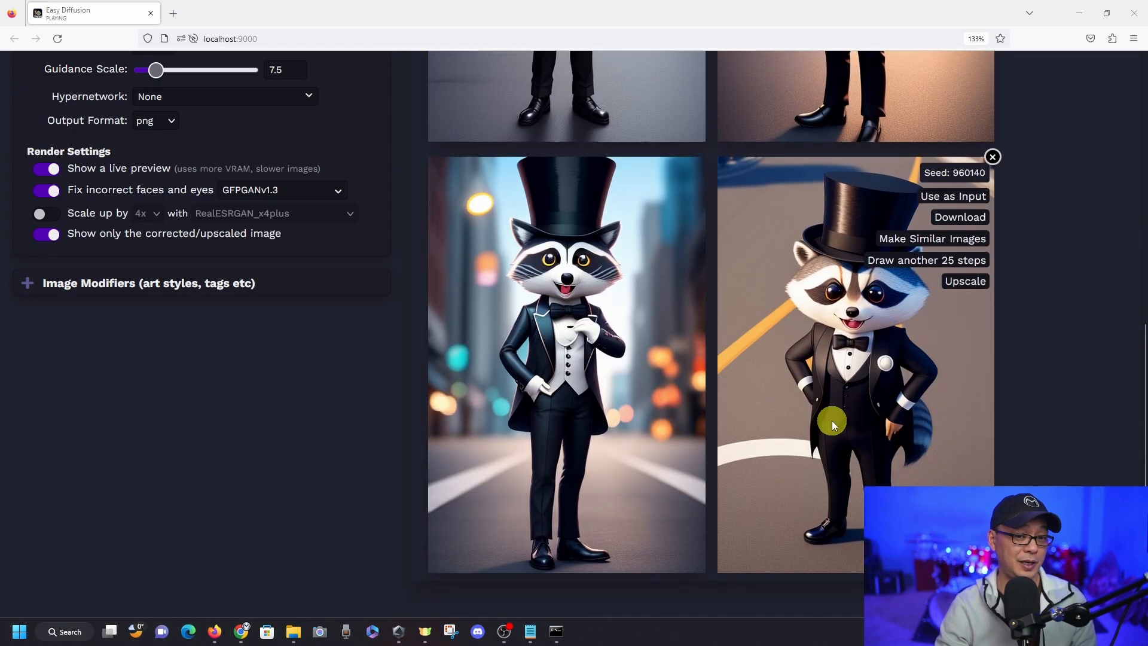
pyautogui.scroll(3)
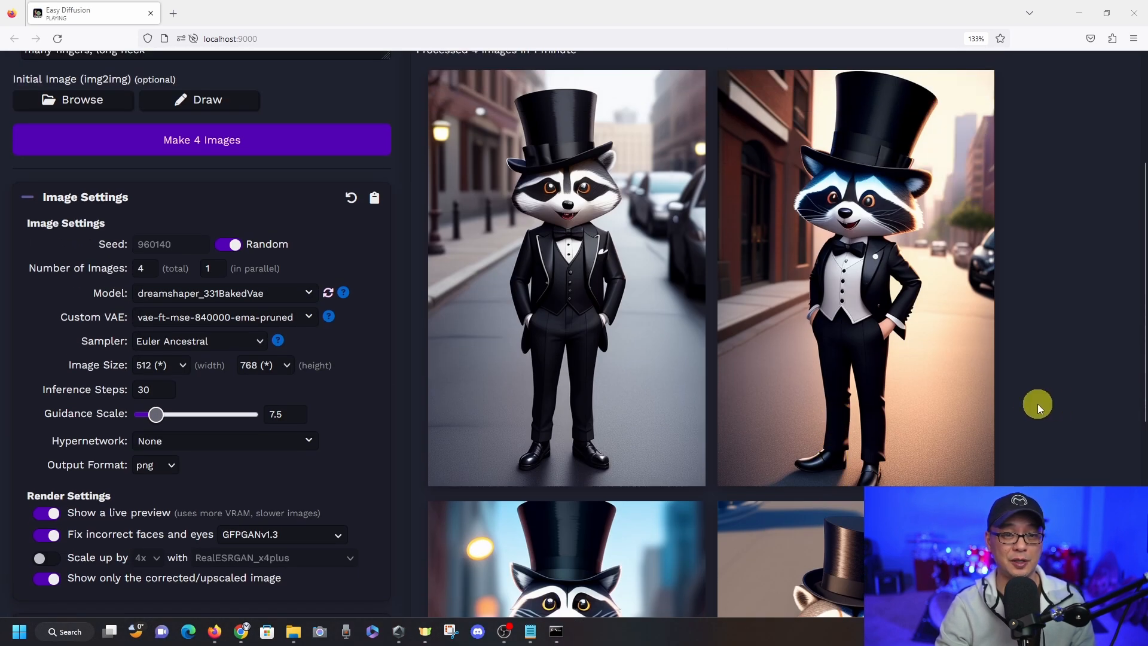
pyautogui.scroll(3)
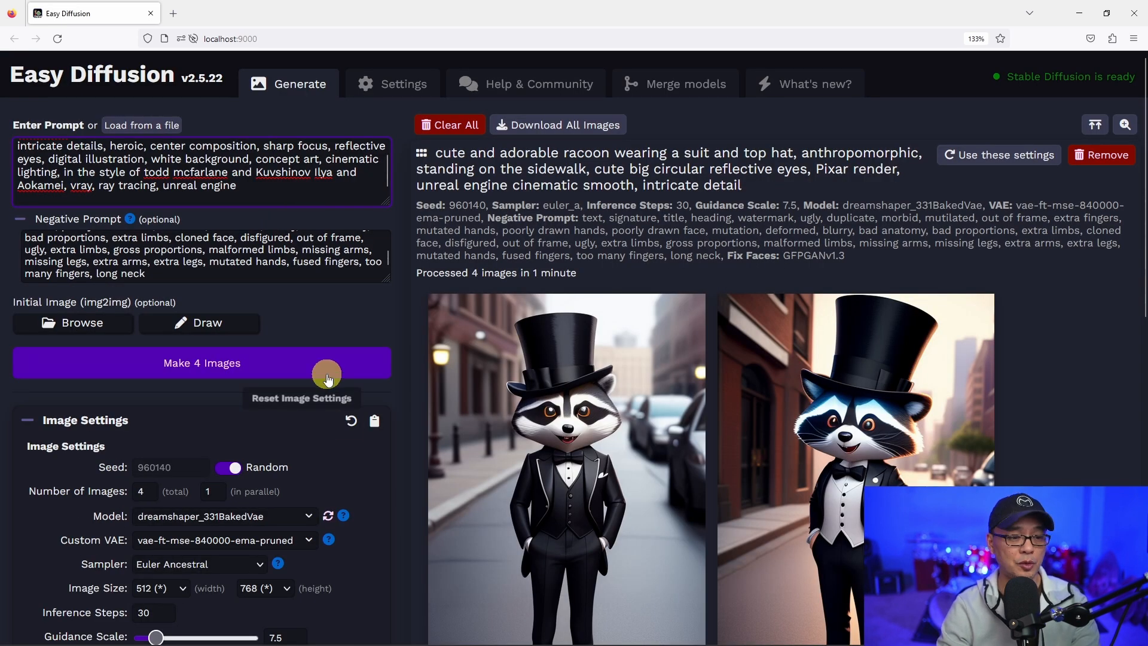
pyautogui.scroll(-3)
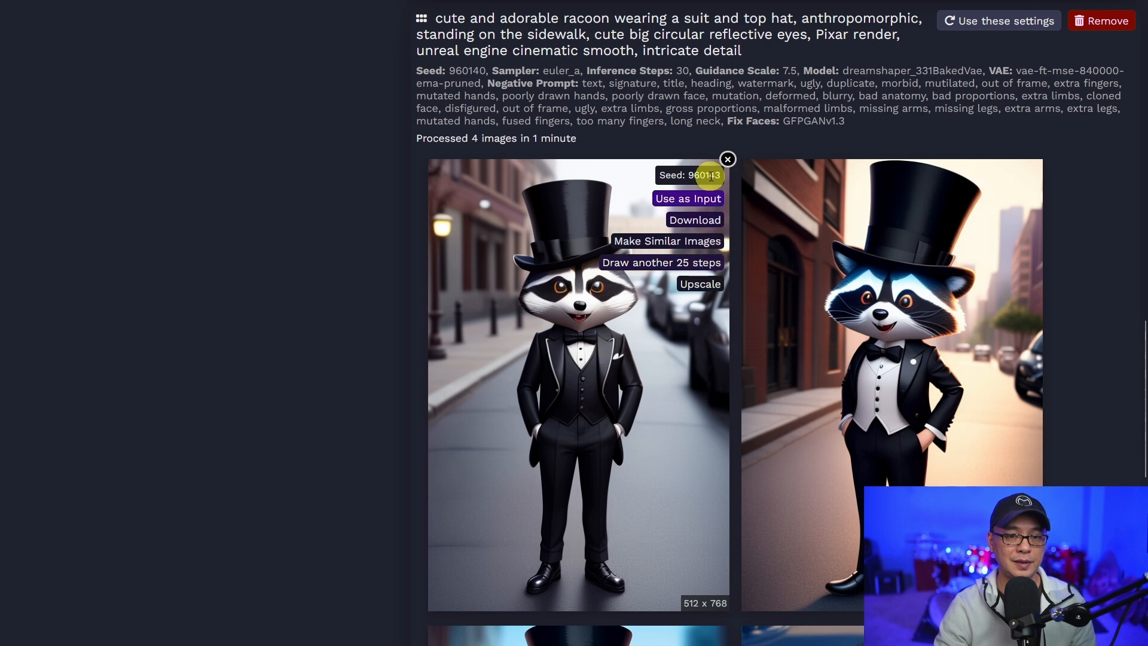
# Enlarge the first raccoon image (seed 960143), then close it to review the warframe ninja results.
pyautogui.click(578, 365)
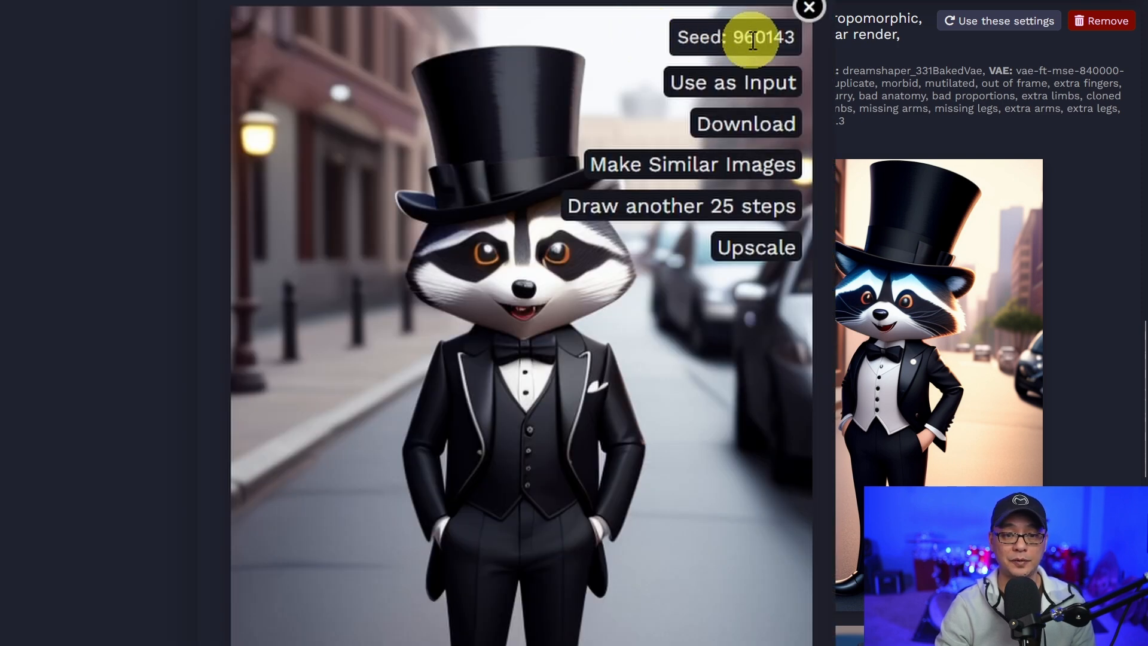
pyautogui.moveTo(732, 83)
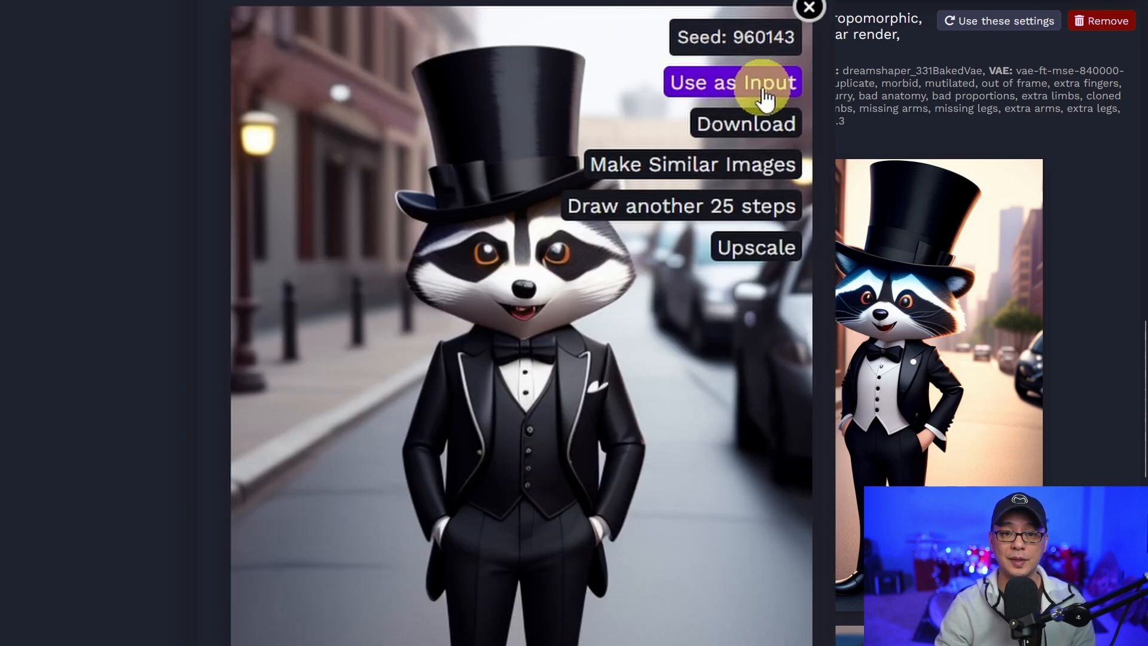
pyautogui.moveTo(692, 117)
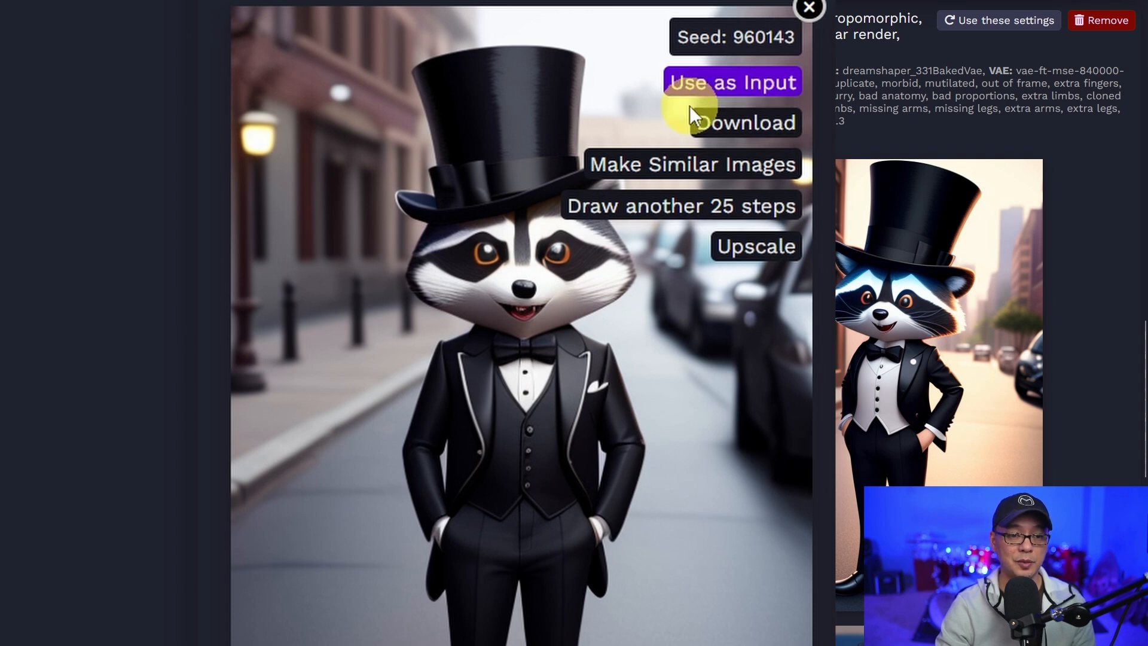
pyautogui.click(809, 8)
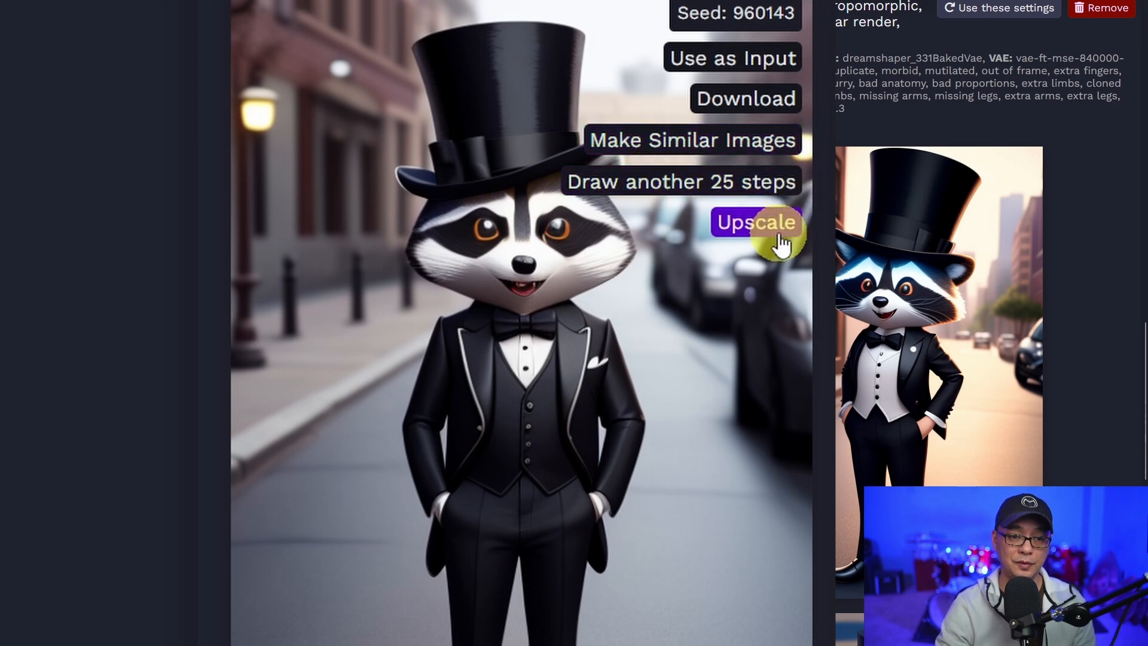
pyautogui.moveTo(677, 535)
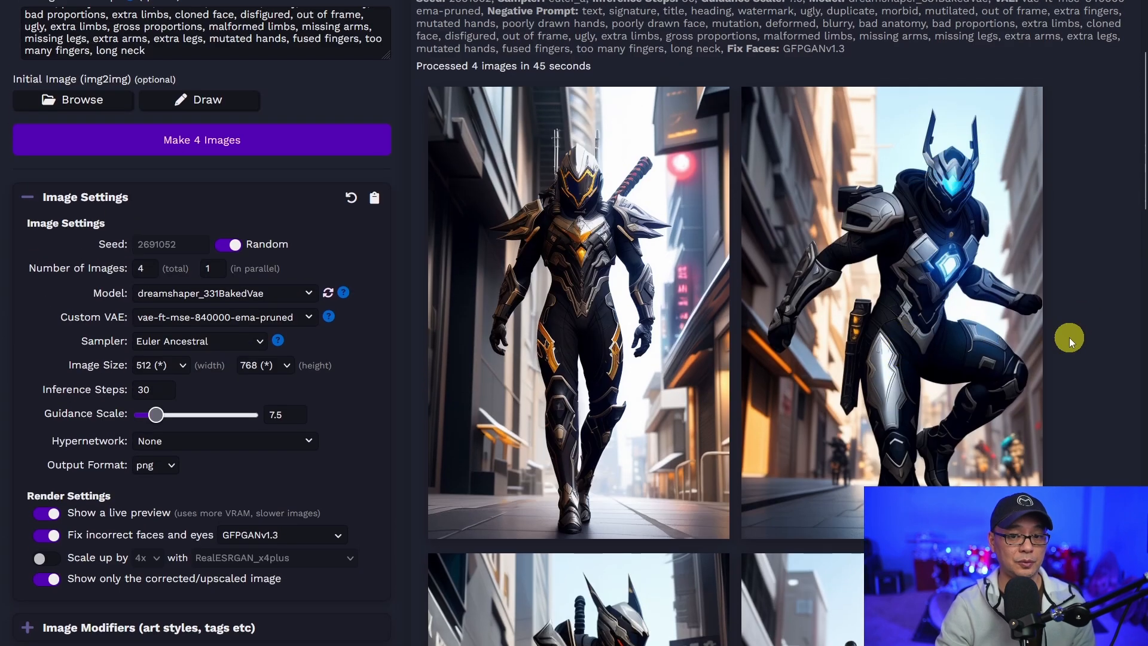
pyautogui.moveTo(738, 246)
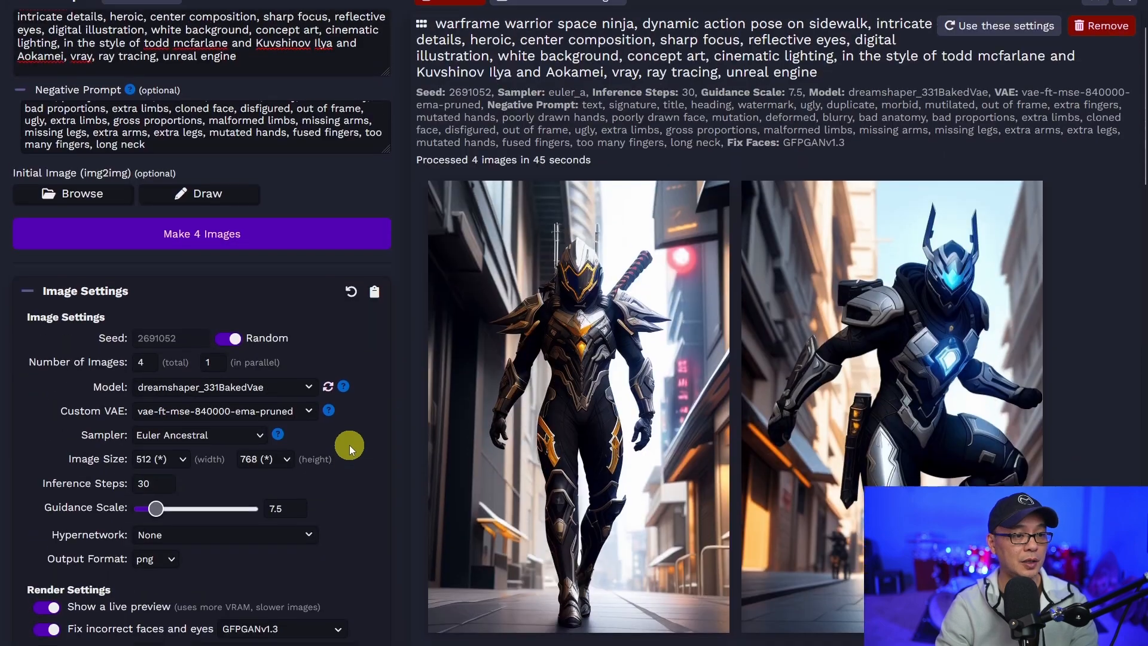
# Create an outputs folder in profile and copy its path into the Save Location setting.
pyautogui.click(400, 34)
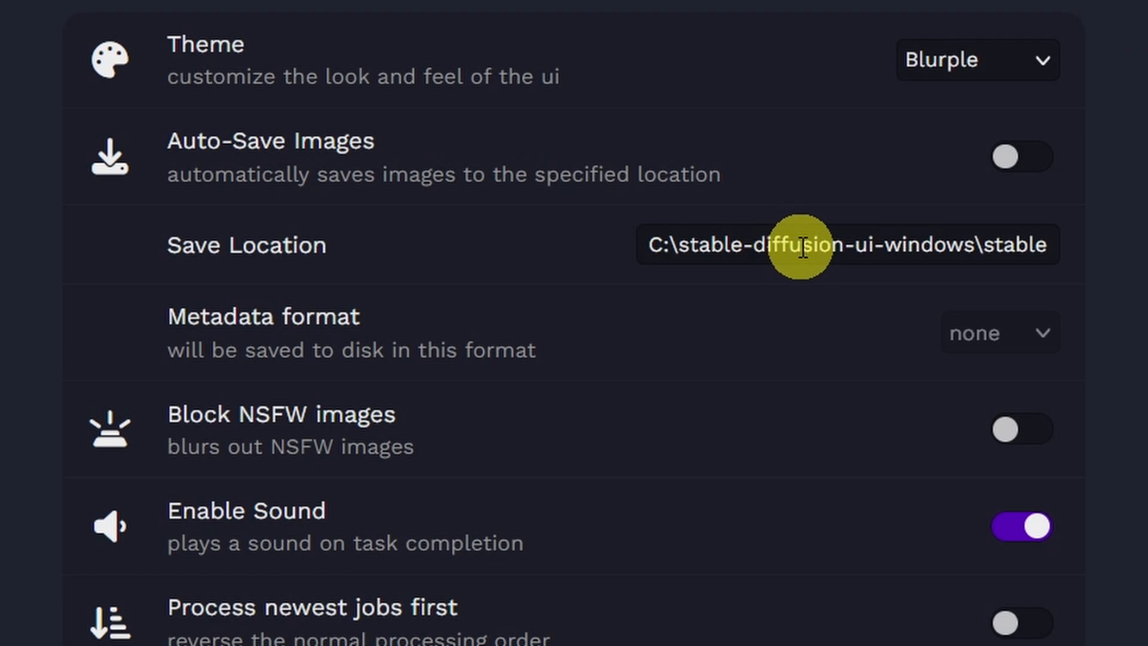
pyautogui.click(842, 244)
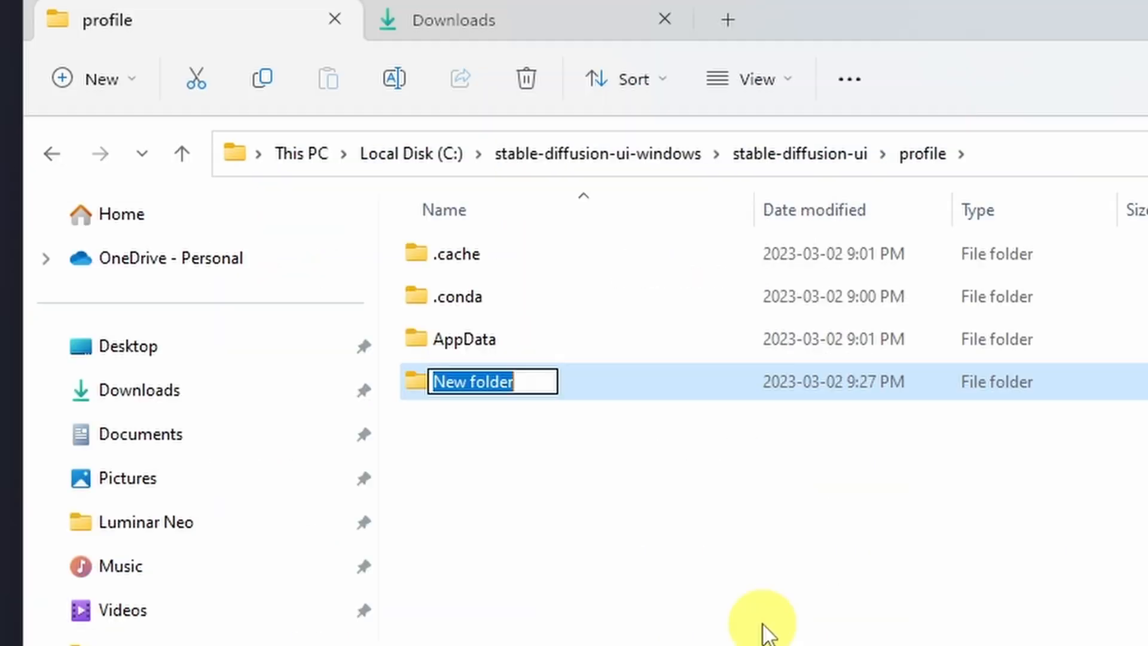
pyautogui.moveTo(793, 451)
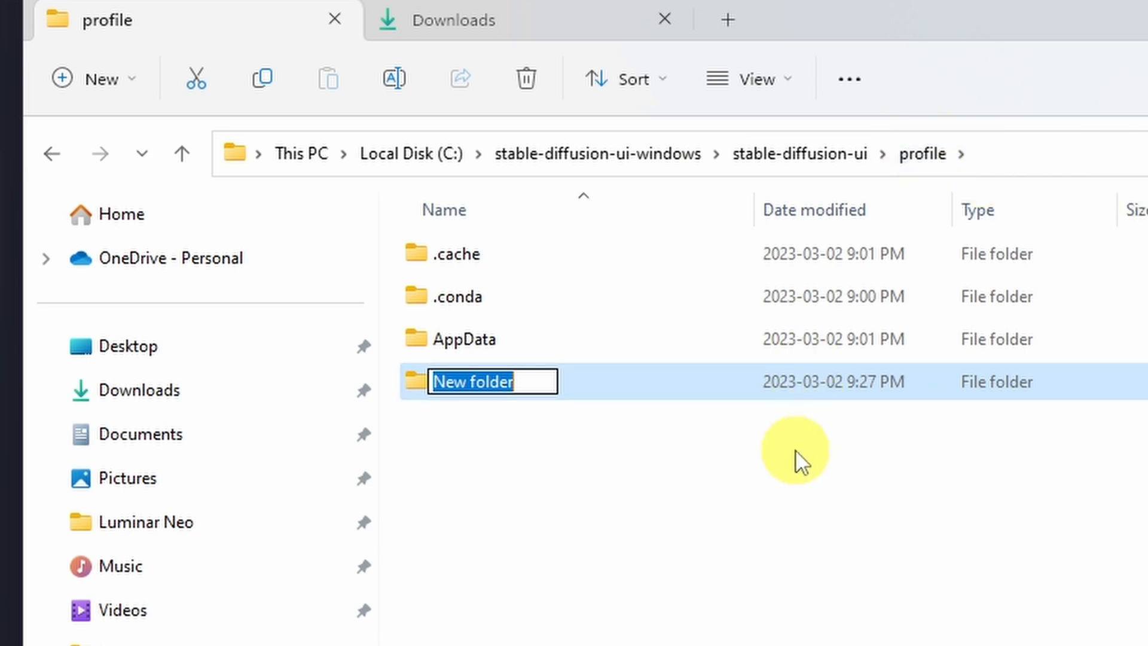
pyautogui.moveTo(647, 531)
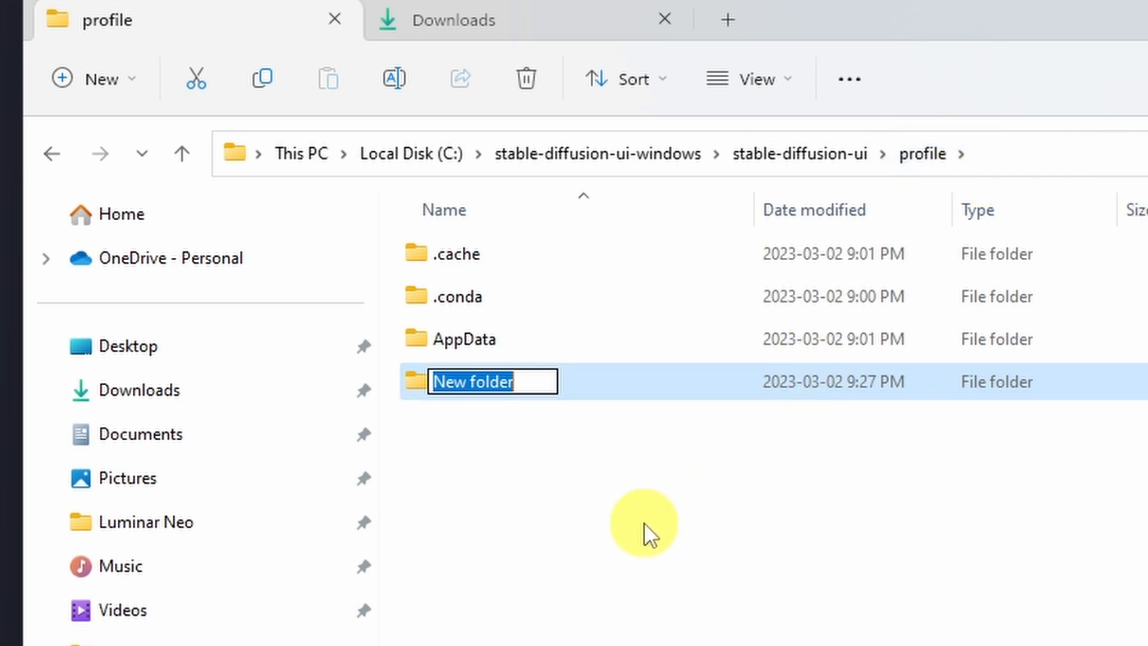
pyautogui.write('out')
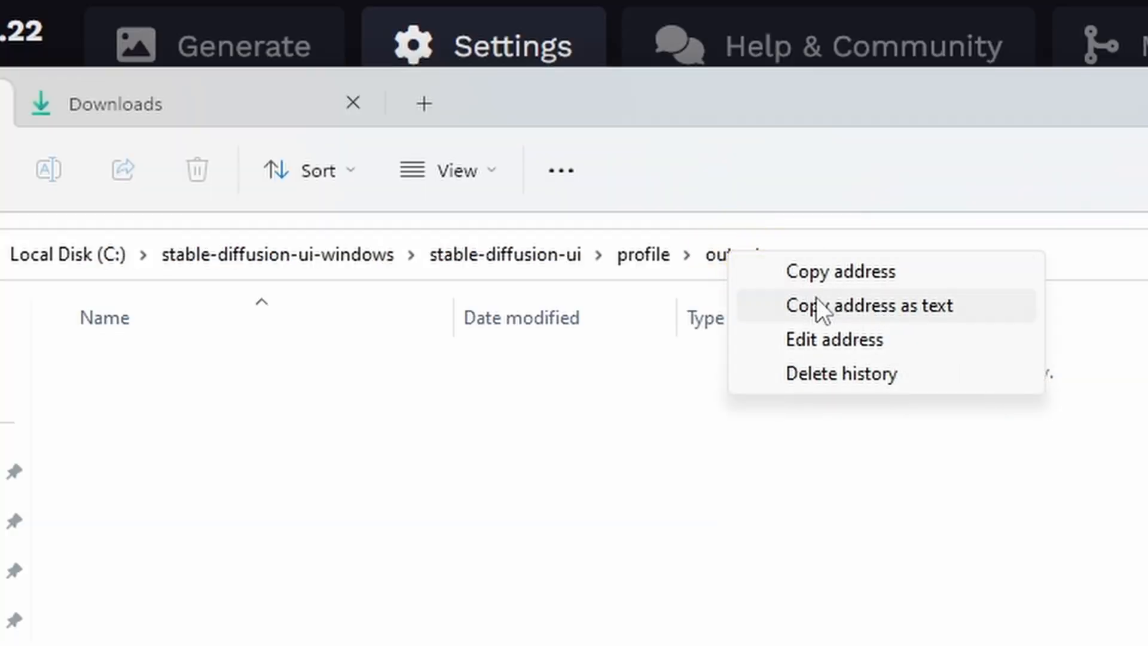
pyautogui.click(869, 305)
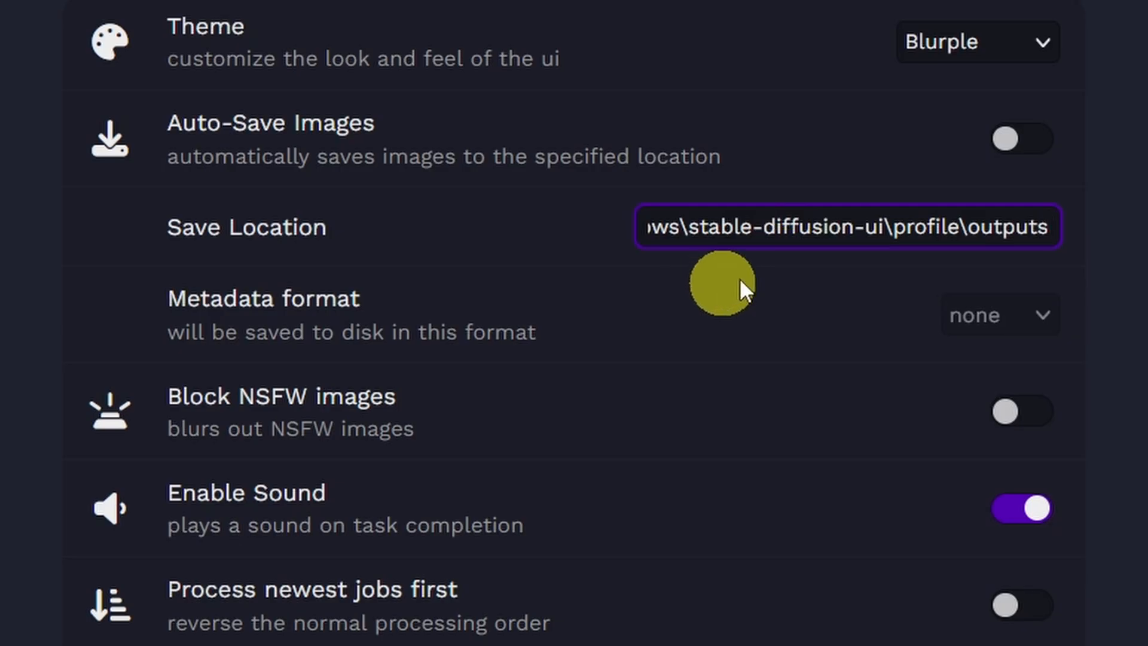
pyautogui.moveTo(663, 341)
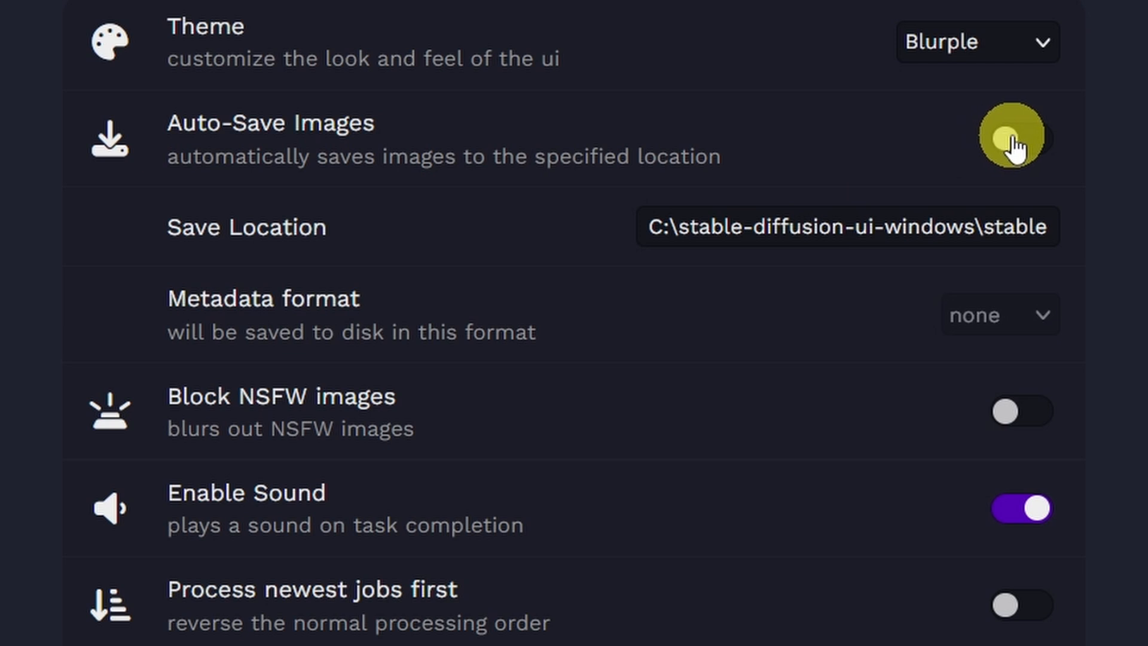
# Turn on Auto-Save Images and save the system settings.
pyautogui.click(1019, 139)
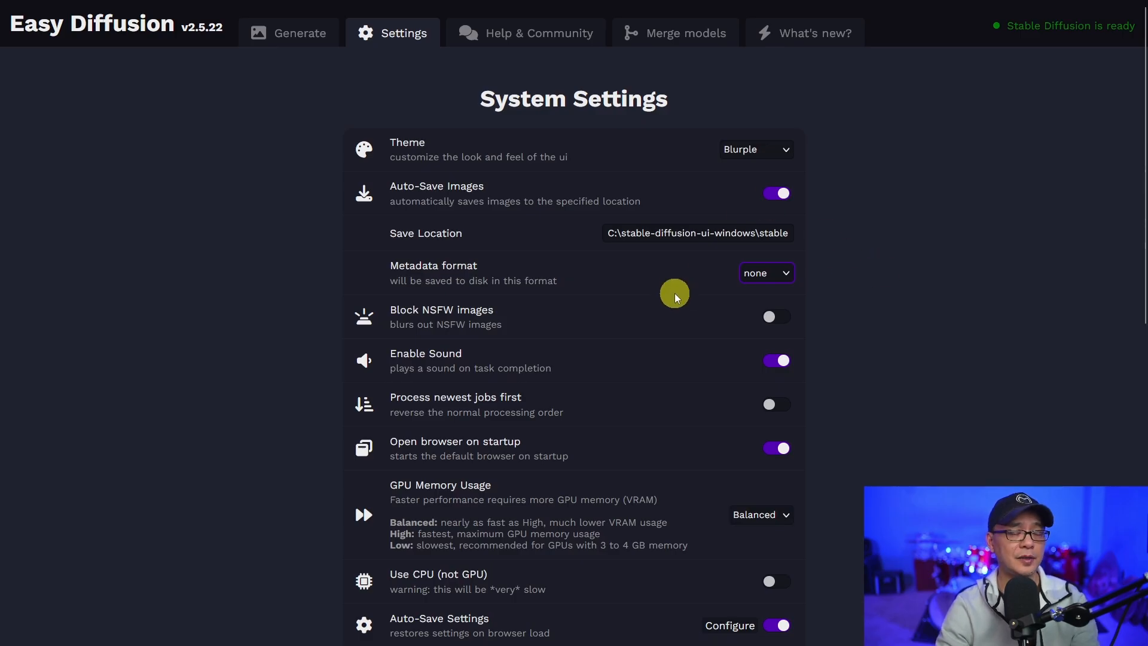
pyautogui.scroll(-3)
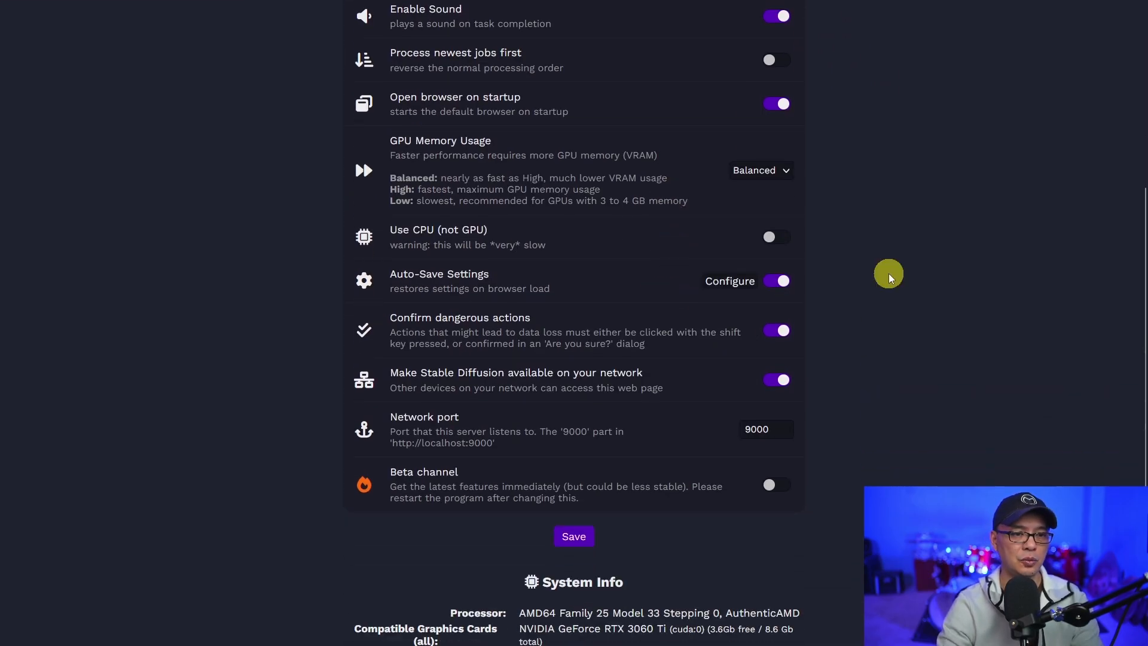
pyautogui.click(572, 536)
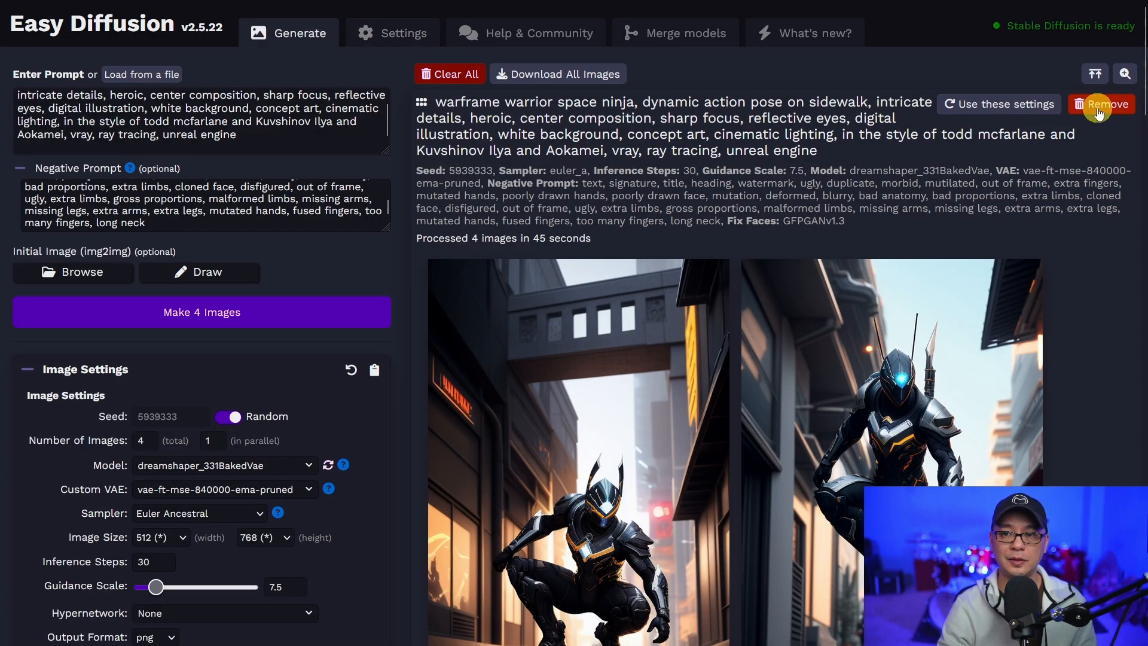
# Queue another batch of four warframe ninja images from the Generate tab.
pyautogui.click(201, 311)
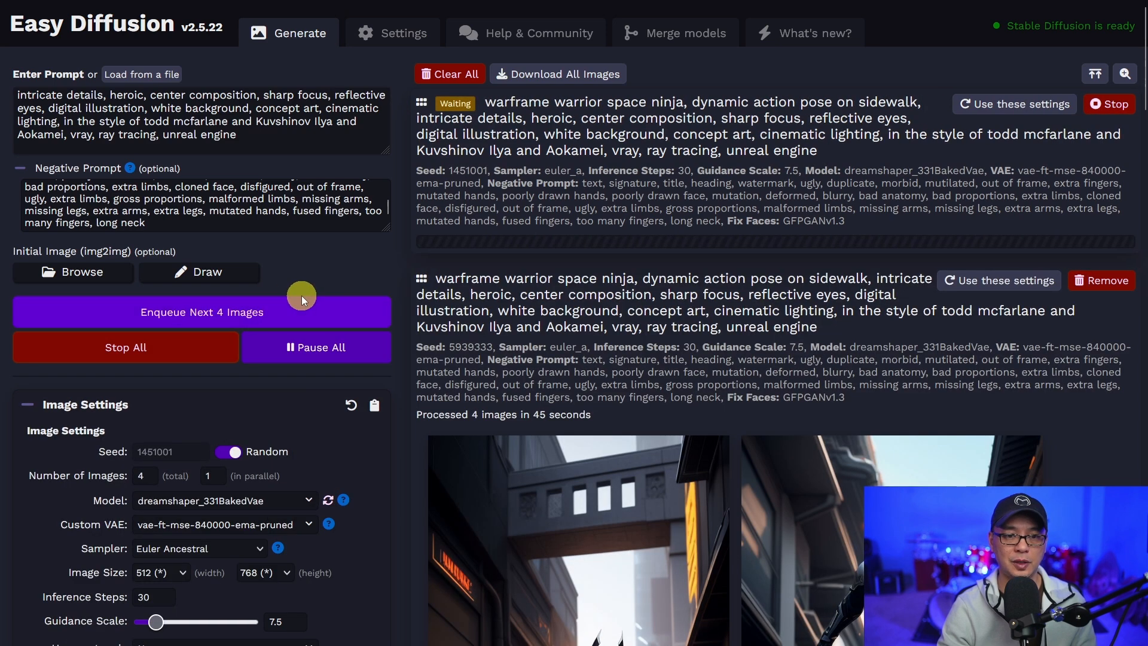
pyautogui.click(200, 312)
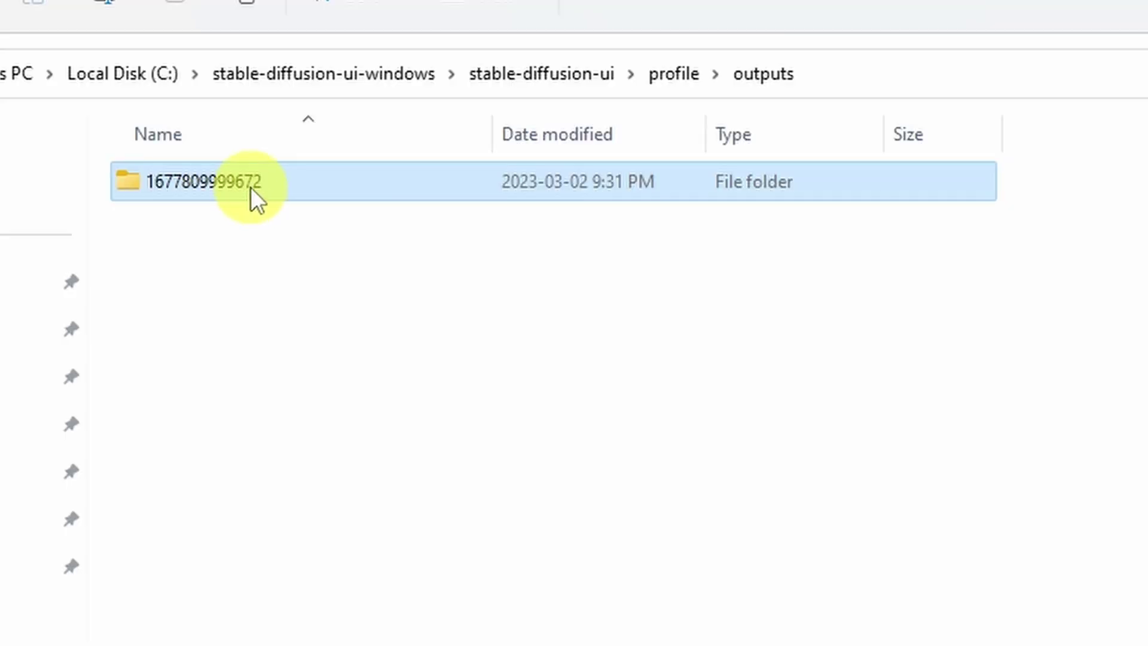
pyautogui.moveTo(255, 181)
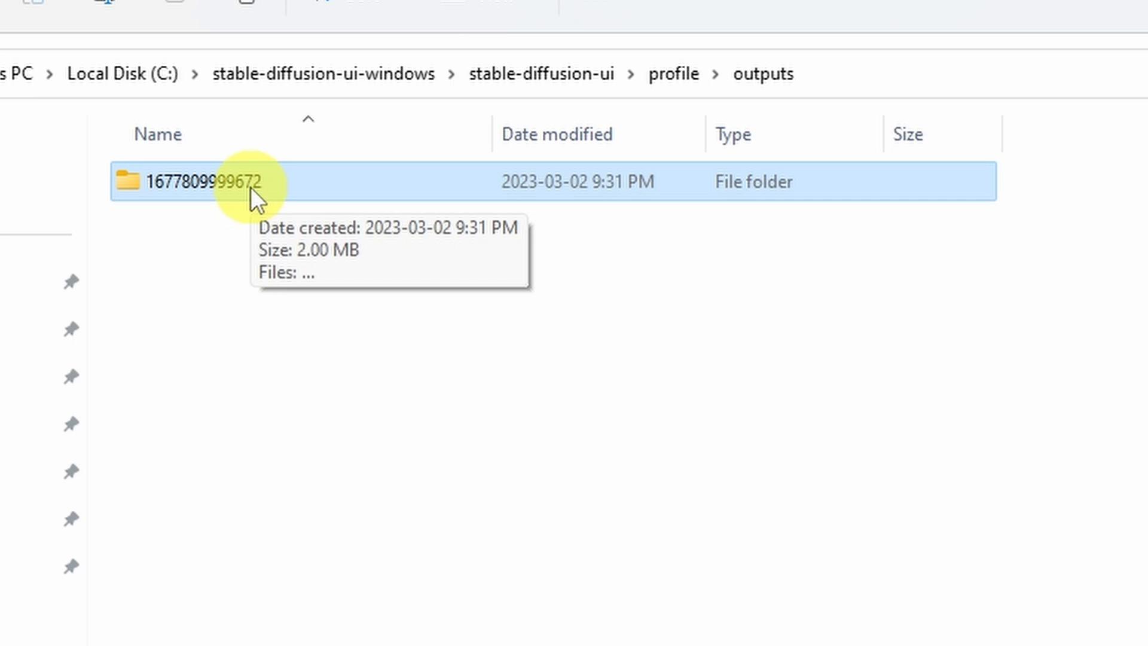
# Open the timestamped outputs subfolder and browse the four auto-saved ninja PNGs in the photo viewer.
pyautogui.doubleClick(196, 181)
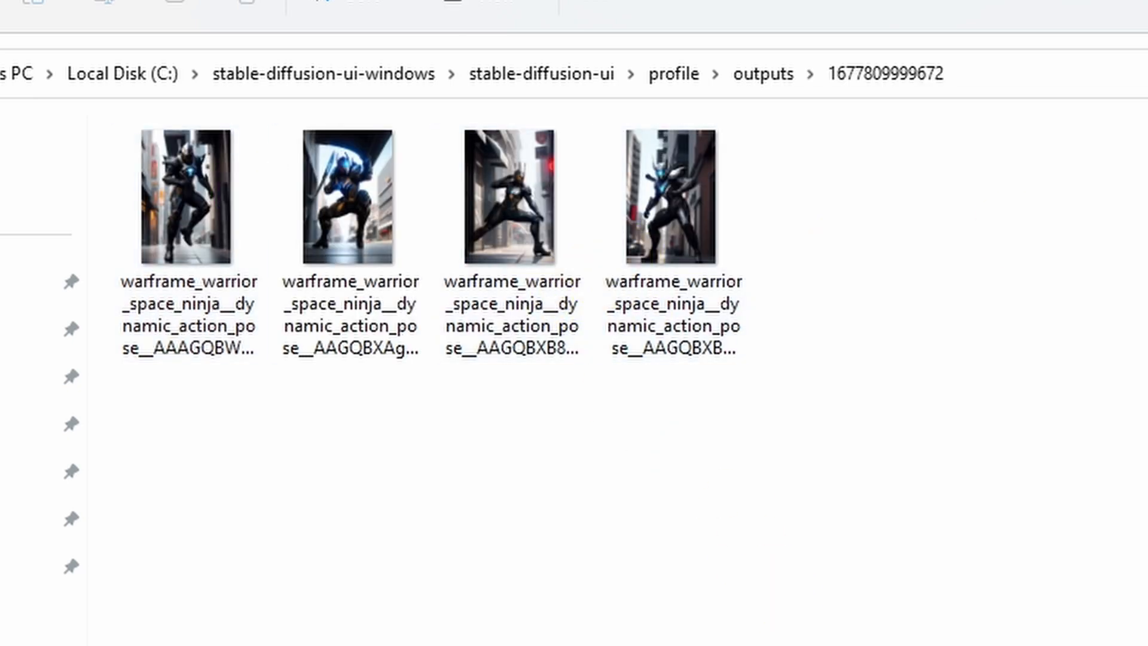
pyautogui.doubleClick(188, 194)
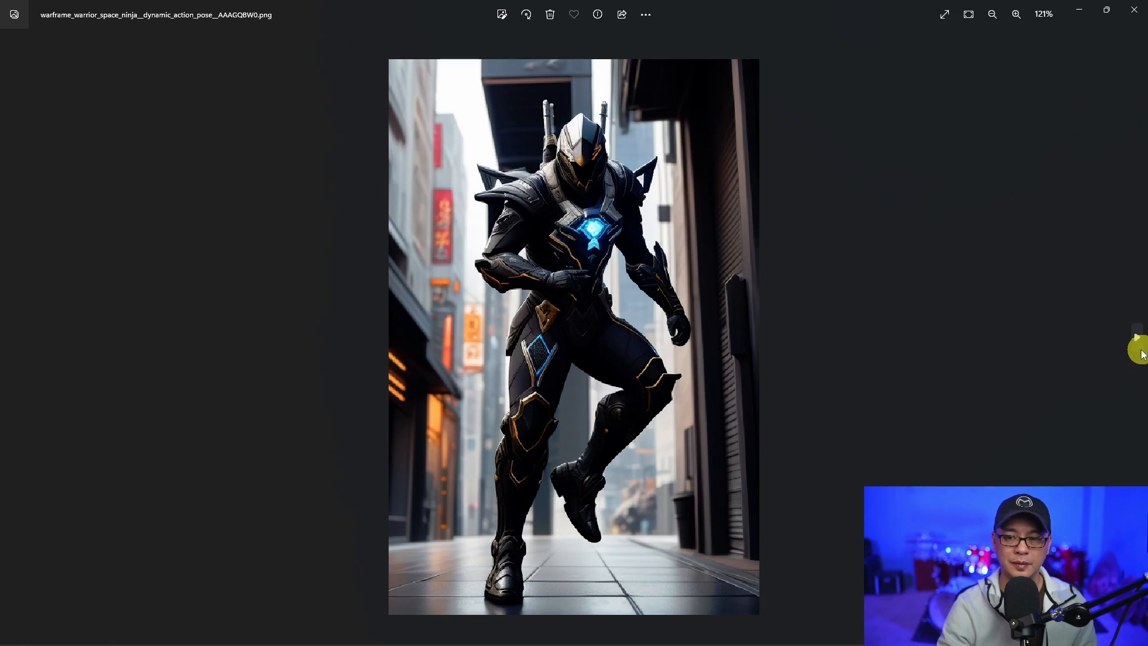
pyautogui.click(1131, 345)
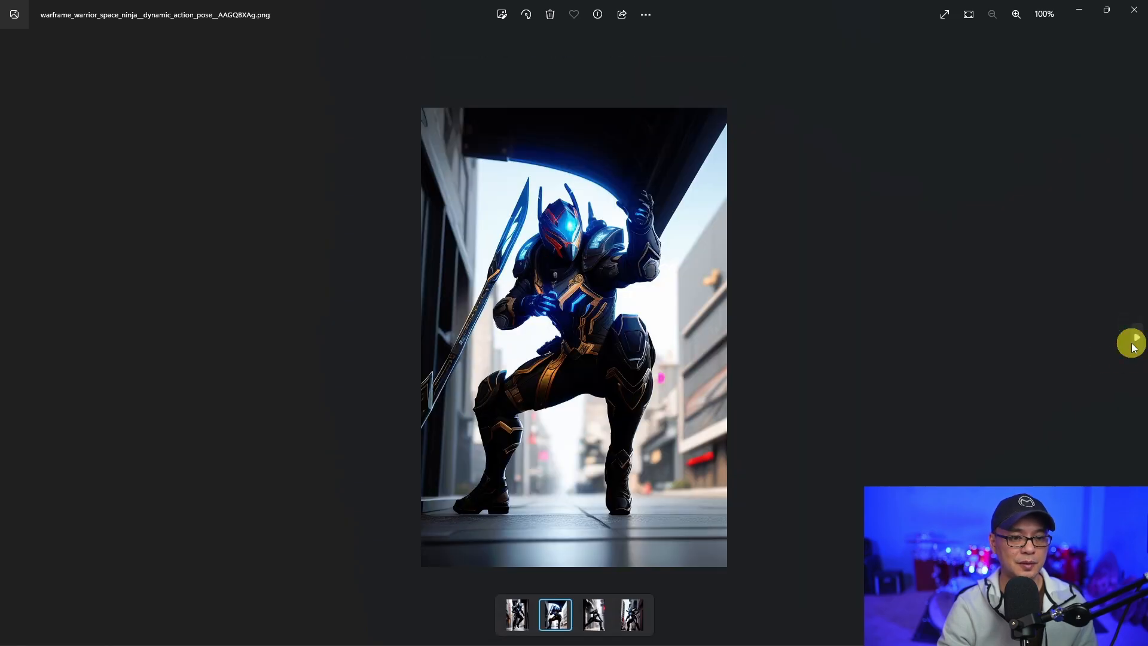
pyautogui.click(593, 613)
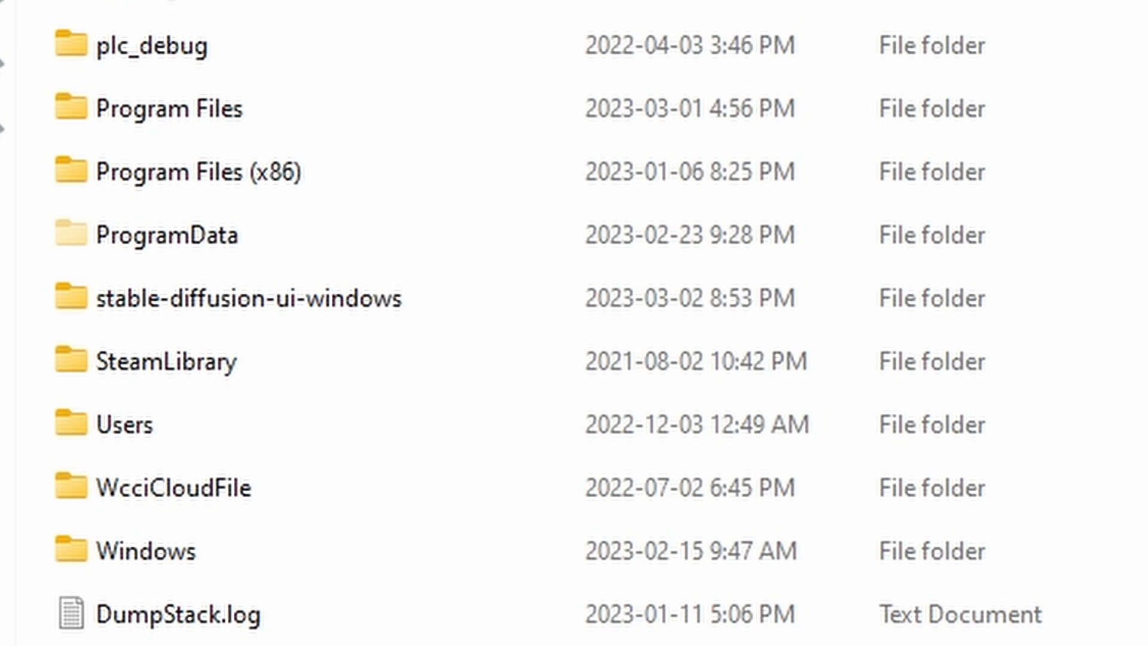
# Relaunch the app by running Start Stable Diffusion UI.cmd from the stable-diffusion-ui folder.
pyautogui.doubleClick(247, 298)
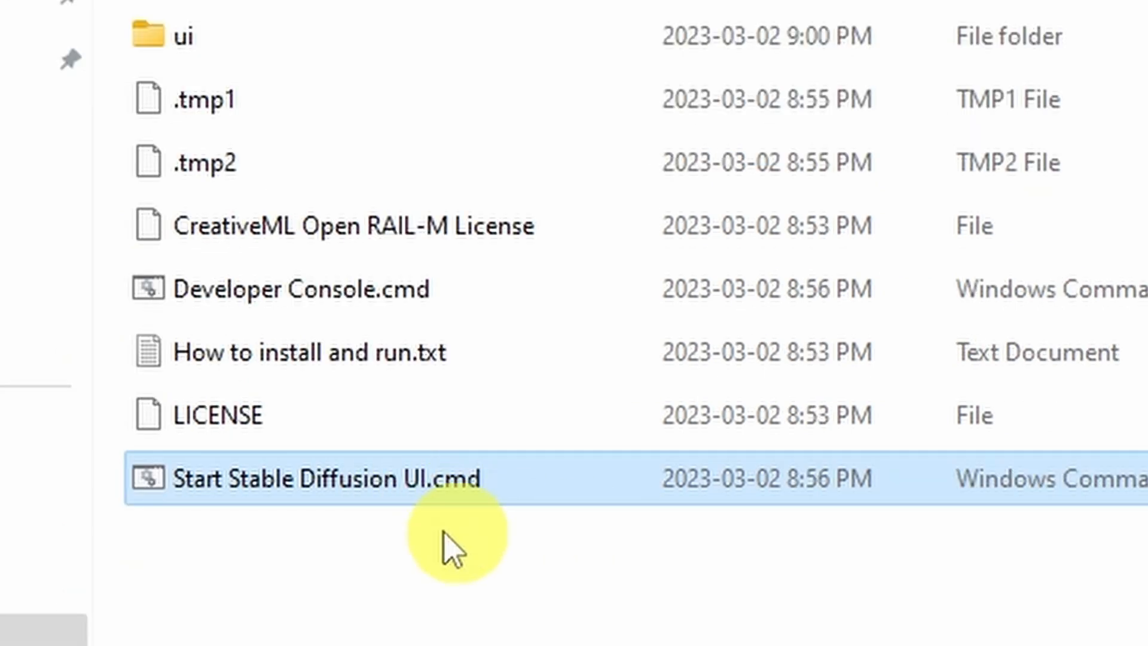
pyautogui.doubleClick(293, 479)
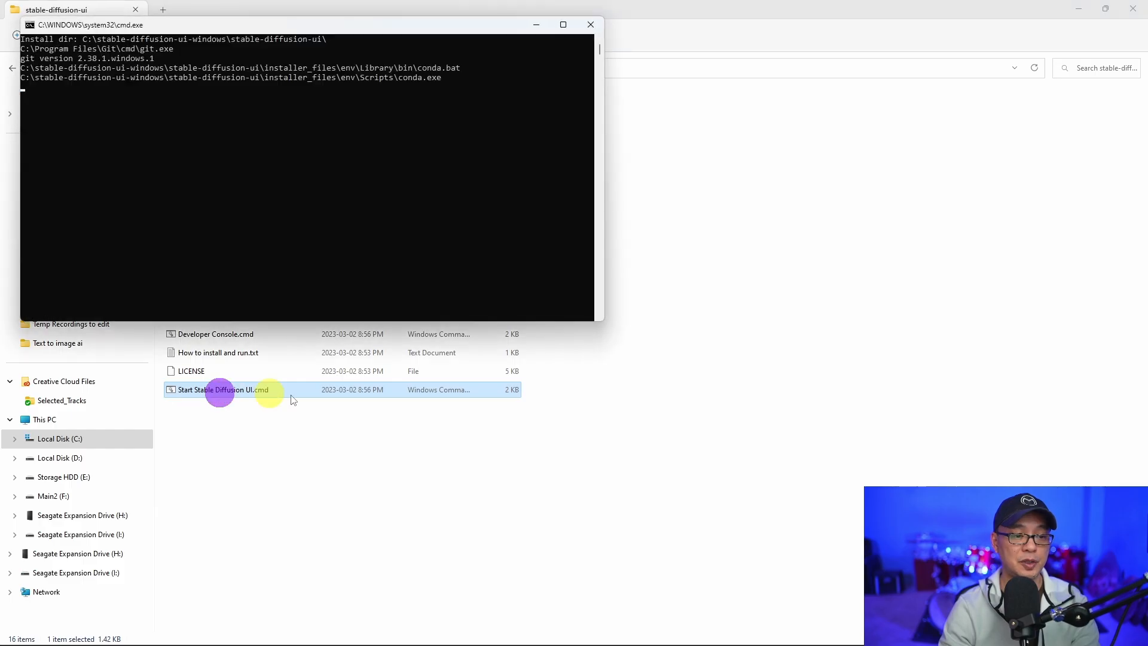